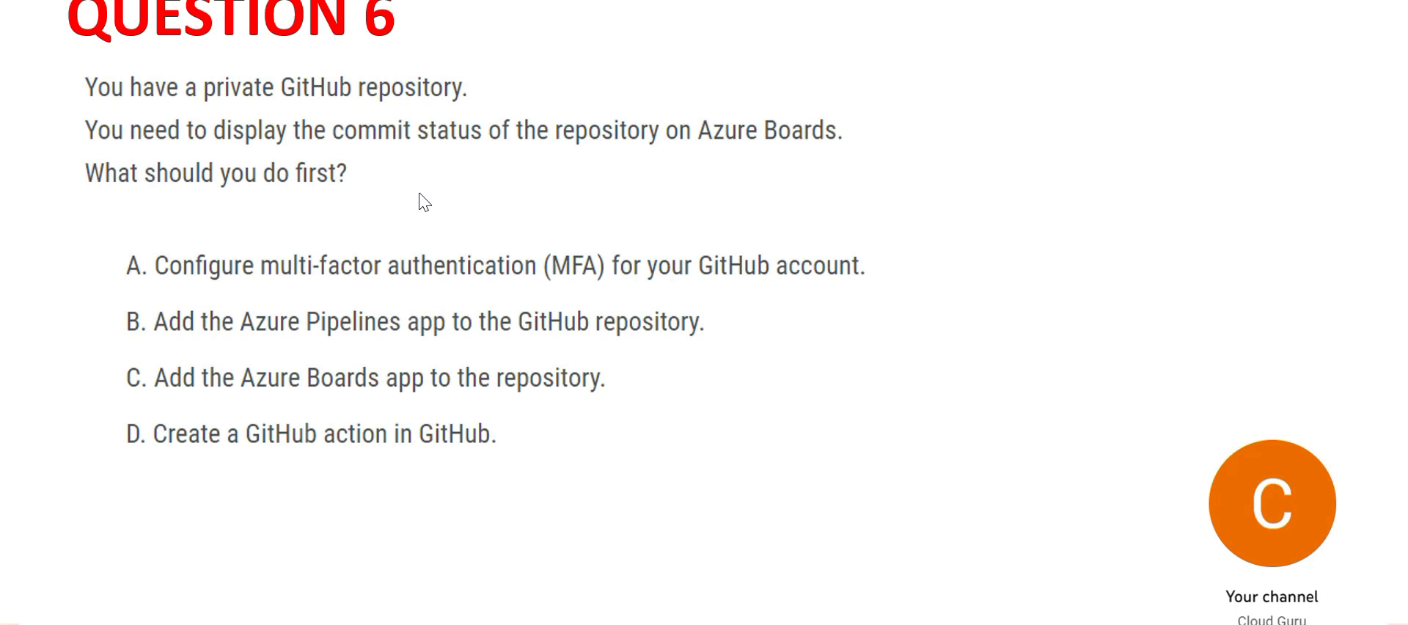
pyautogui.moveTo(372, 152)
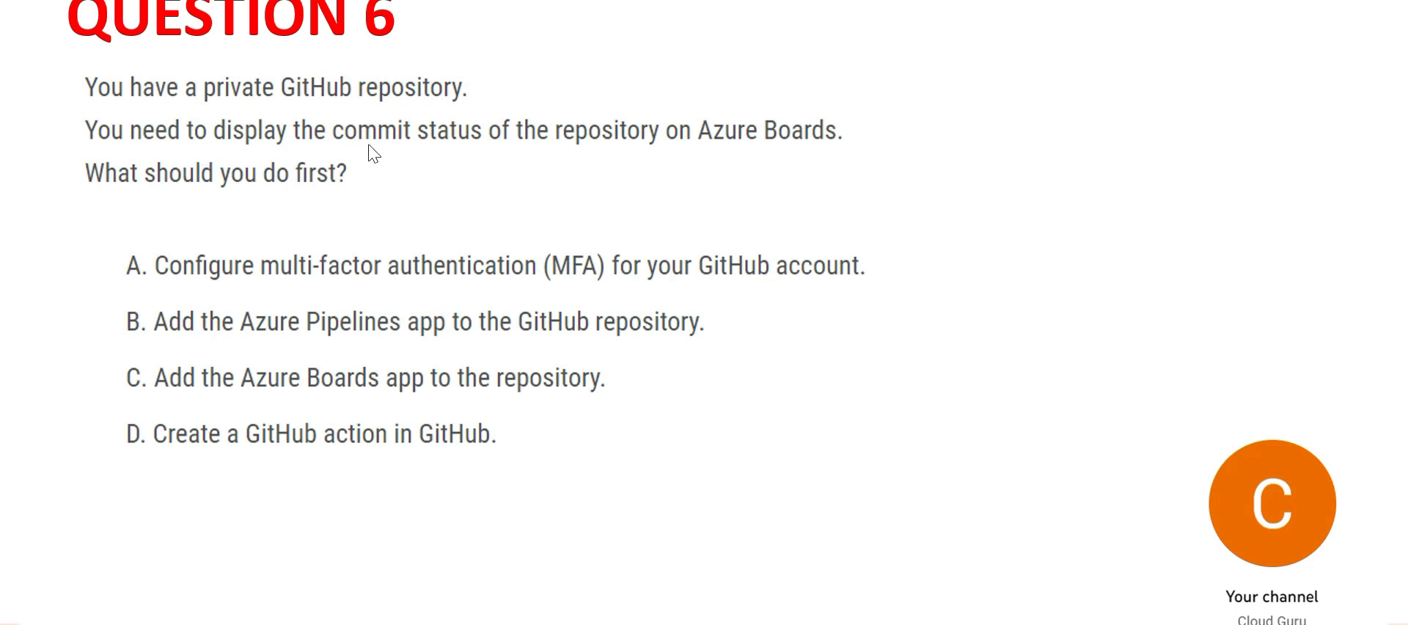
pyautogui.moveTo(521, 151)
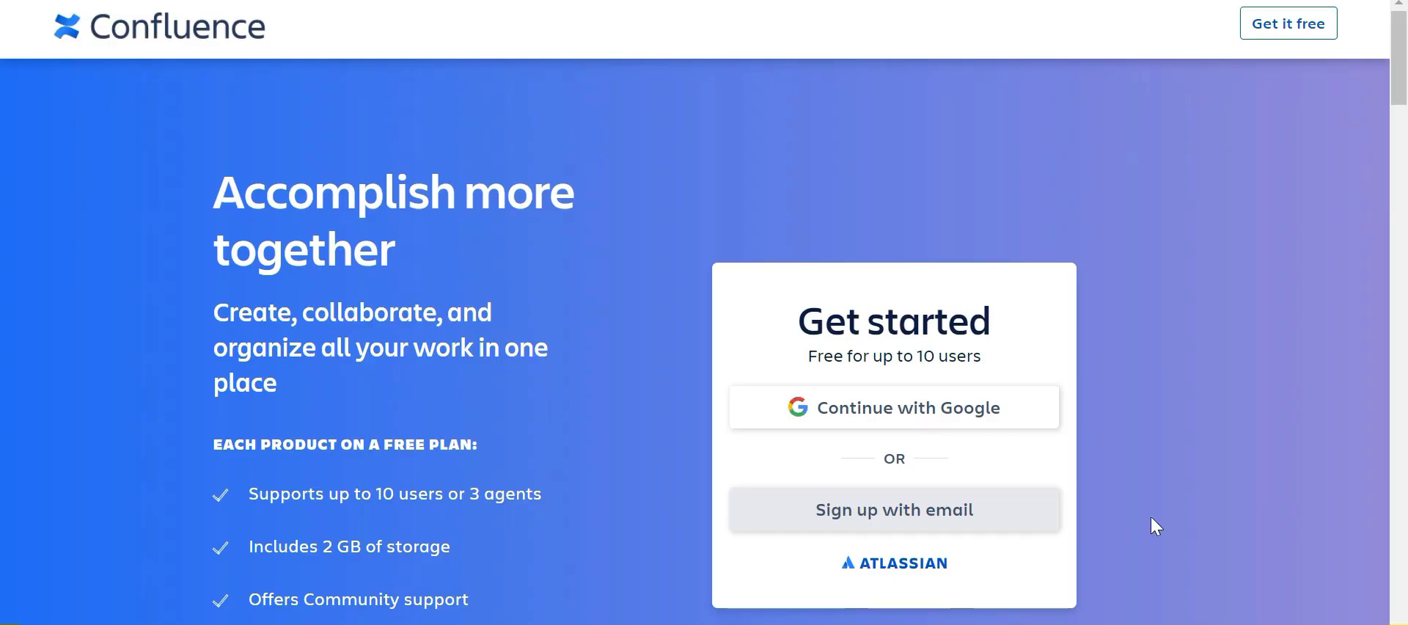
pyautogui.moveTo(272, 139)
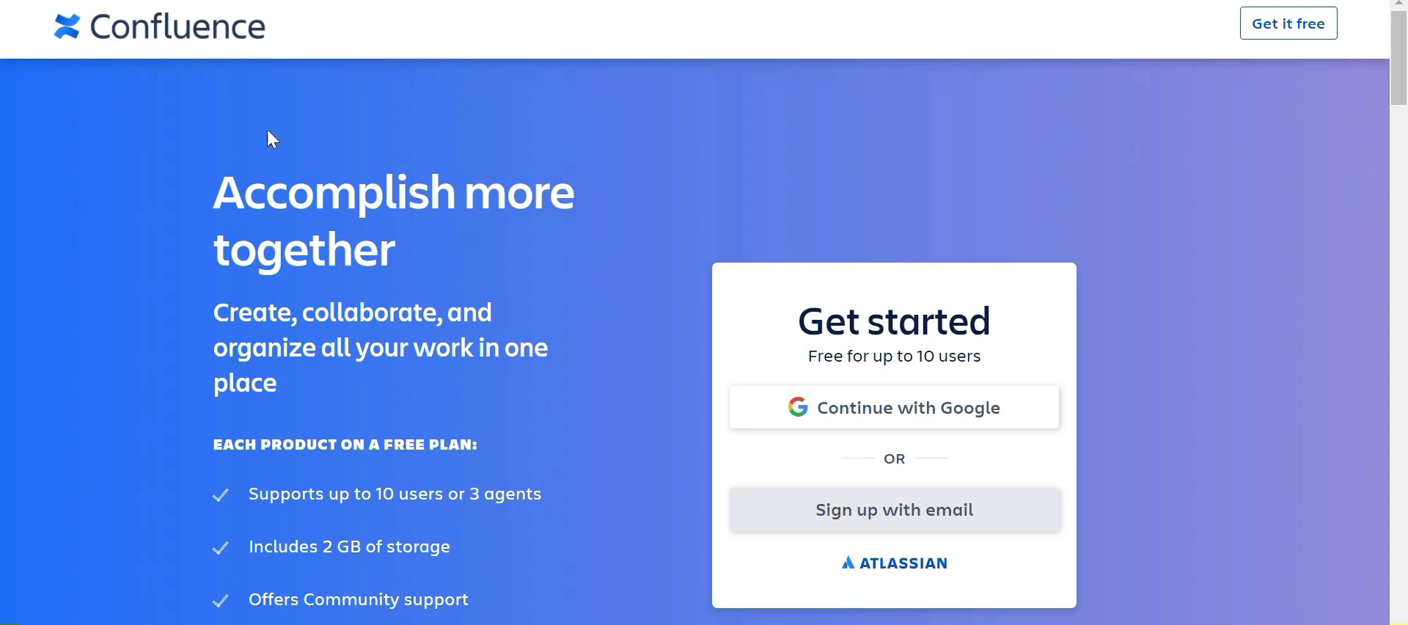
pyautogui.moveTo(434, 410)
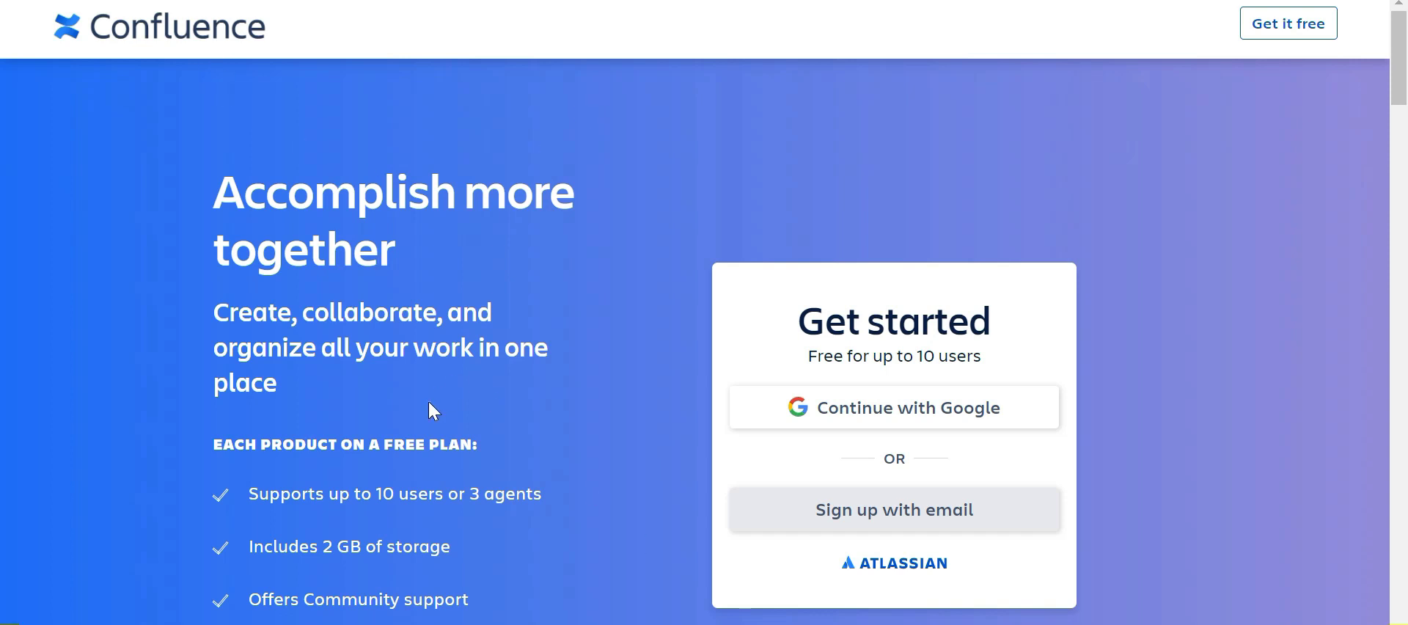
pyautogui.moveTo(531, 546)
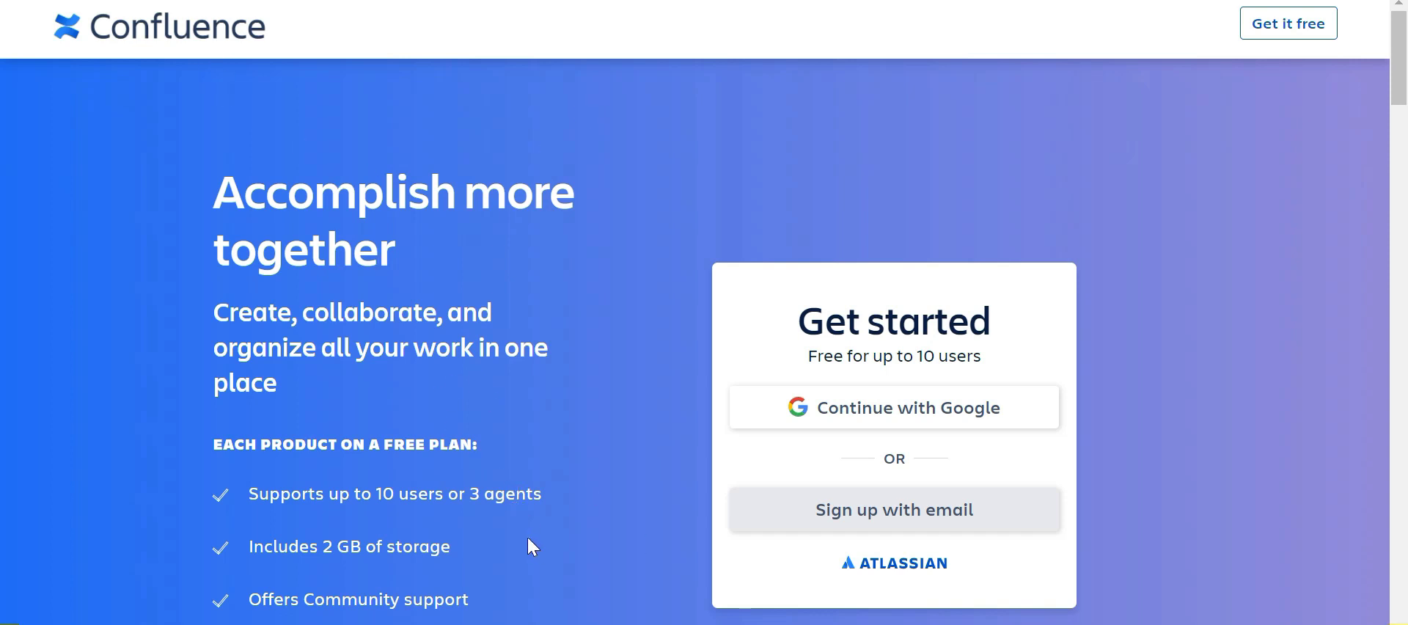
pyautogui.moveTo(322, 297)
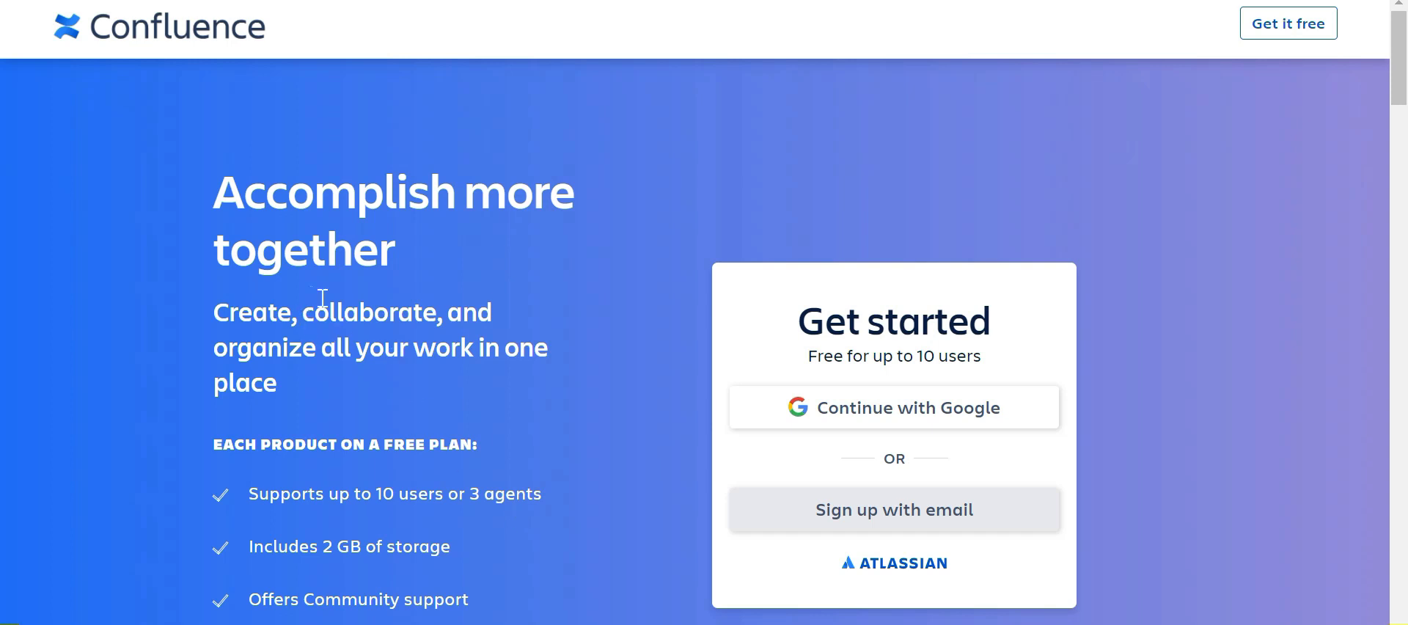
# Bring up the Confluence landing page with its Get started free sign-up panel.
pyautogui.doubleClick(351, 312)
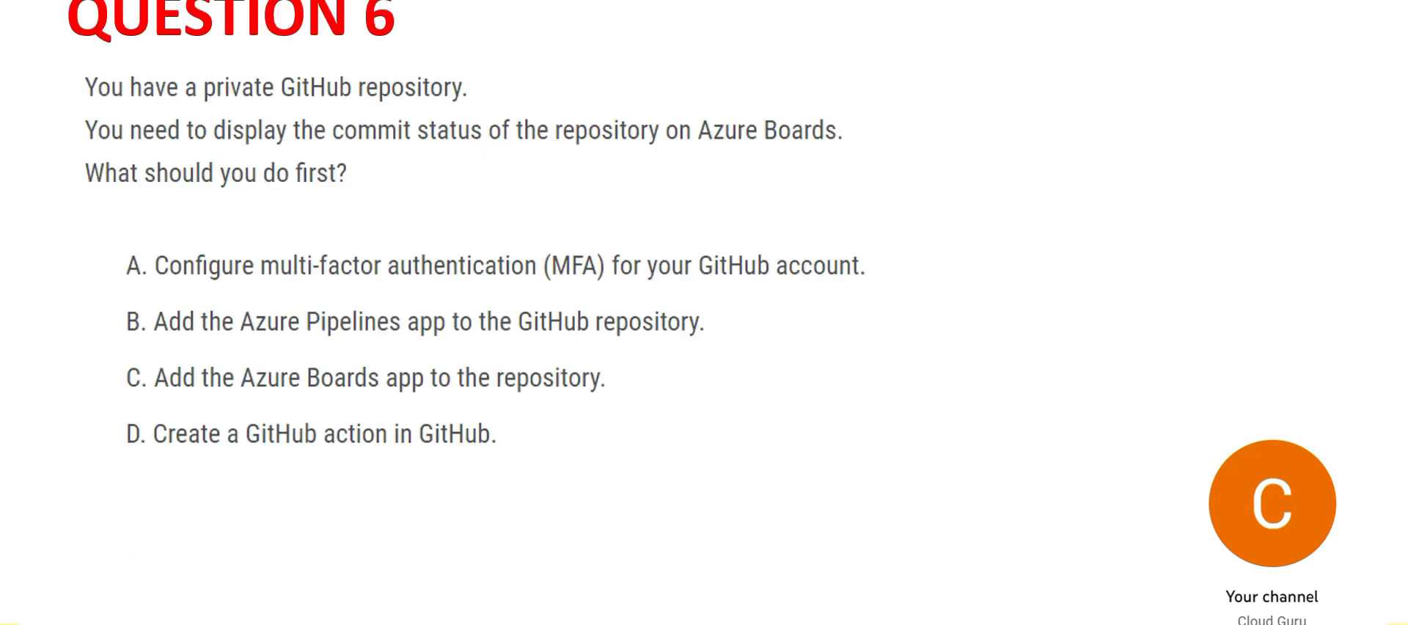
pyautogui.moveTo(912, 554)
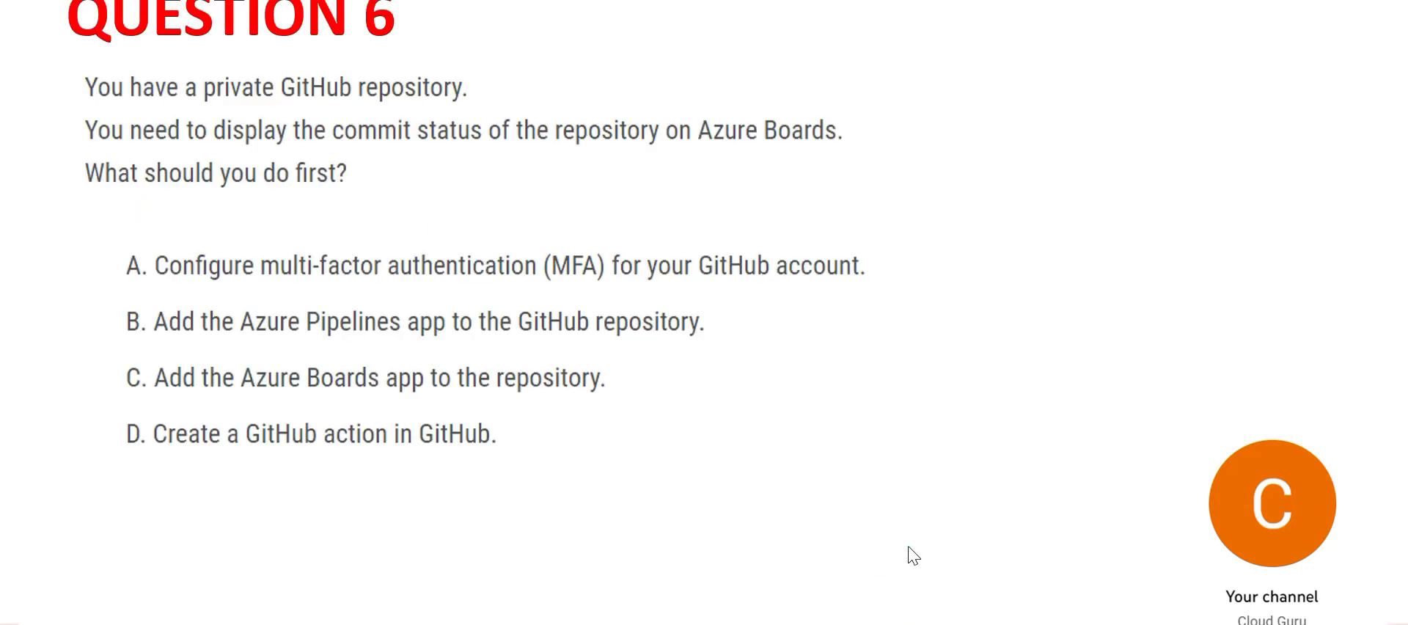
pyautogui.moveTo(467, 171)
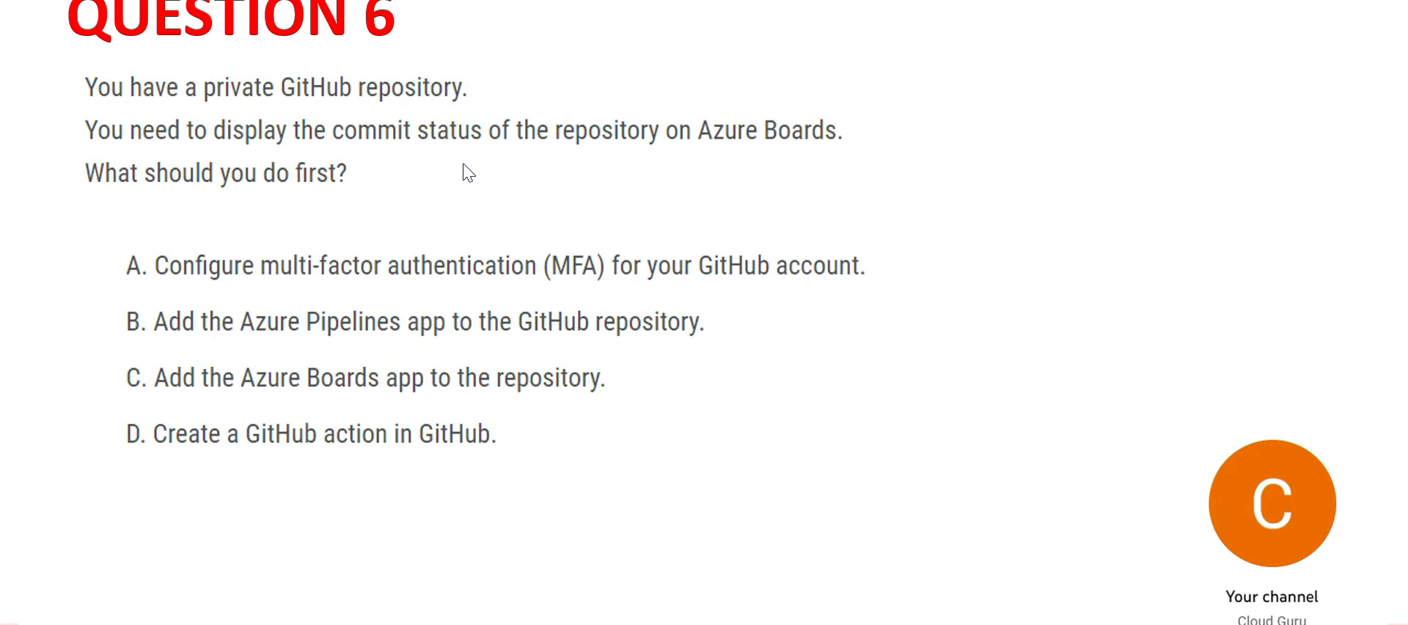
pyautogui.moveTo(458, 131)
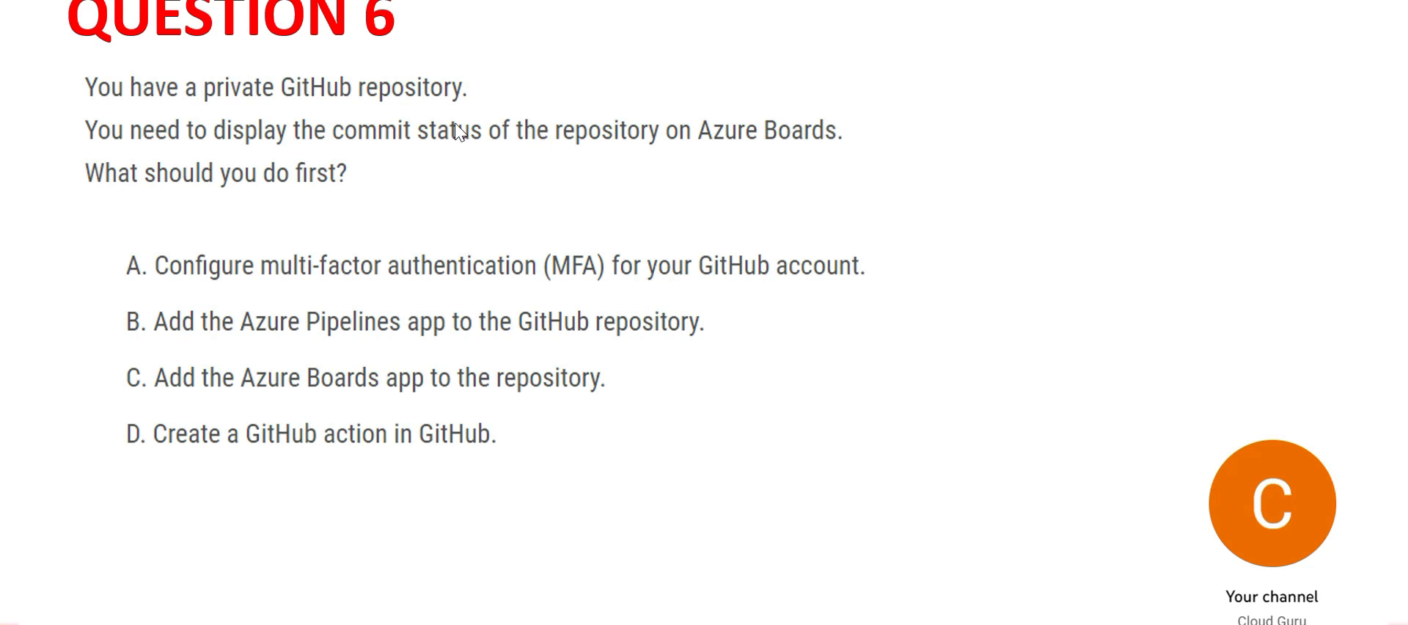
pyautogui.moveTo(457, 132)
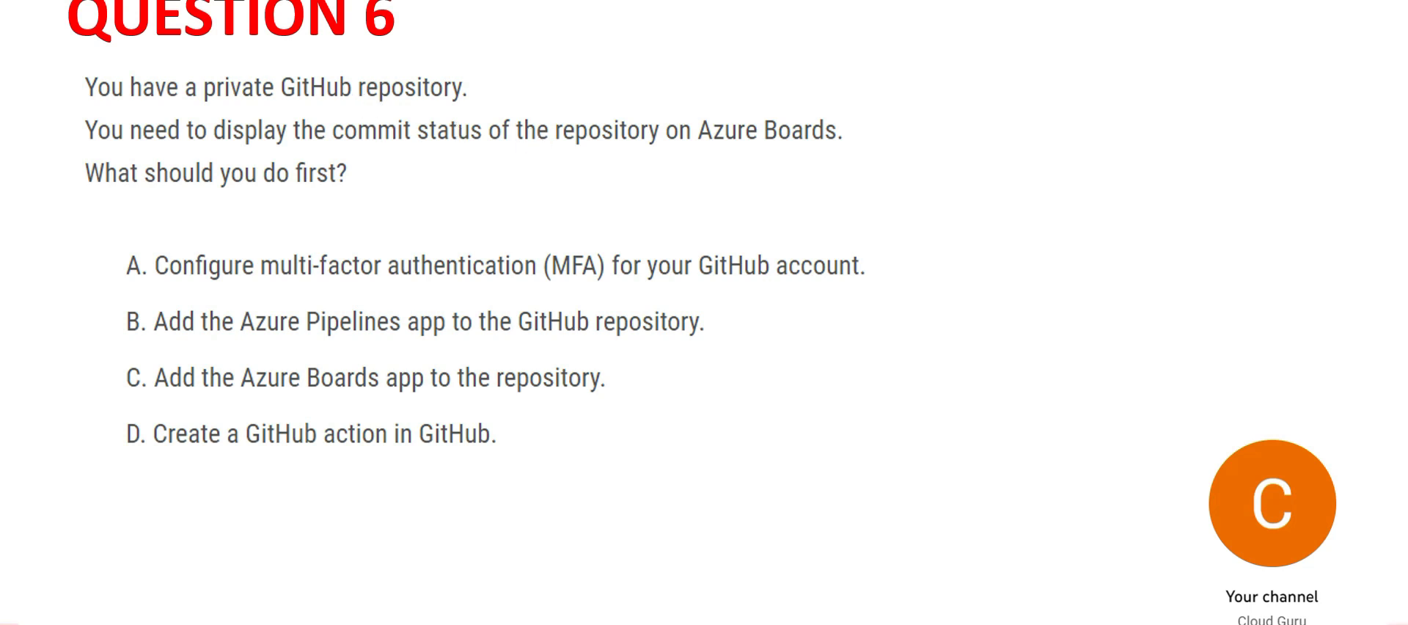
pyautogui.moveTo(865, 564)
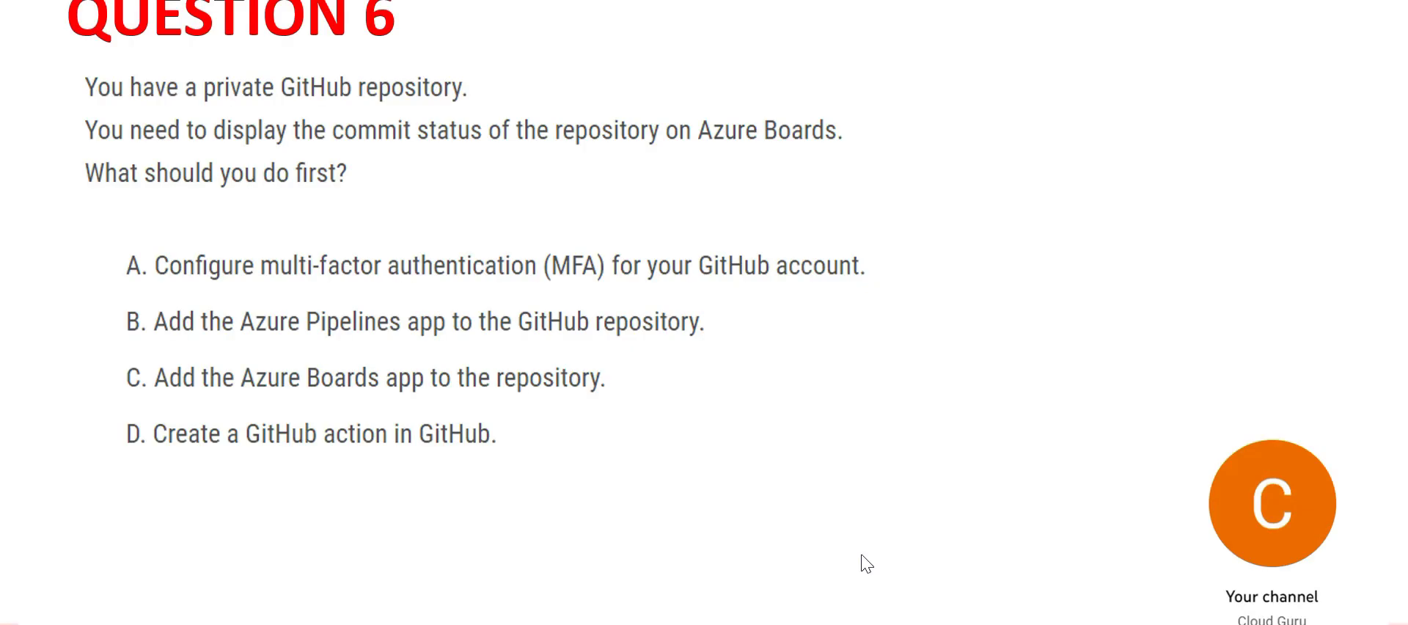
pyautogui.moveTo(856, 613)
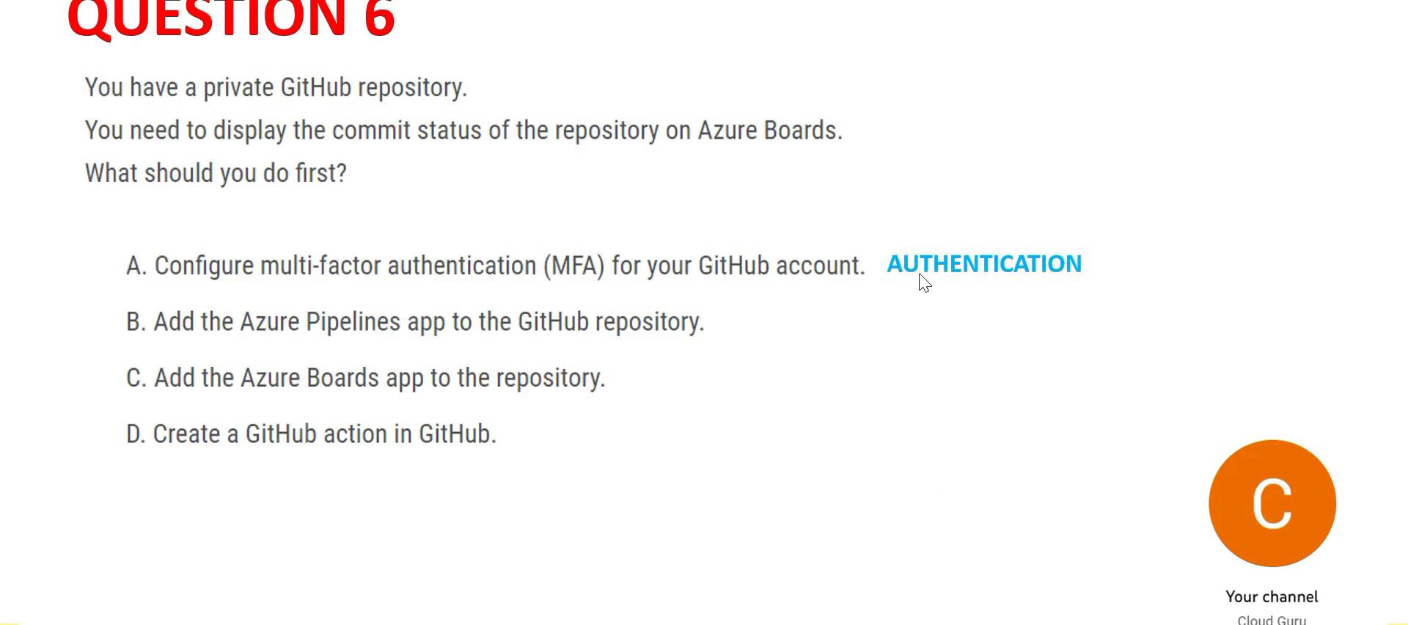
pyautogui.moveTo(712, 197)
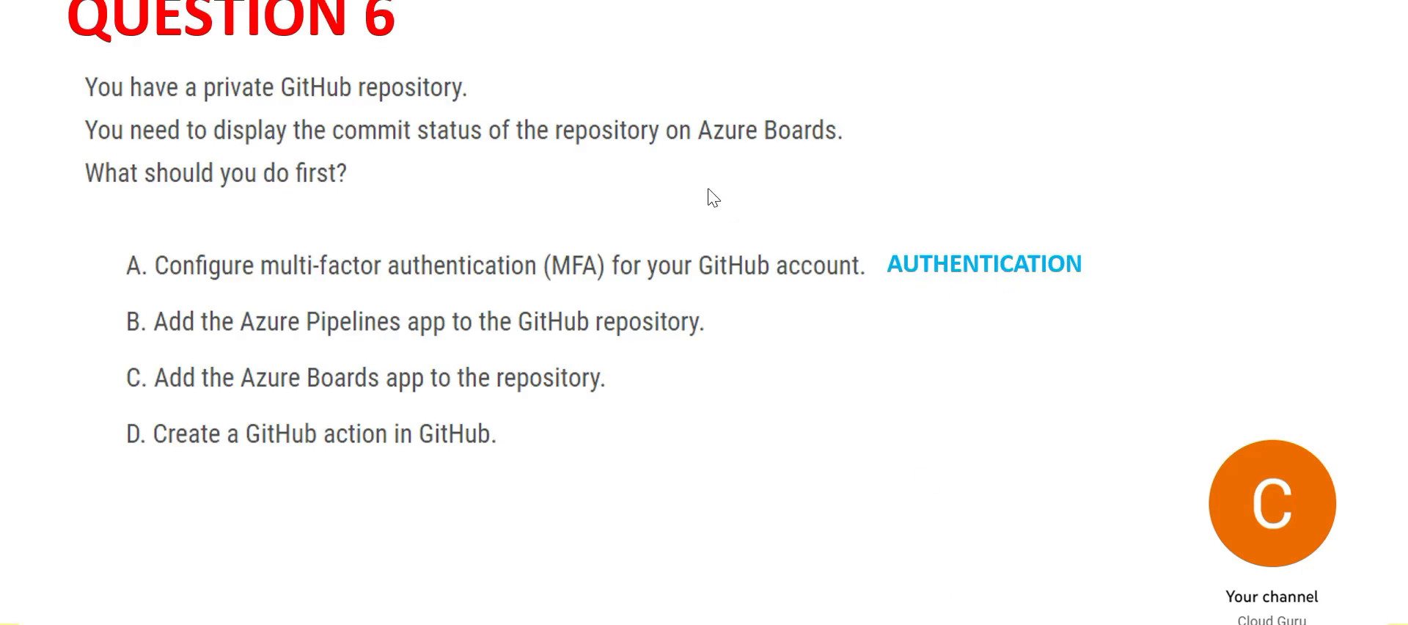
pyautogui.moveTo(459, 147)
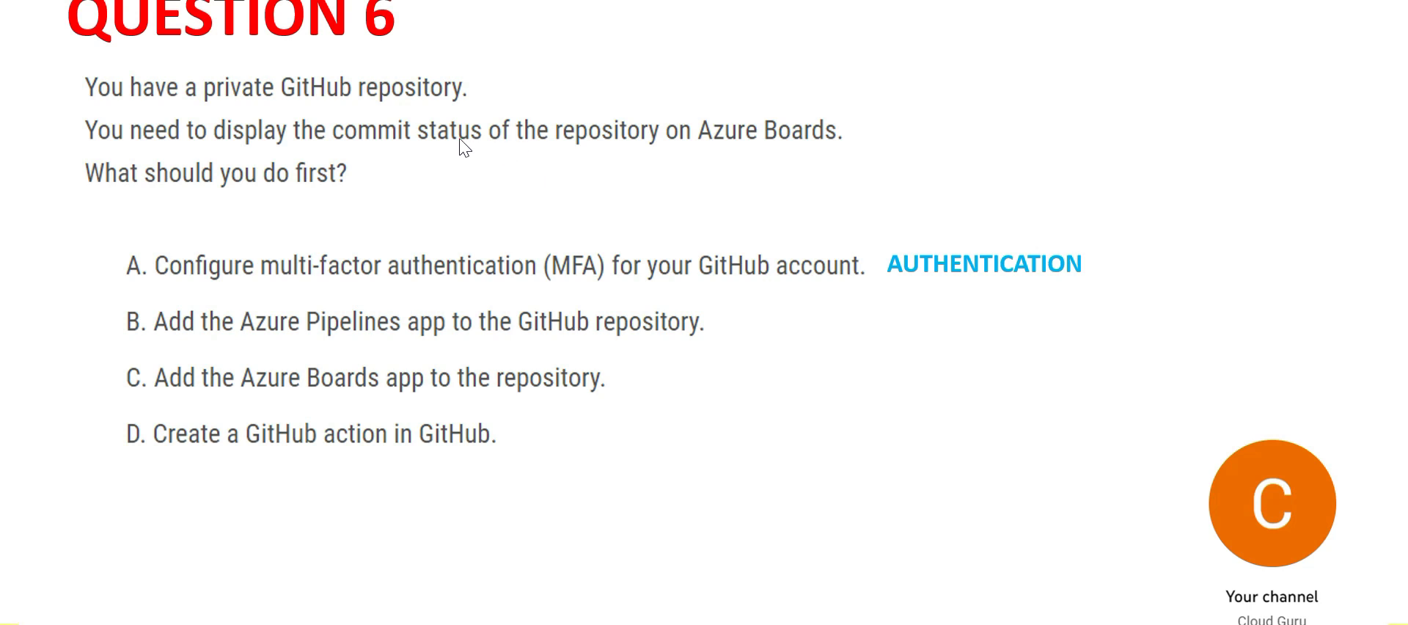
pyautogui.moveTo(489, 165)
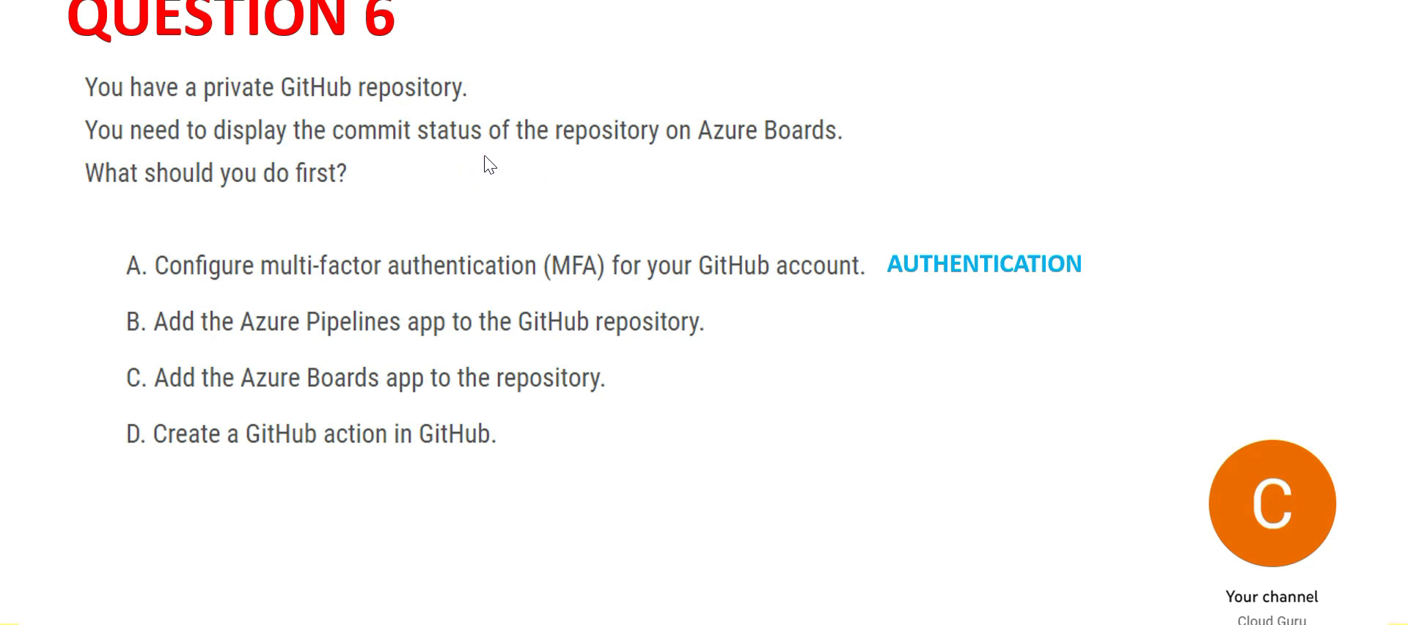
pyautogui.moveTo(817, 371)
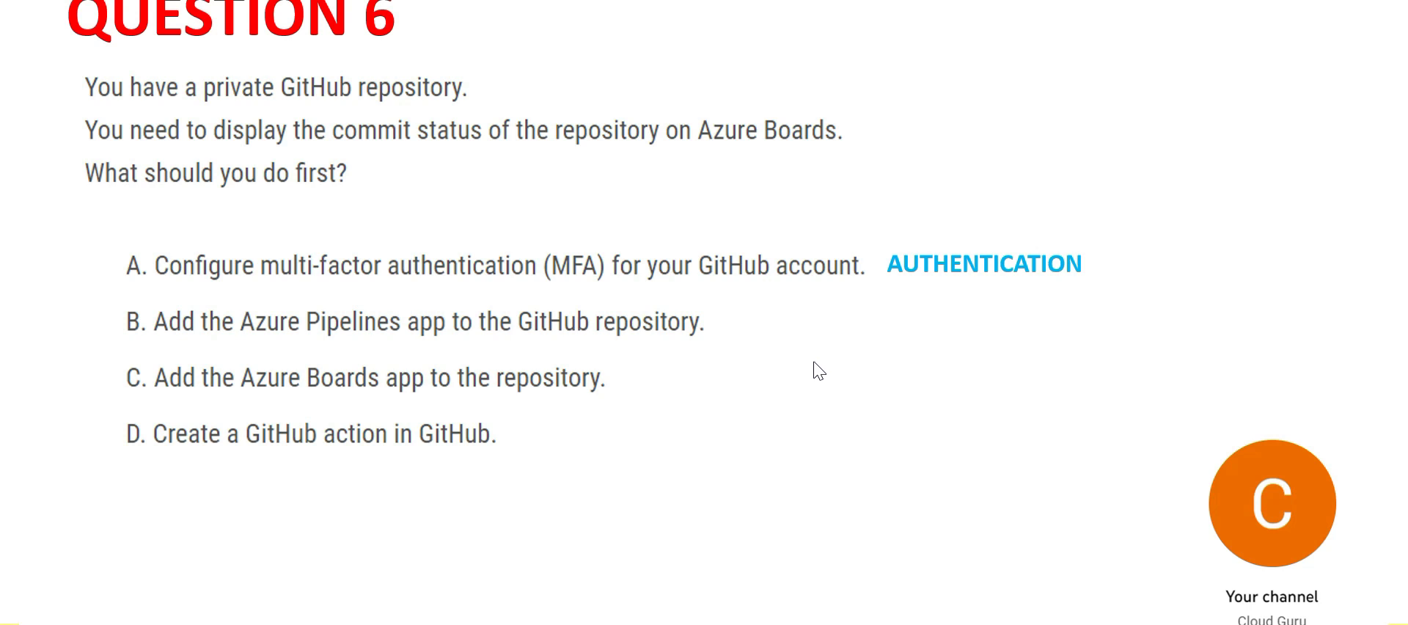
pyautogui.moveTo(398, 204)
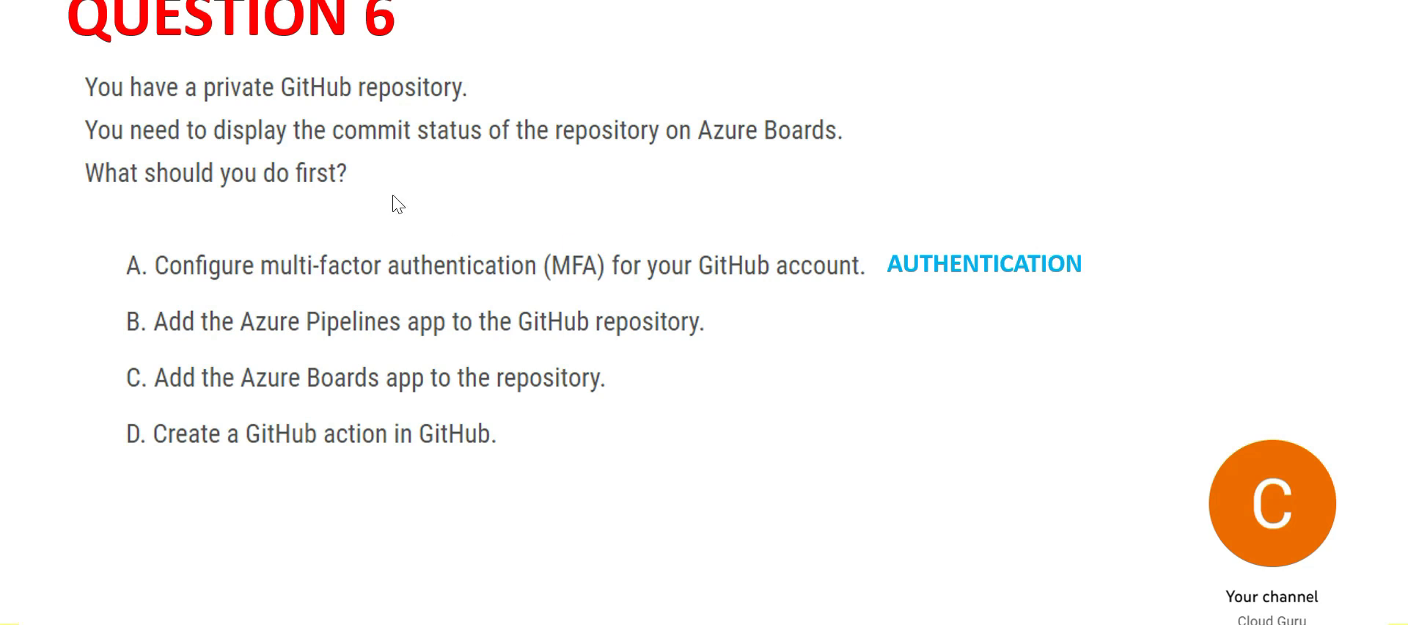
pyautogui.moveTo(694, 369)
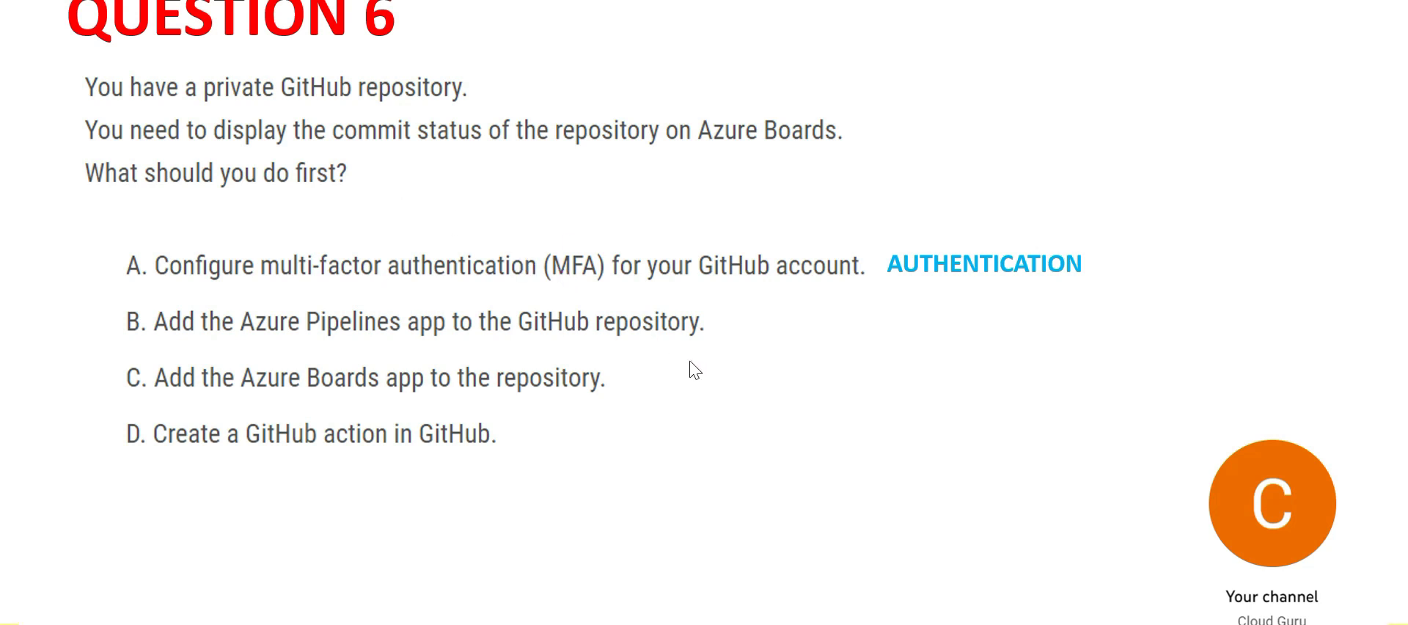
pyautogui.moveTo(839, 620)
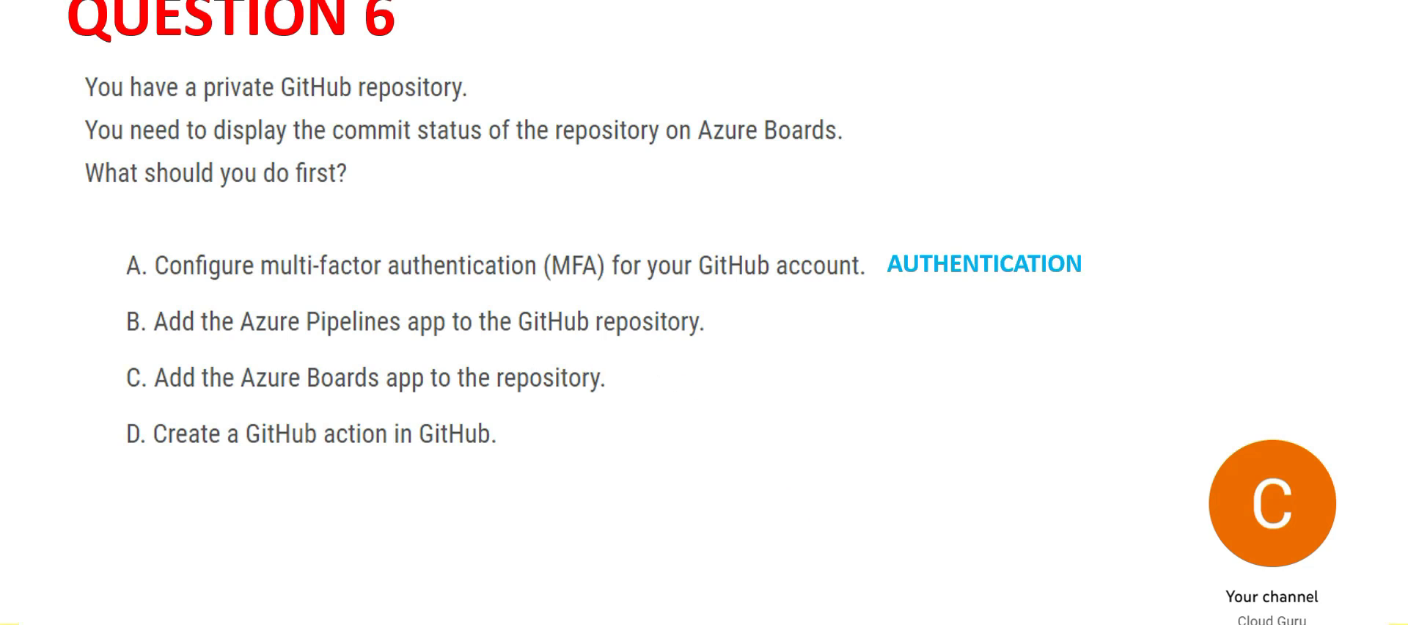
pyautogui.moveTo(224, 348)
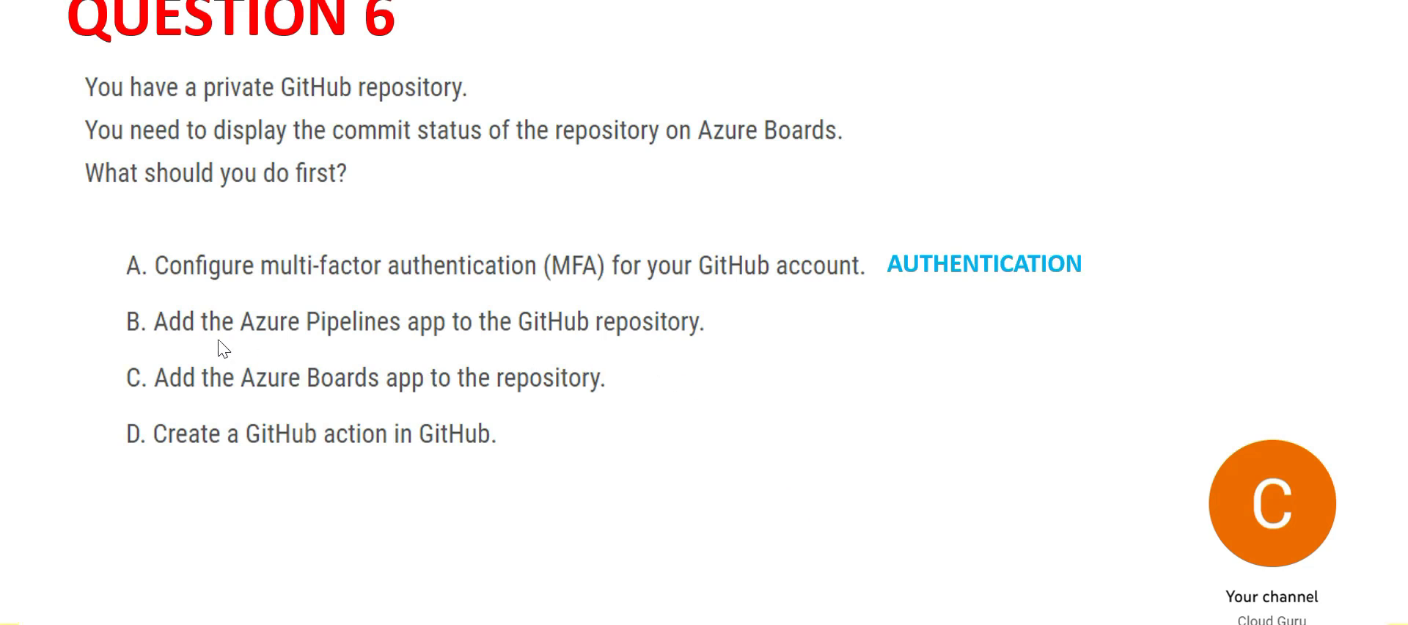
pyautogui.moveTo(312, 348)
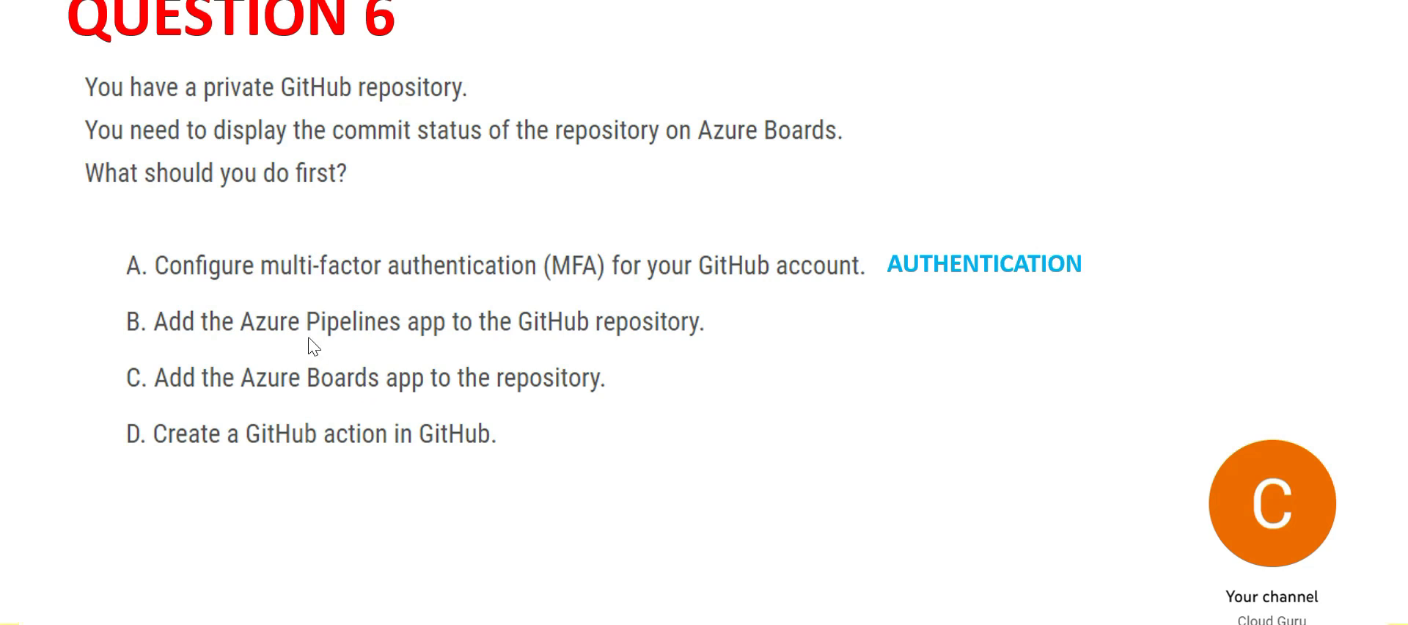
pyautogui.moveTo(782, 439)
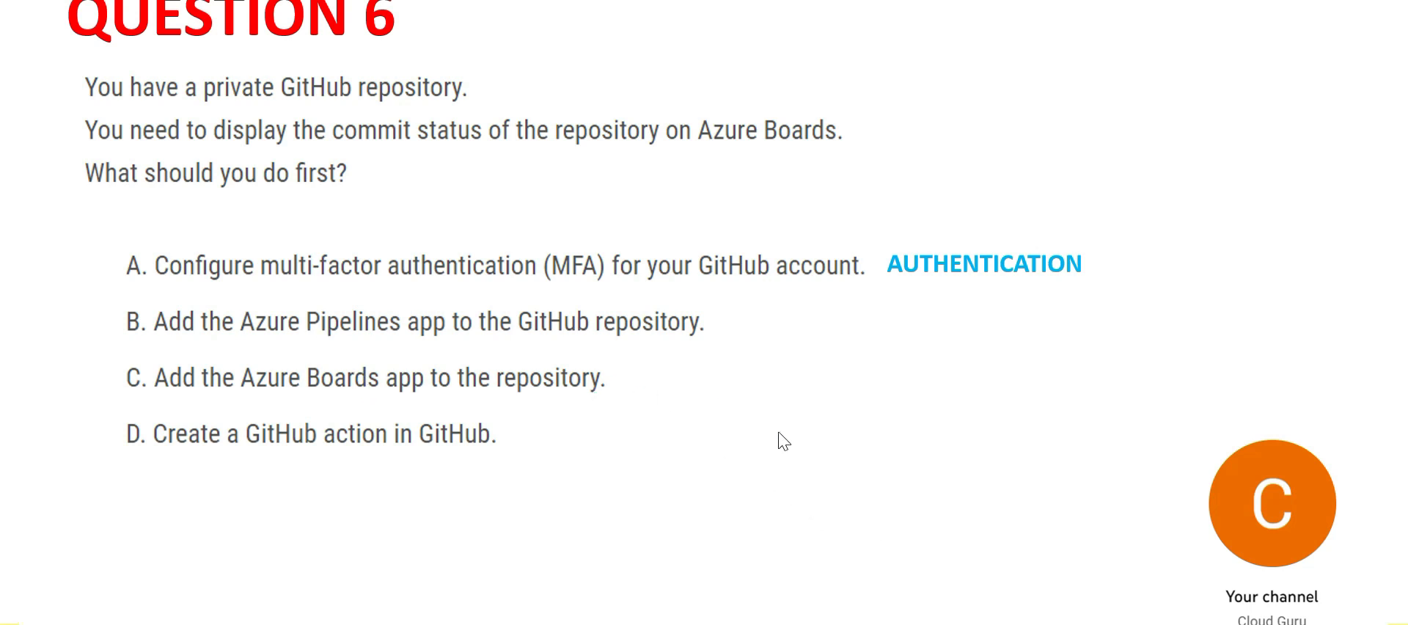
pyautogui.moveTo(334, 357)
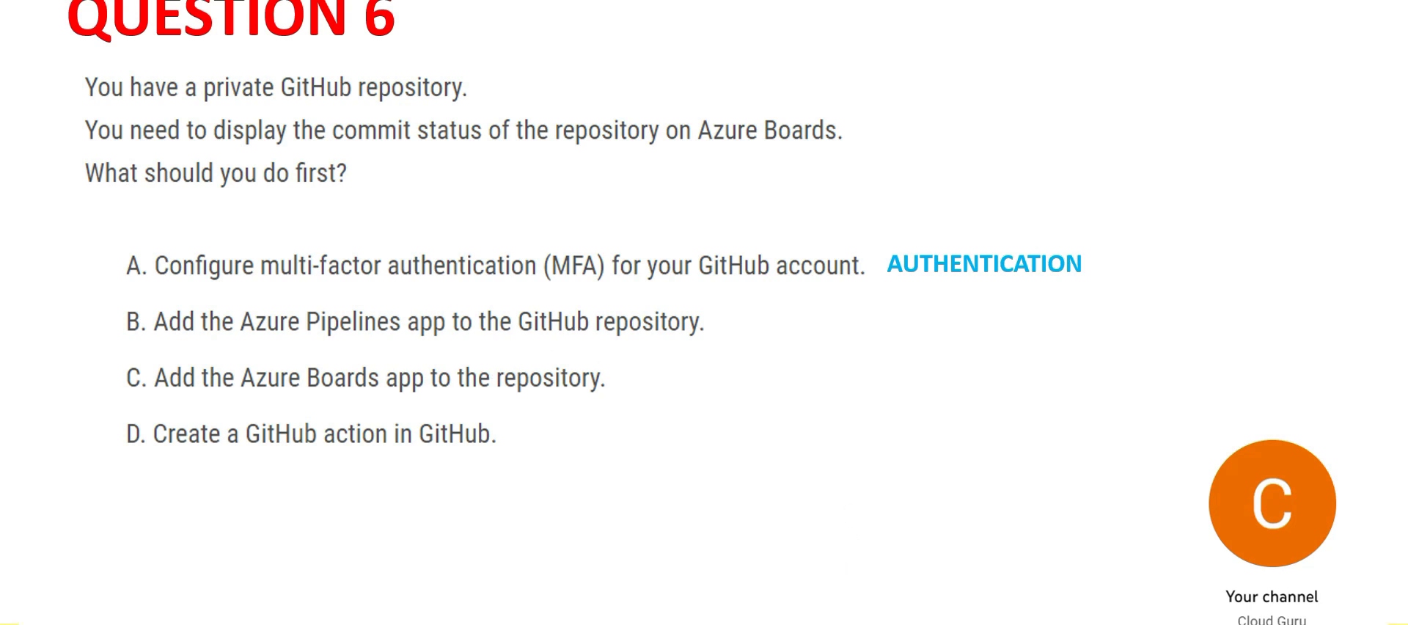
pyautogui.moveTo(852, 353)
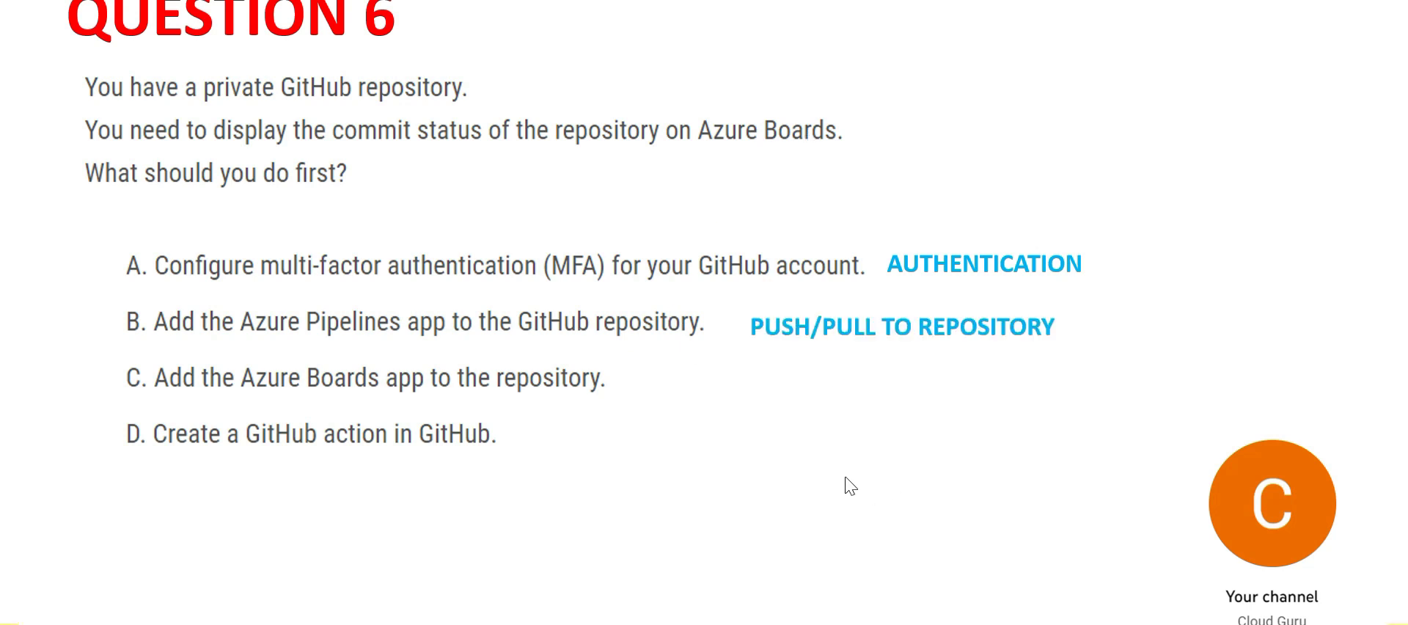
pyautogui.moveTo(826, 350)
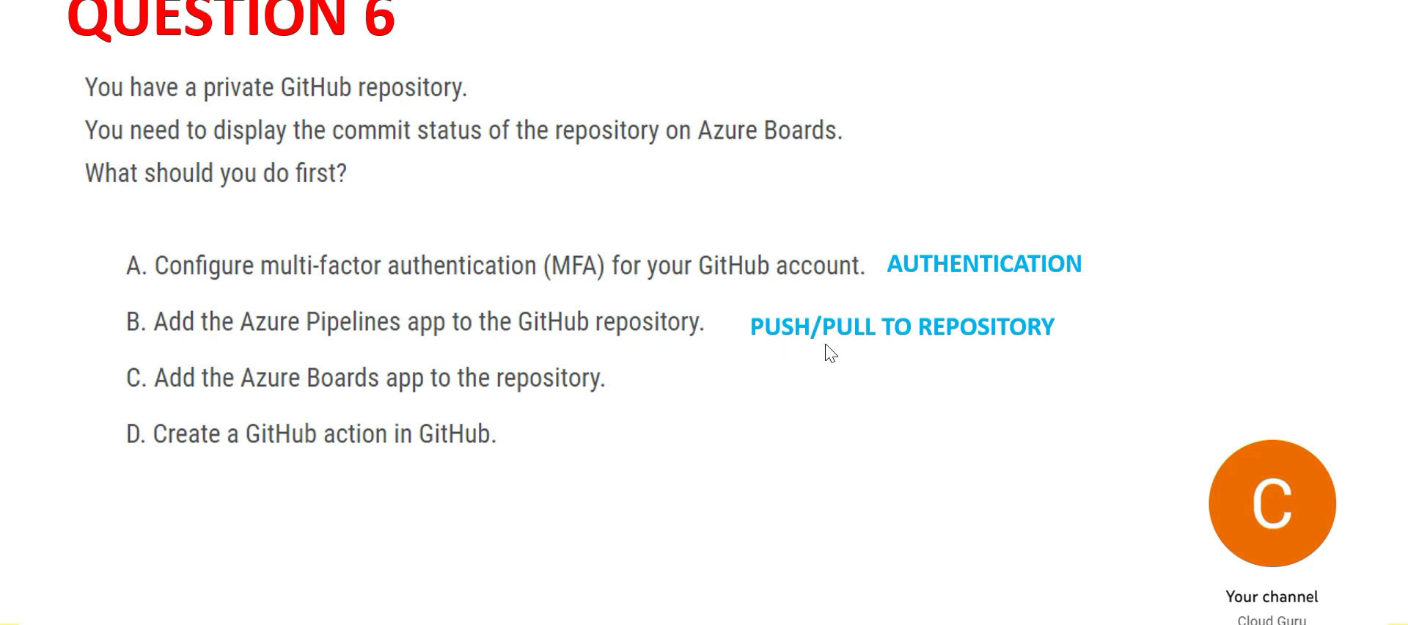
pyautogui.moveTo(577, 401)
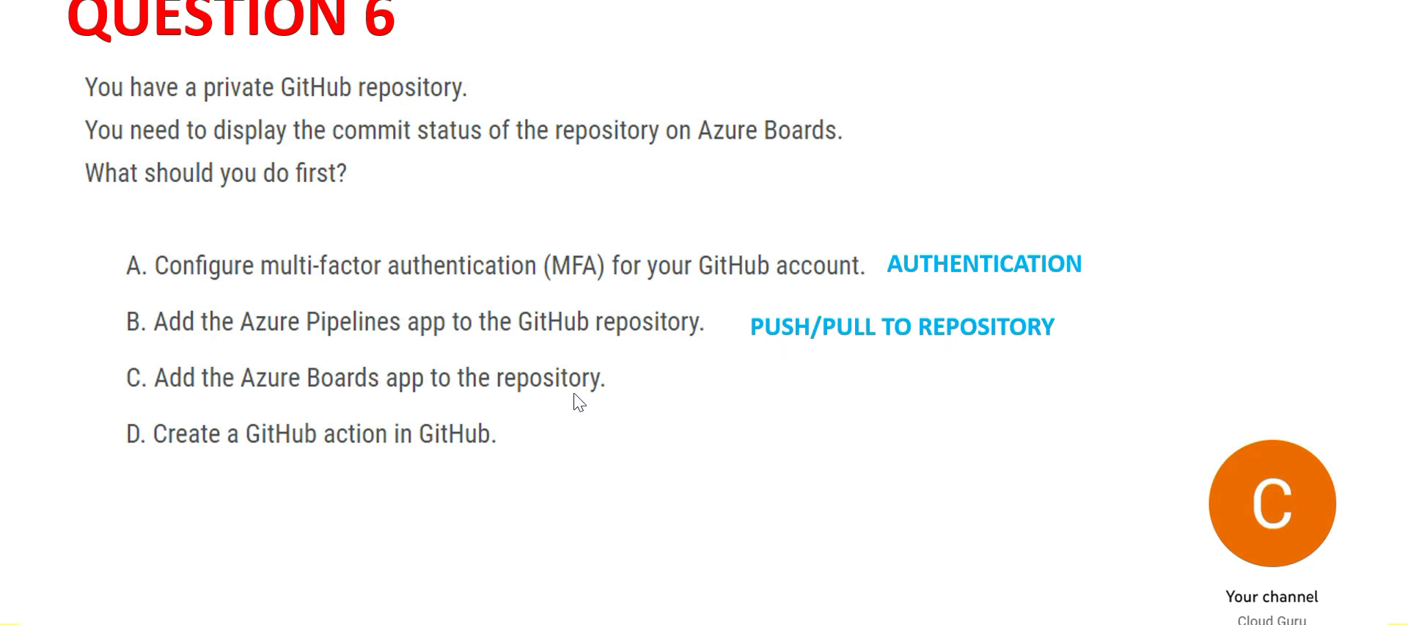
pyautogui.moveTo(332, 410)
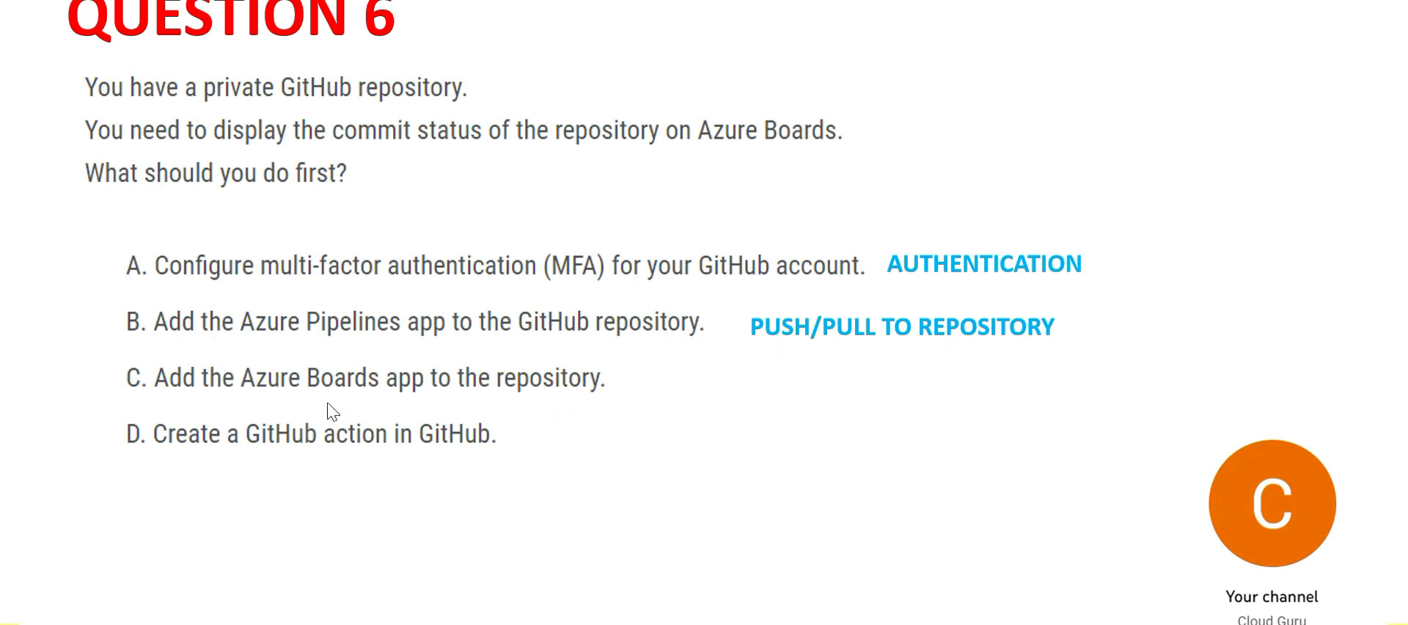
pyautogui.moveTo(357, 399)
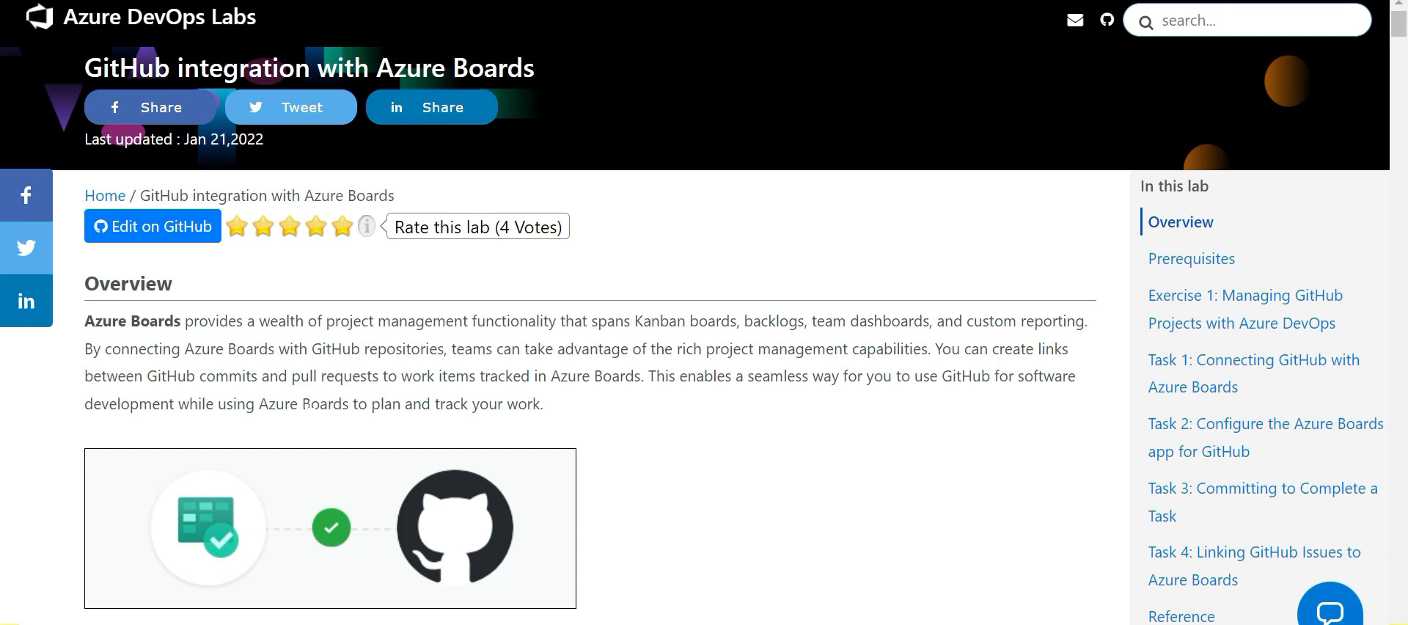
# Scroll down the 'GitHub integration with Azure Boards' lab overview.
pyautogui.scroll(-3)
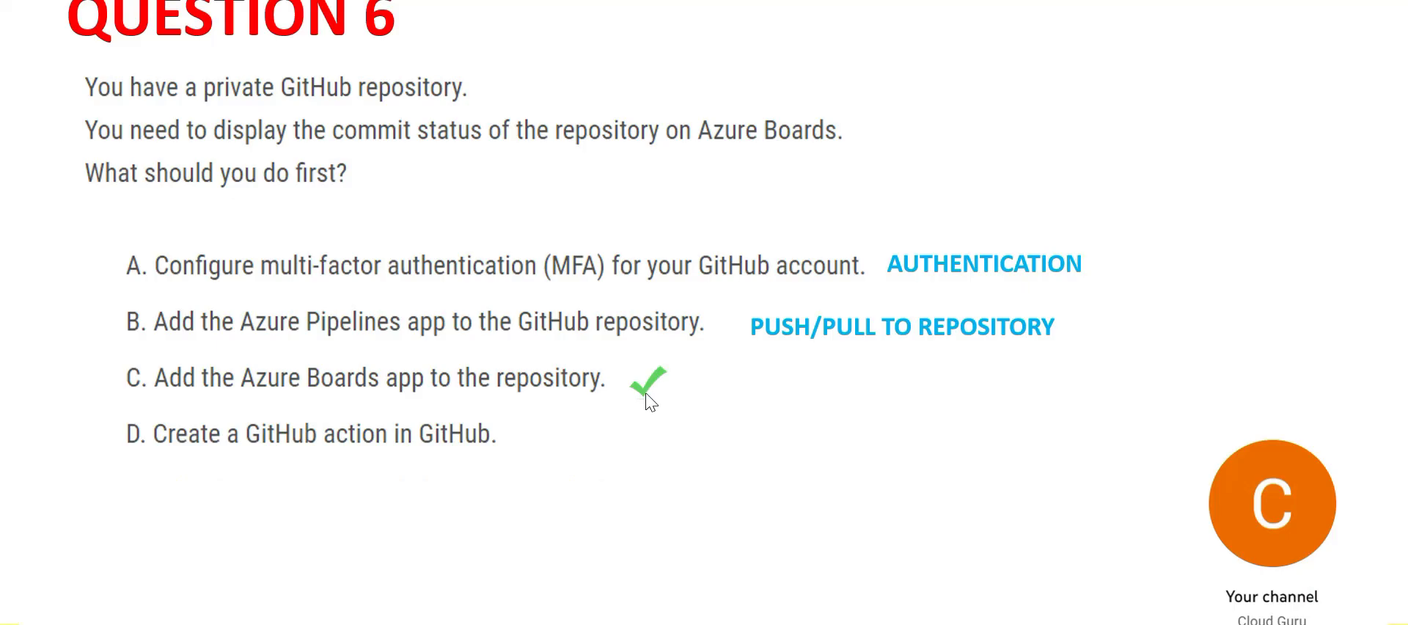
pyautogui.moveTo(240, 453)
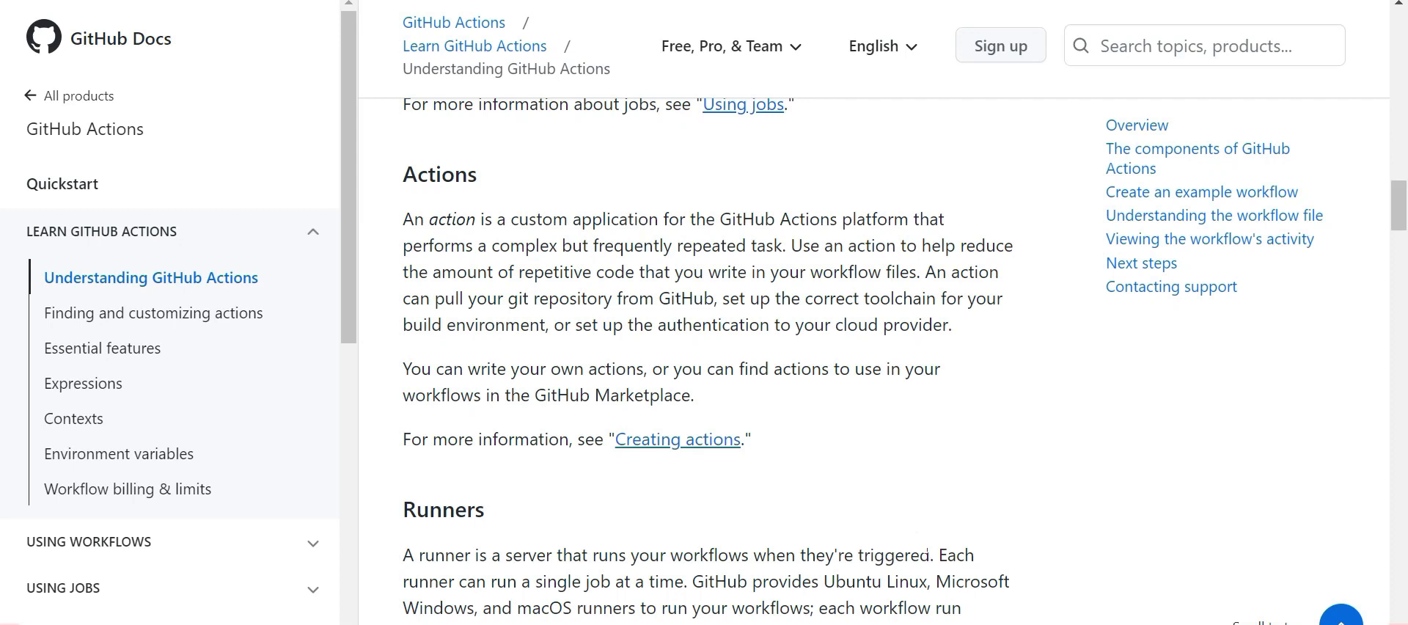
# Highlight text under the Actions heading of Understanding GitHub Actions.
pyautogui.moveTo(923, 271); pyautogui.dragTo(955, 297)
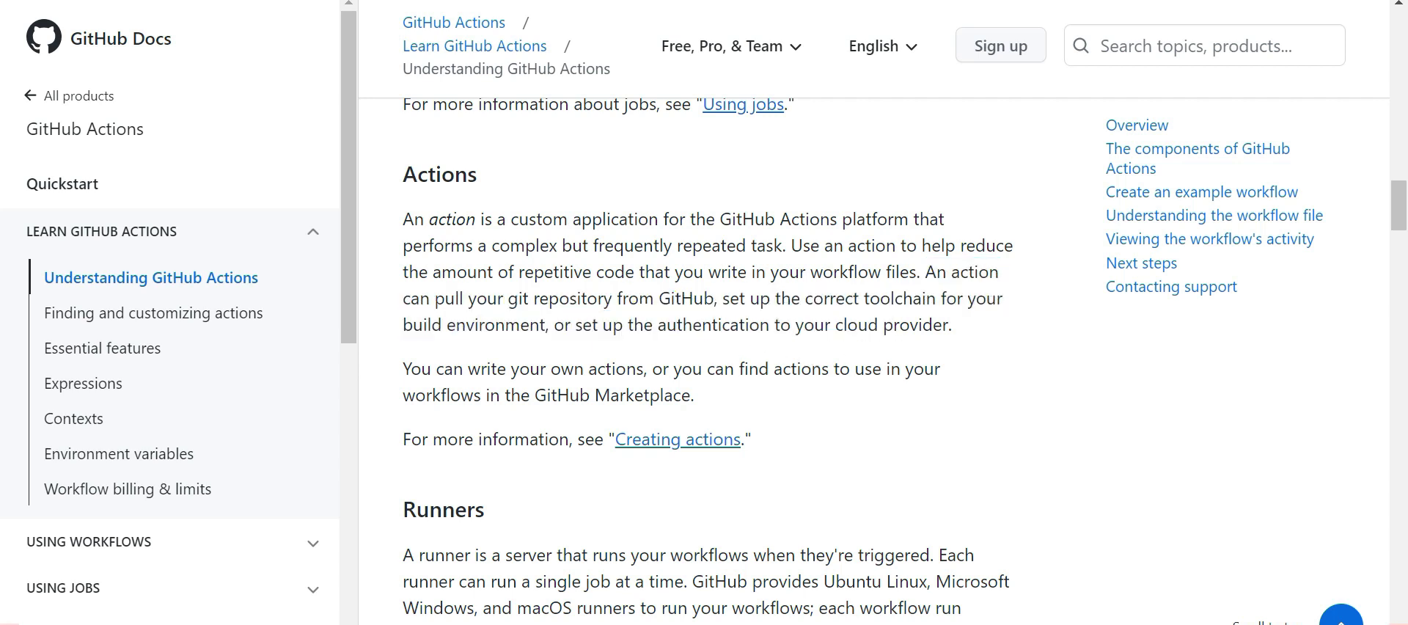
pyautogui.moveTo(645, 324); pyautogui.dragTo(941, 324)
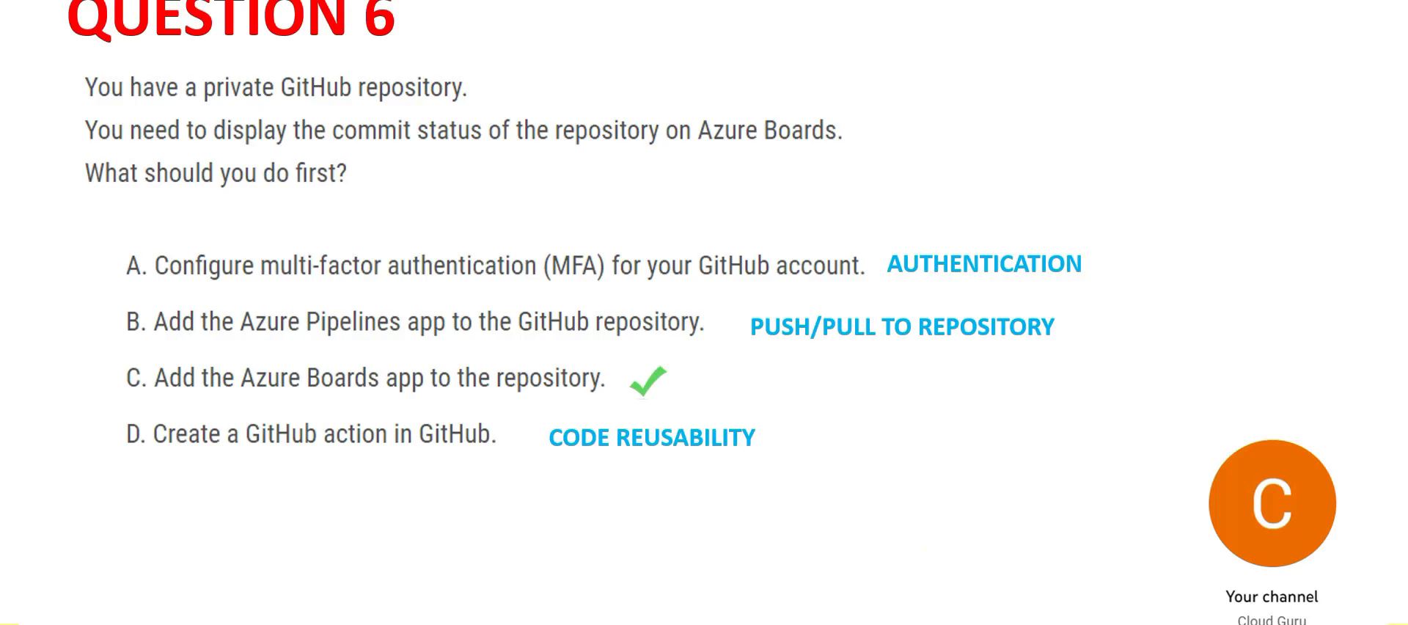
pyautogui.moveTo(575, 456)
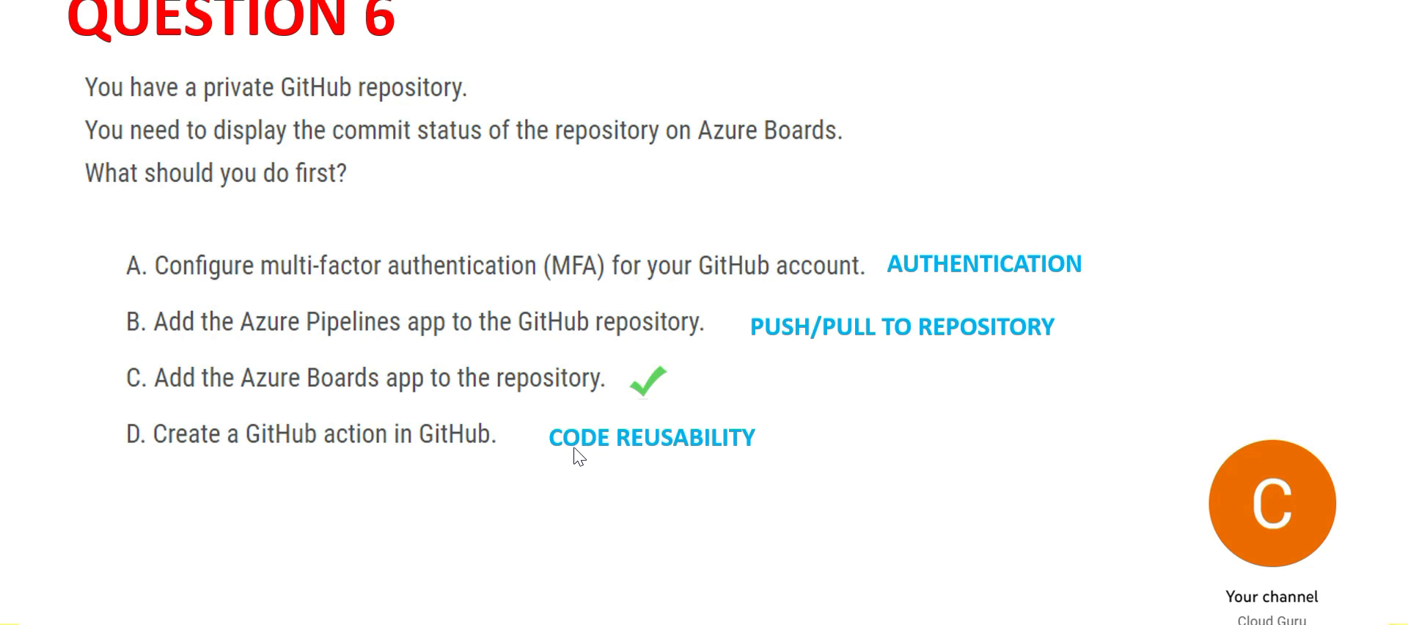
pyautogui.moveTo(680, 453)
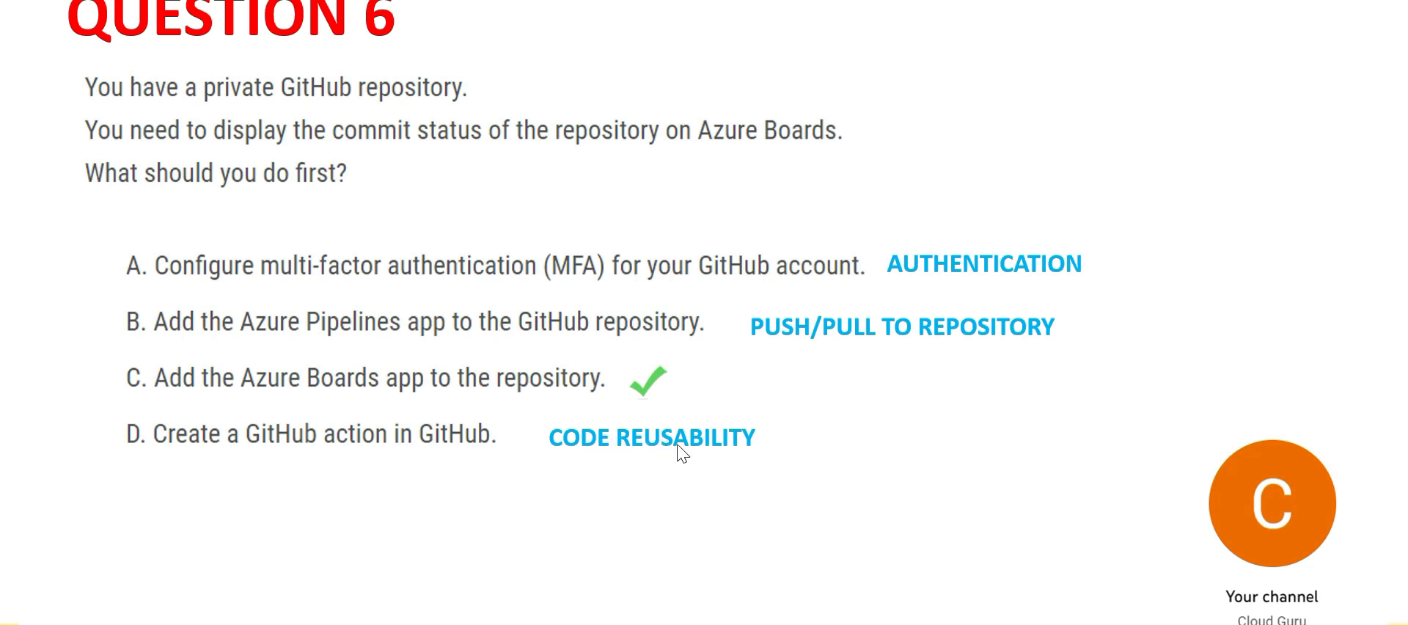
pyautogui.moveTo(723, 460)
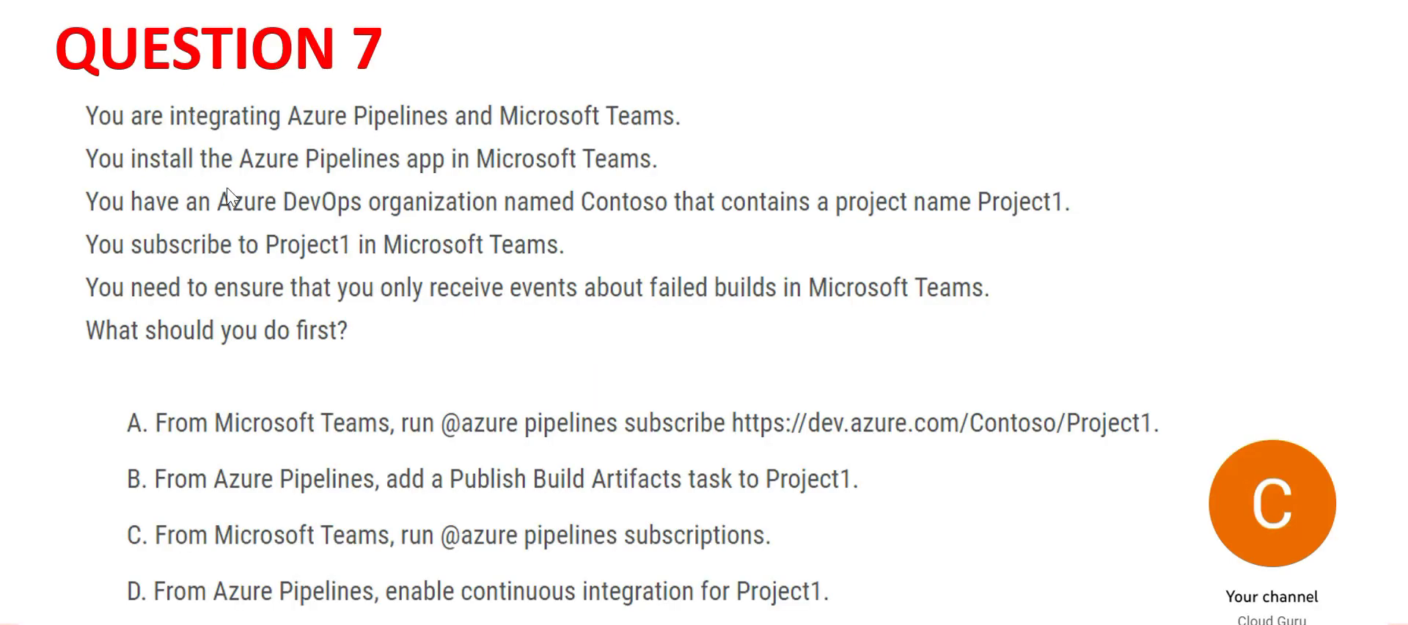
pyautogui.moveTo(161, 221)
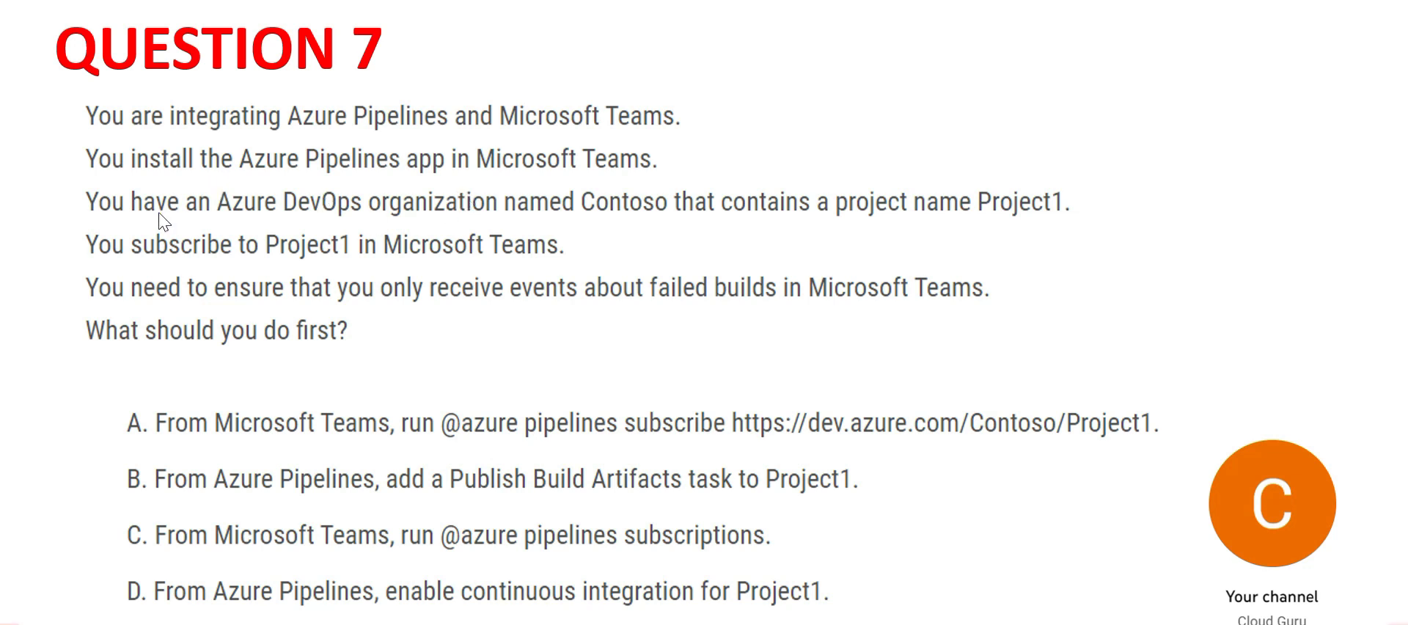
pyautogui.moveTo(288, 229)
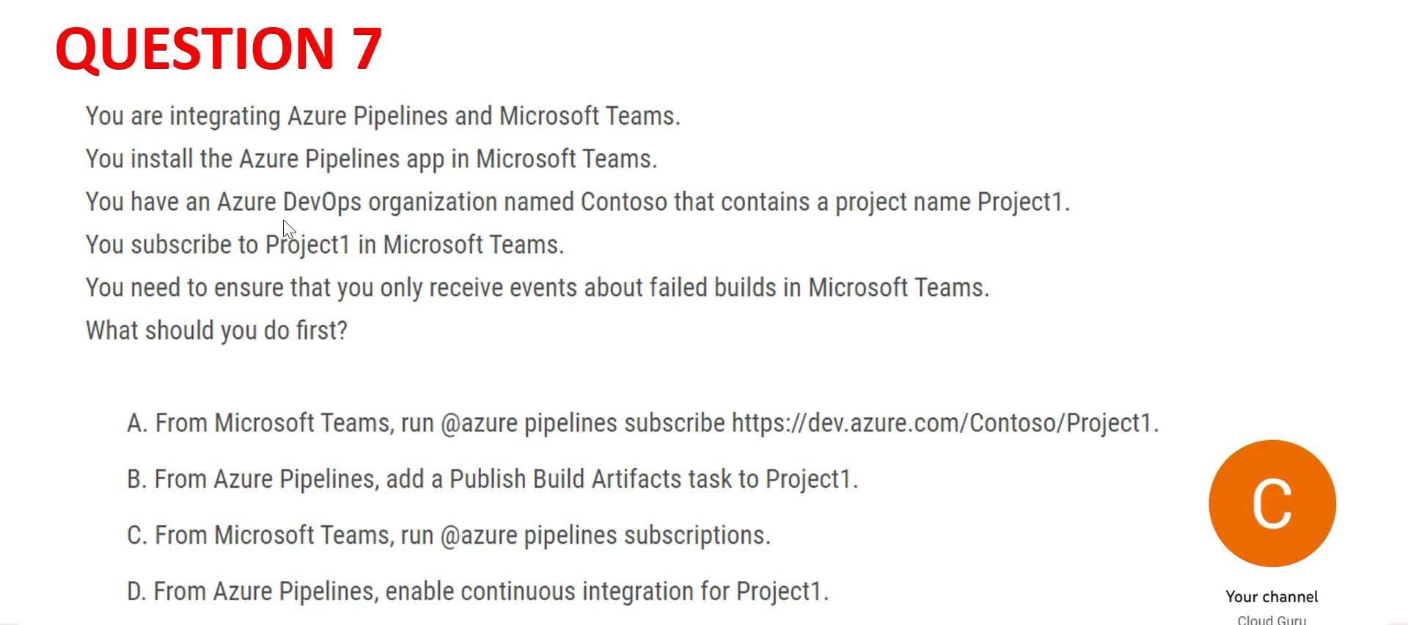
pyautogui.moveTo(741, 619)
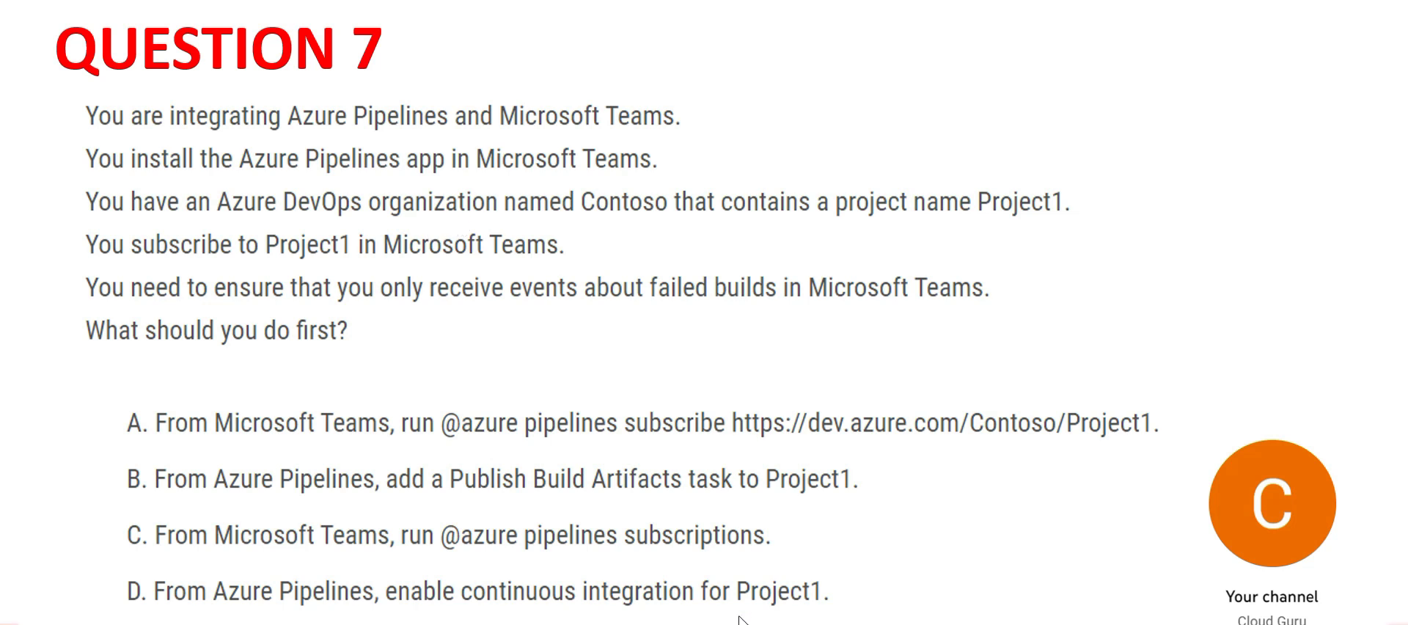
pyautogui.moveTo(409, 237)
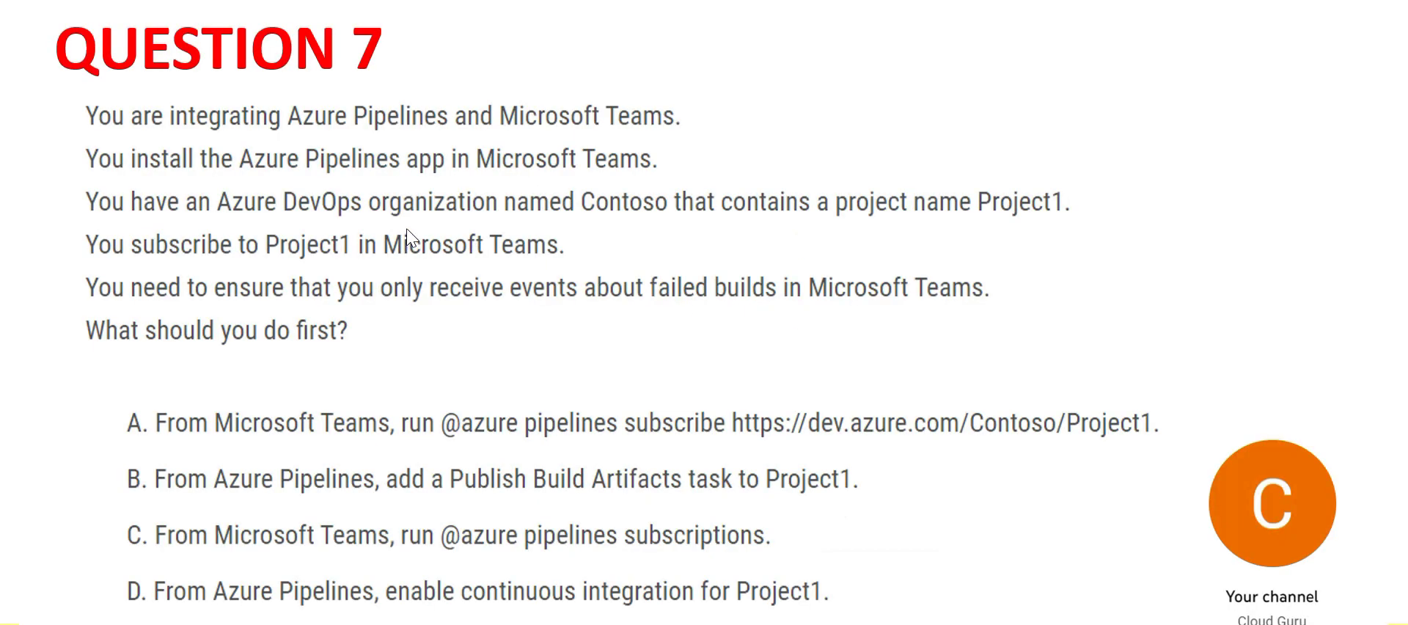
pyautogui.moveTo(409, 312)
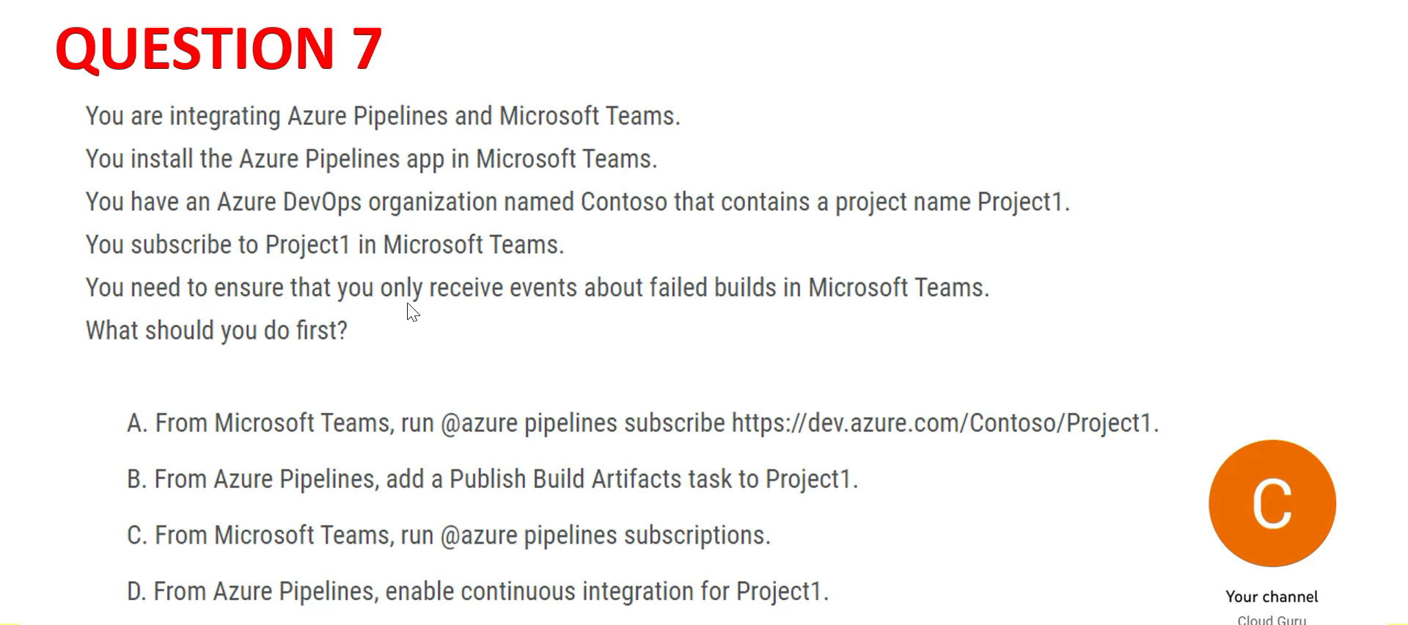
pyautogui.moveTo(371, 317)
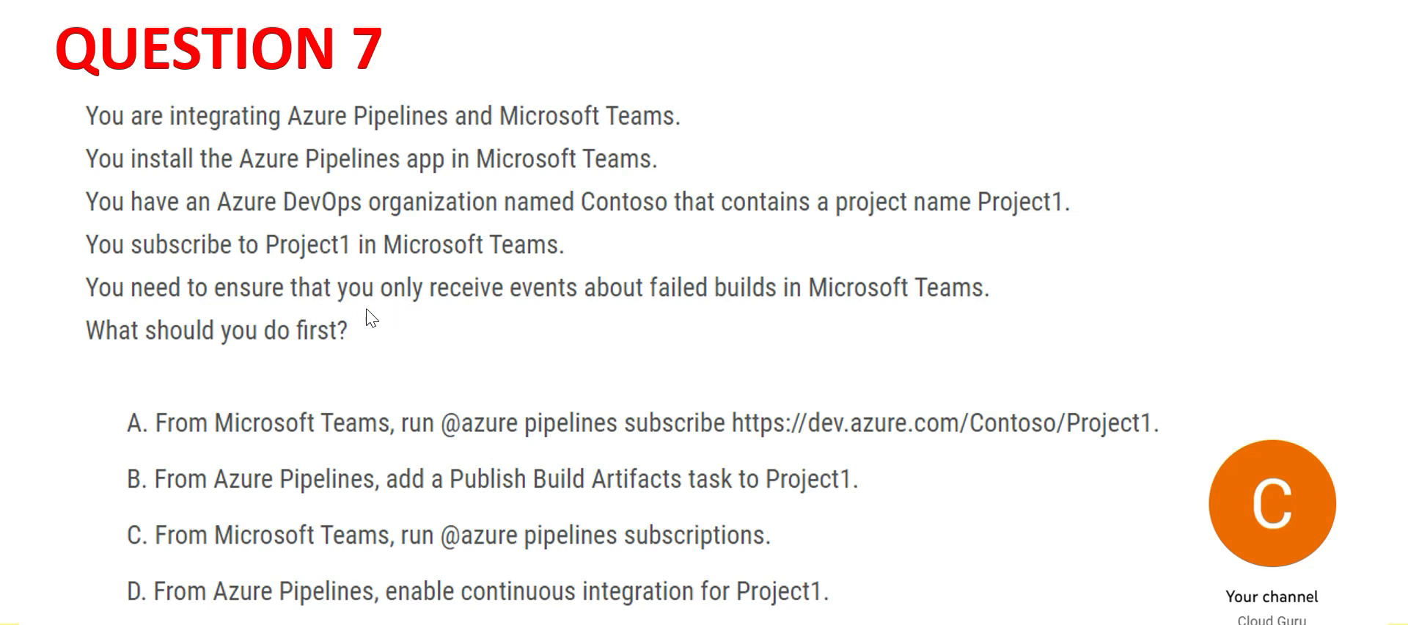
pyautogui.moveTo(692, 306)
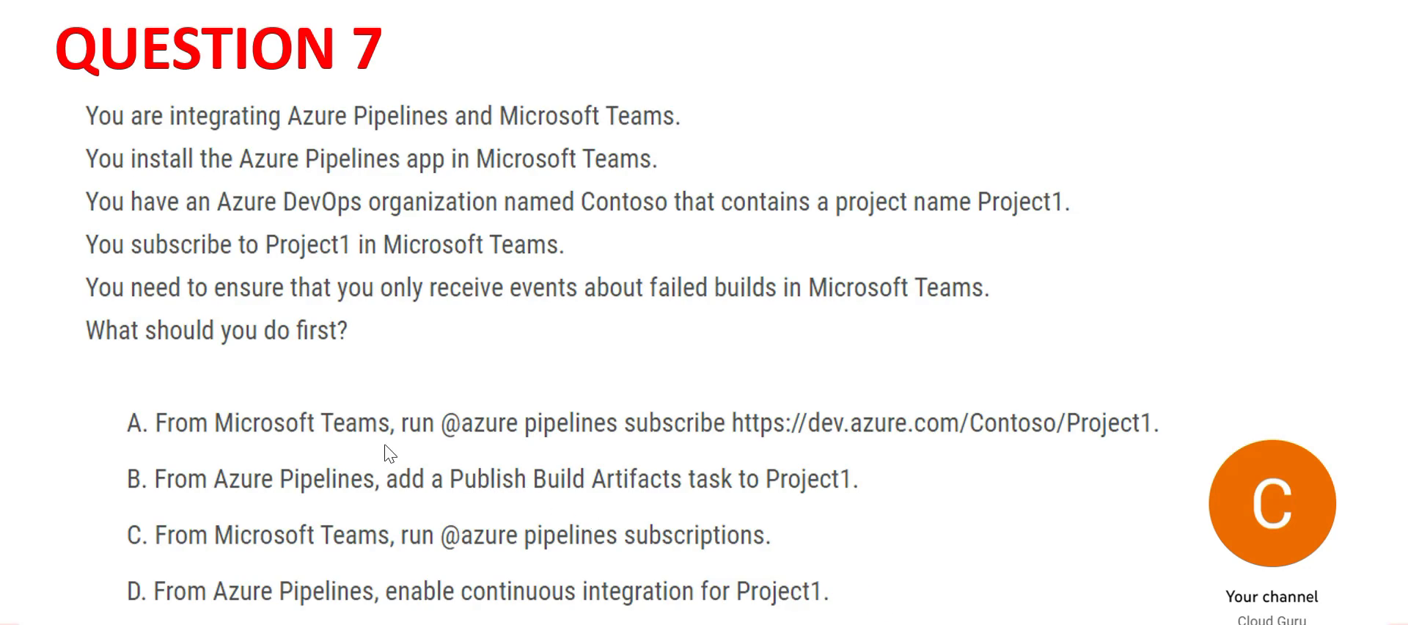
pyautogui.moveTo(424, 444)
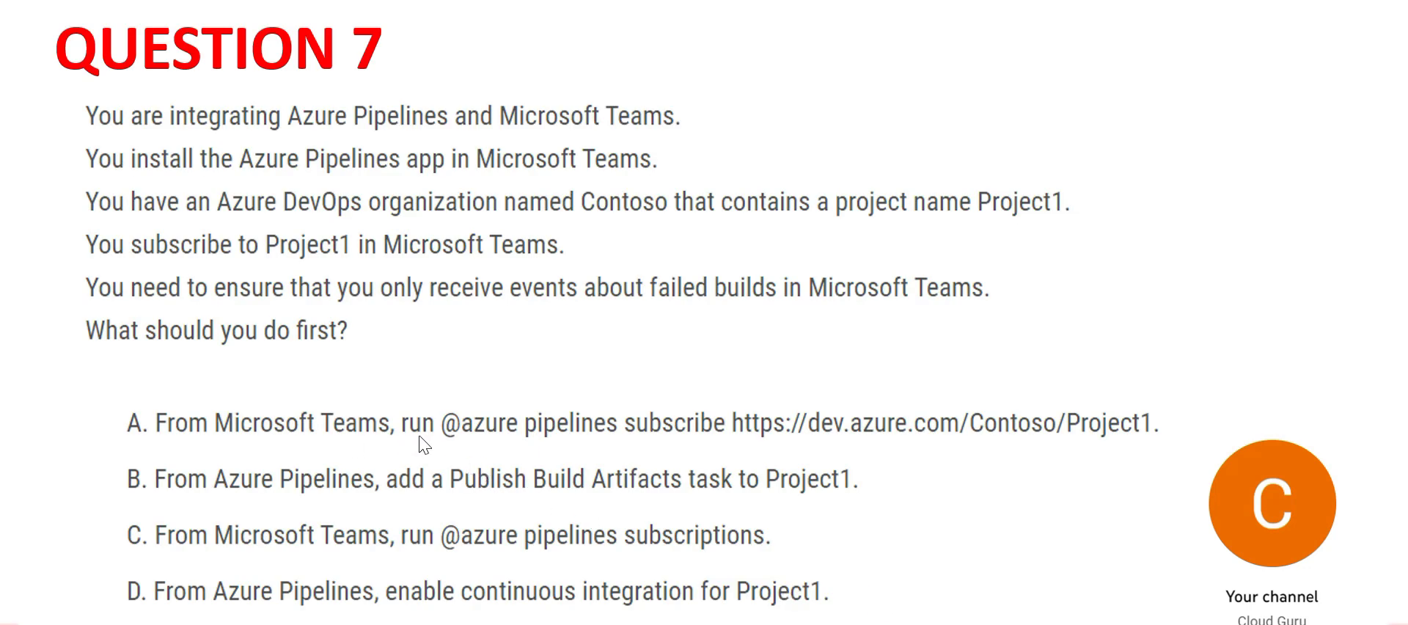
pyautogui.moveTo(529, 439)
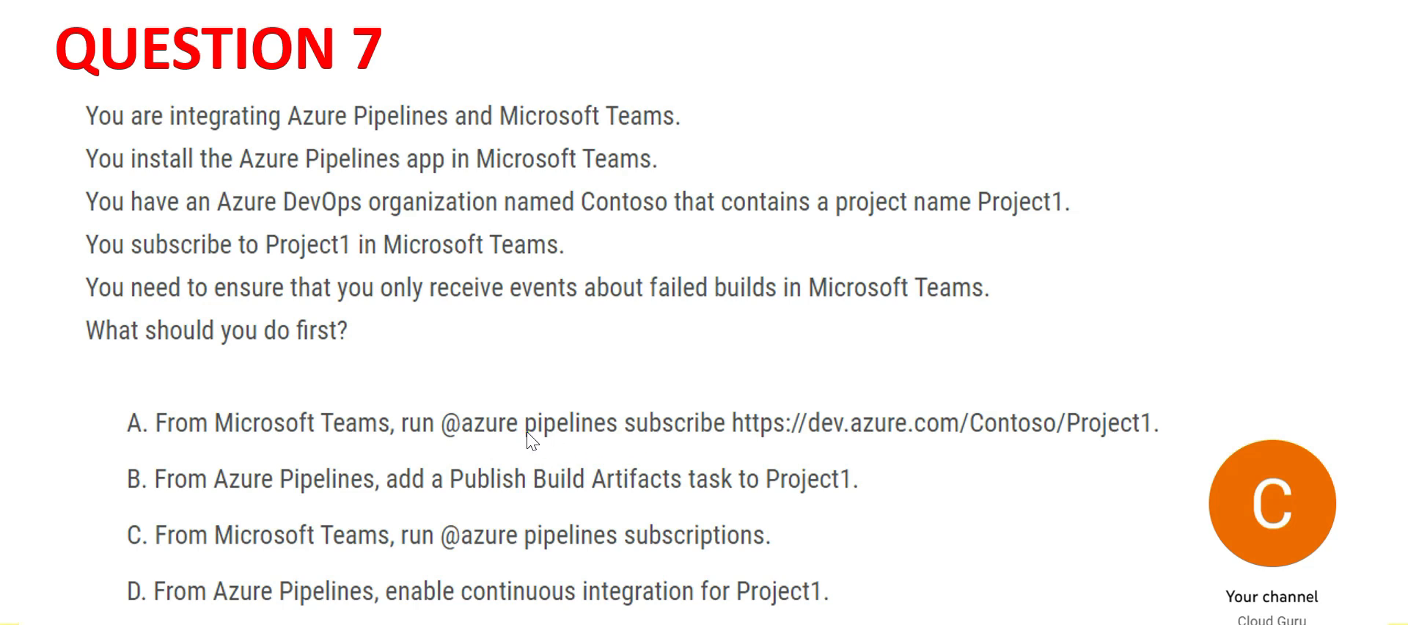
pyautogui.moveTo(510, 441)
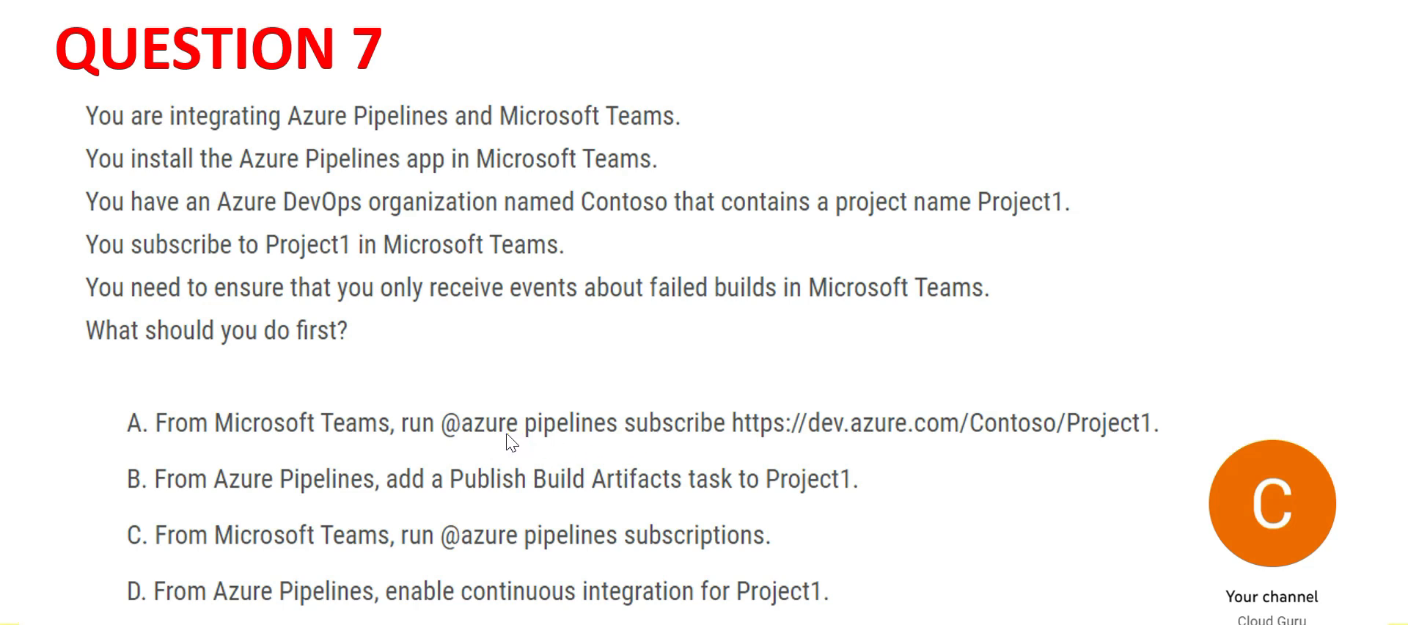
pyautogui.moveTo(688, 467)
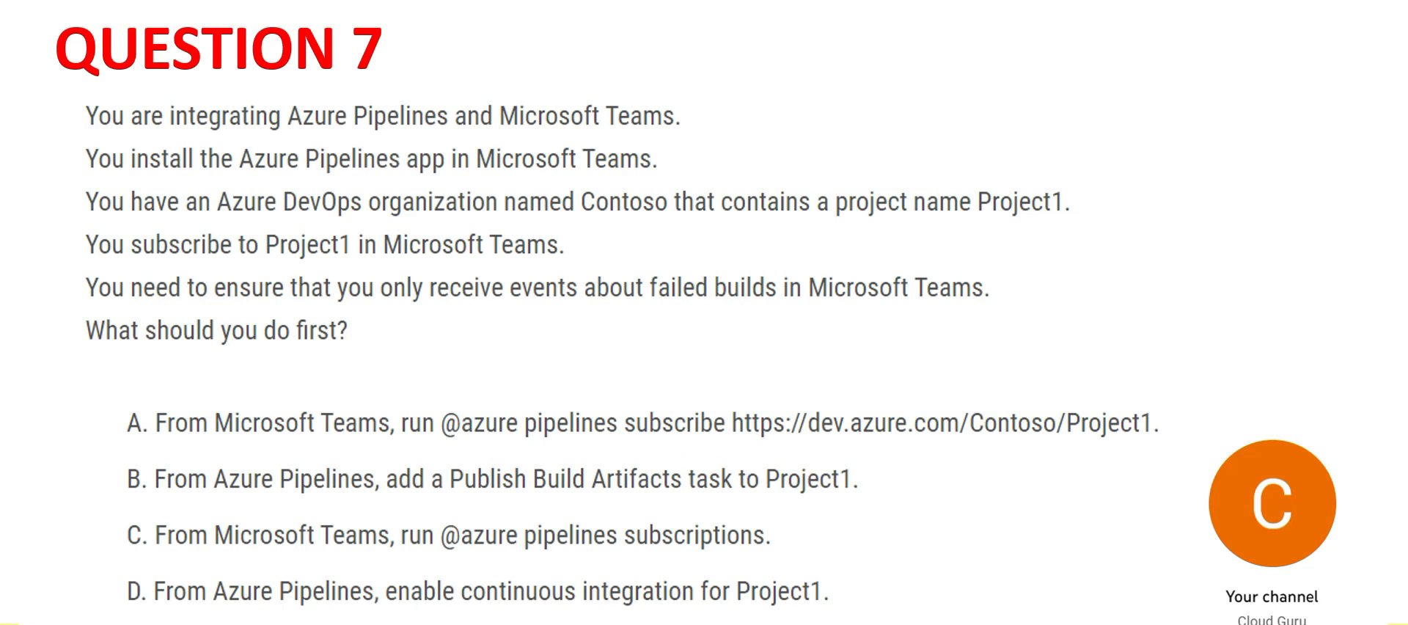
pyautogui.moveTo(623, 428)
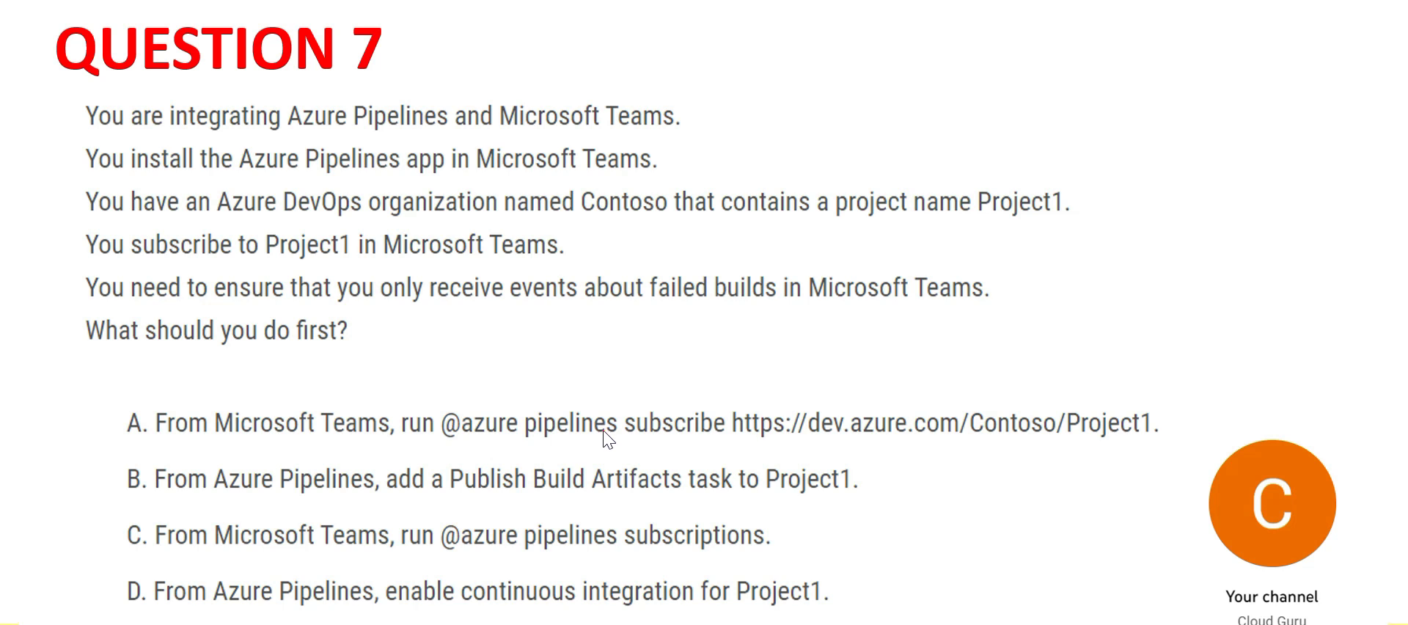
pyautogui.moveTo(567, 433)
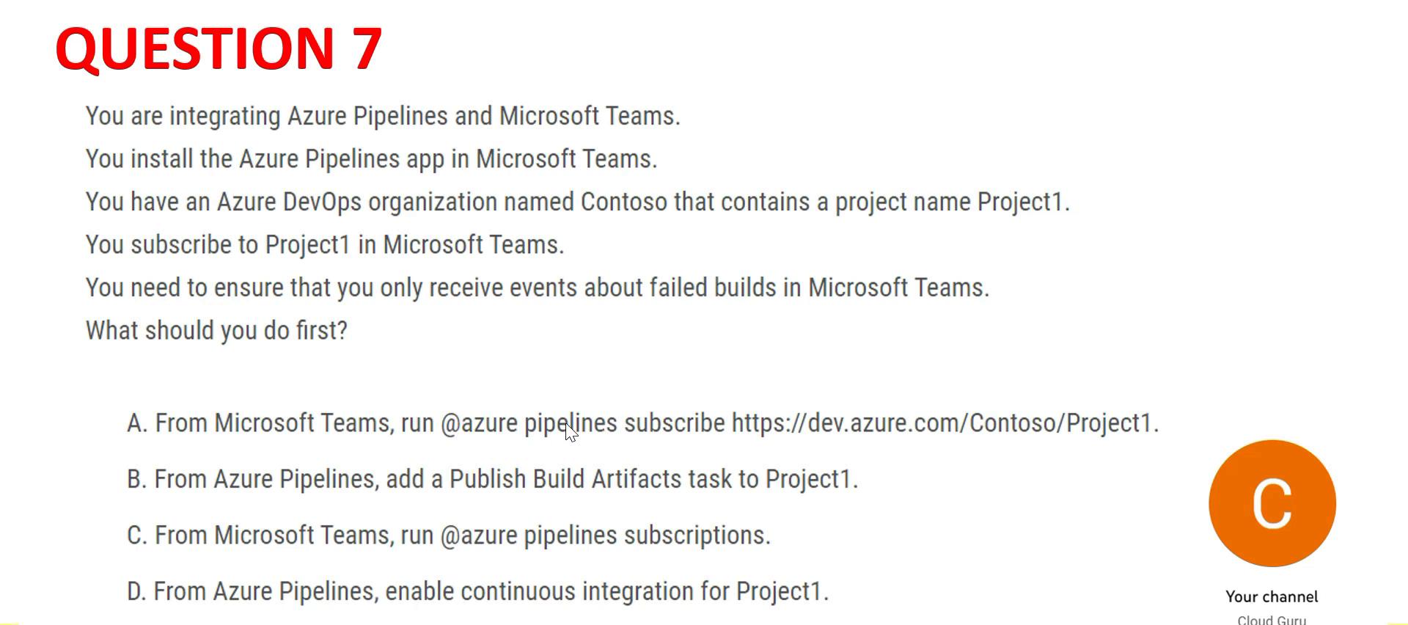
pyautogui.moveTo(1112, 456)
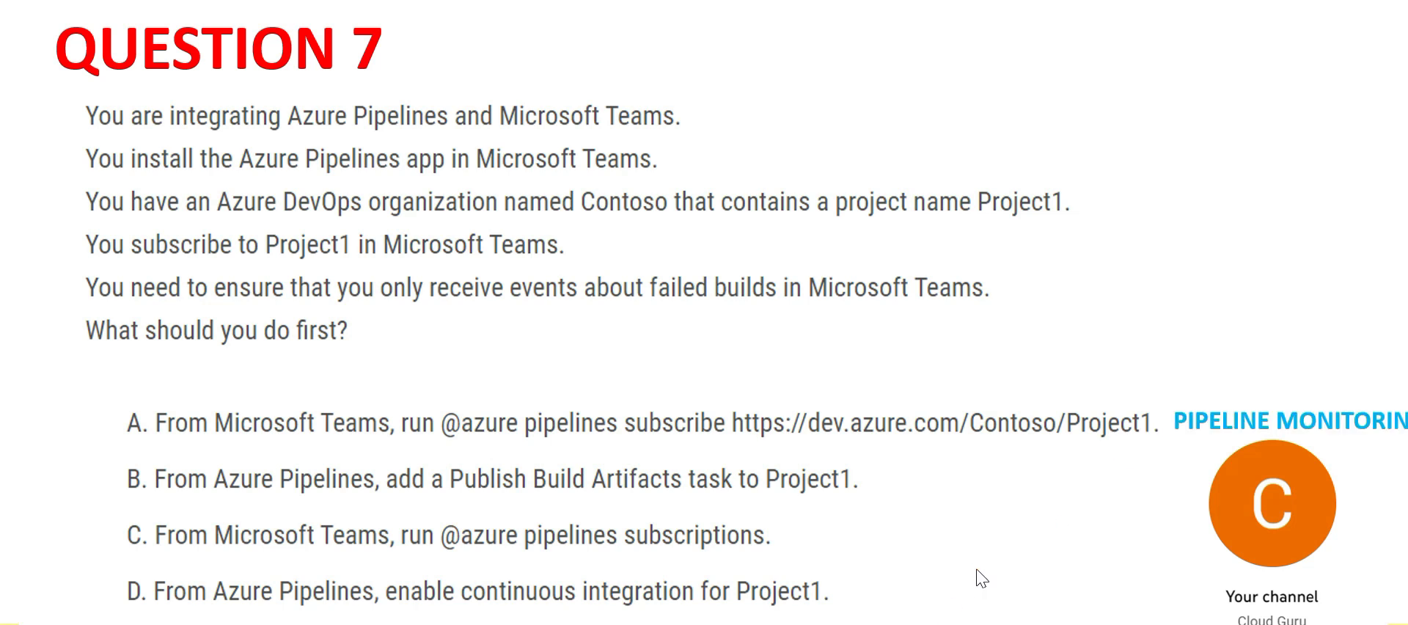
pyautogui.moveTo(1050, 433)
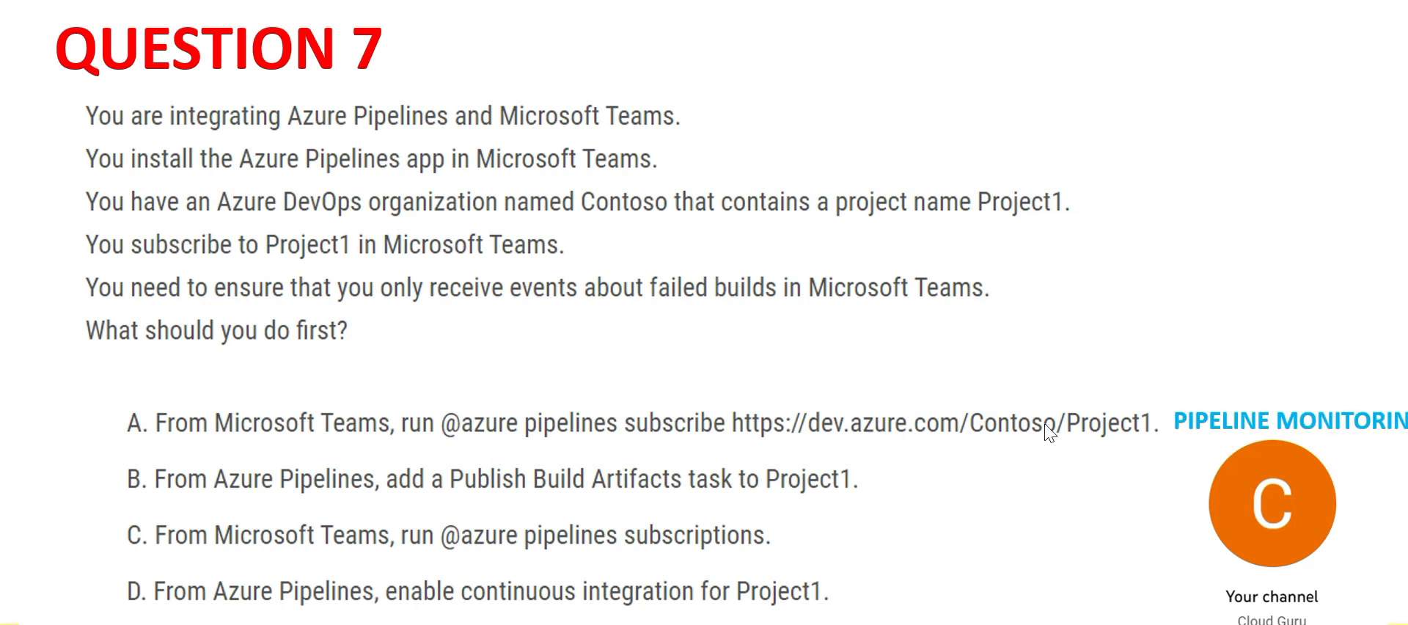
pyautogui.moveTo(1030, 445)
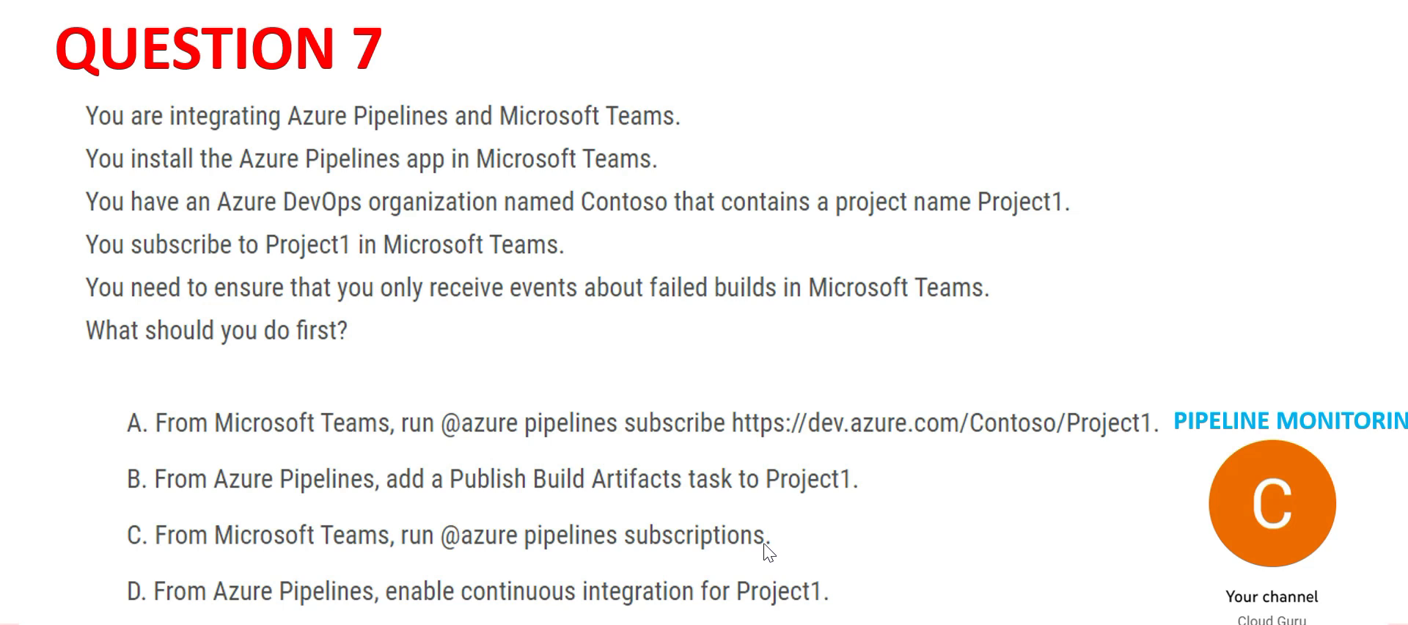
pyautogui.moveTo(493, 293)
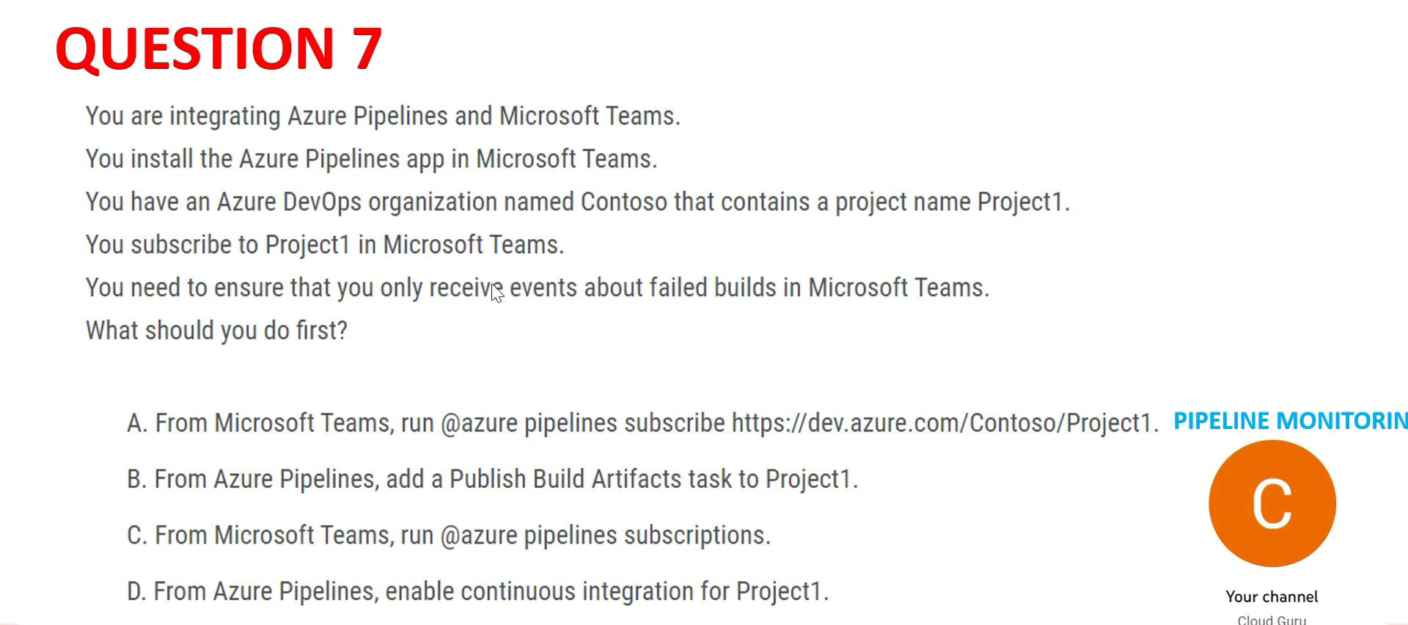
pyautogui.moveTo(796, 567)
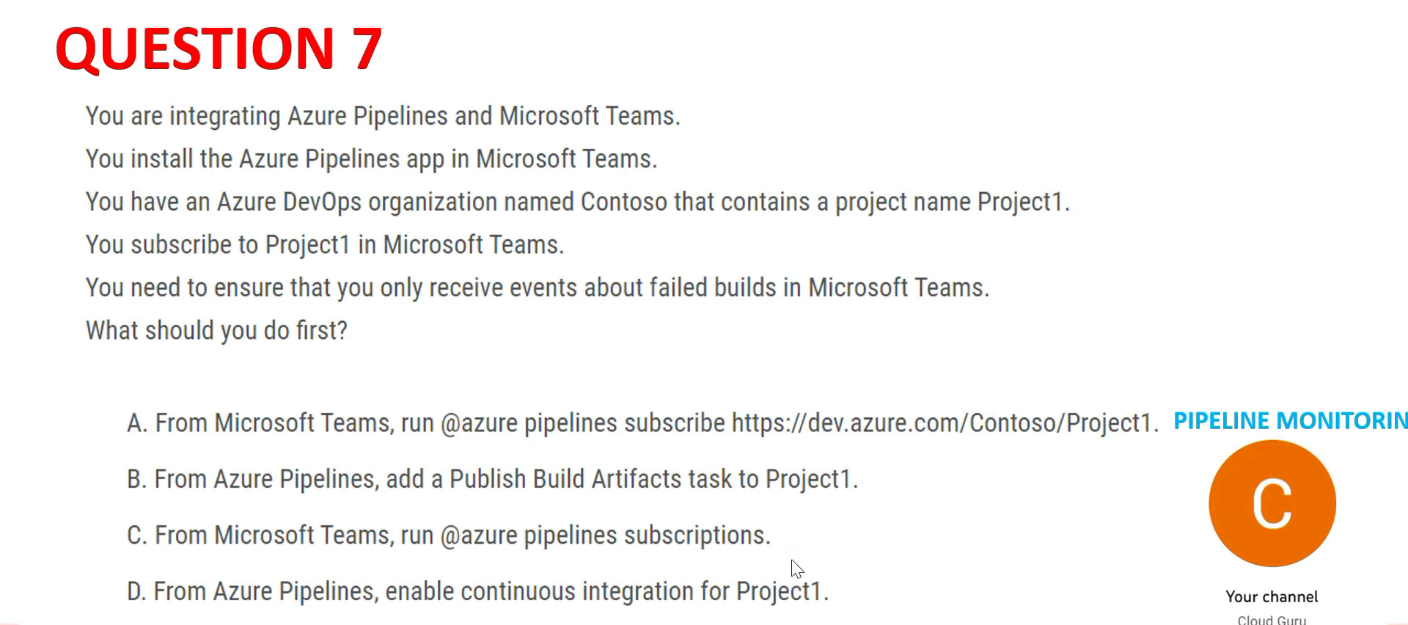
pyautogui.moveTo(723, 552)
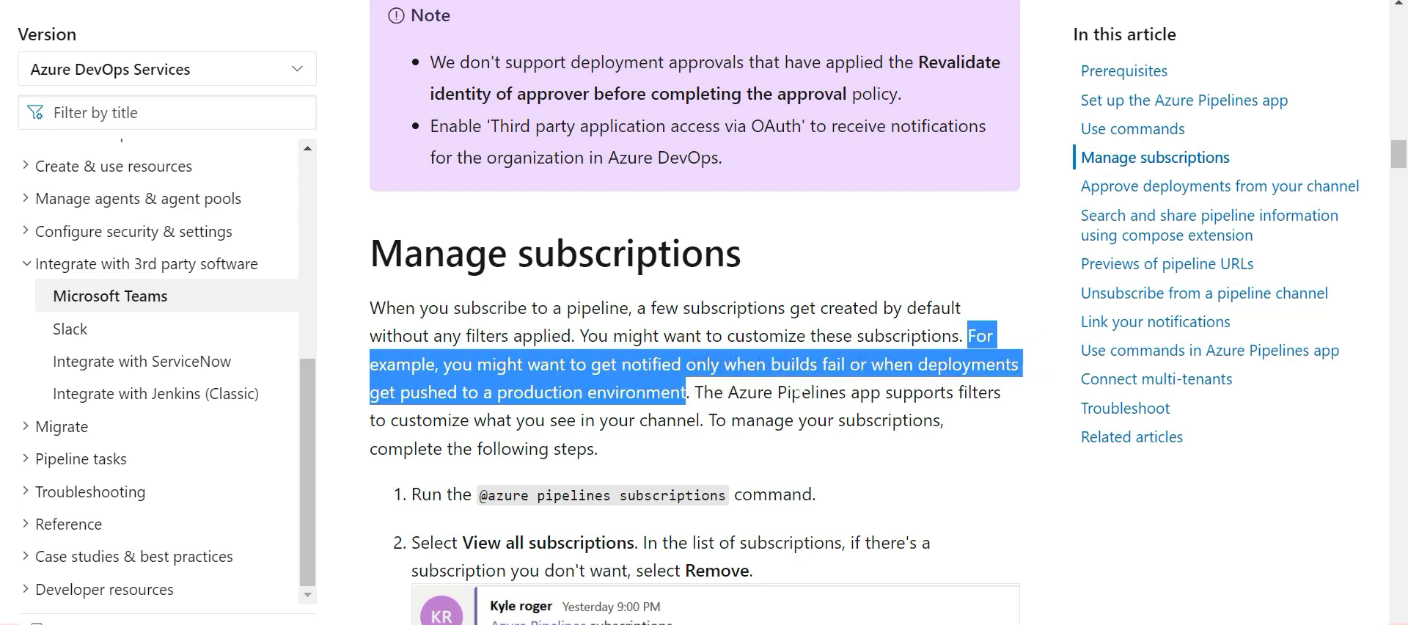
pyautogui.doubleClick(804, 364)
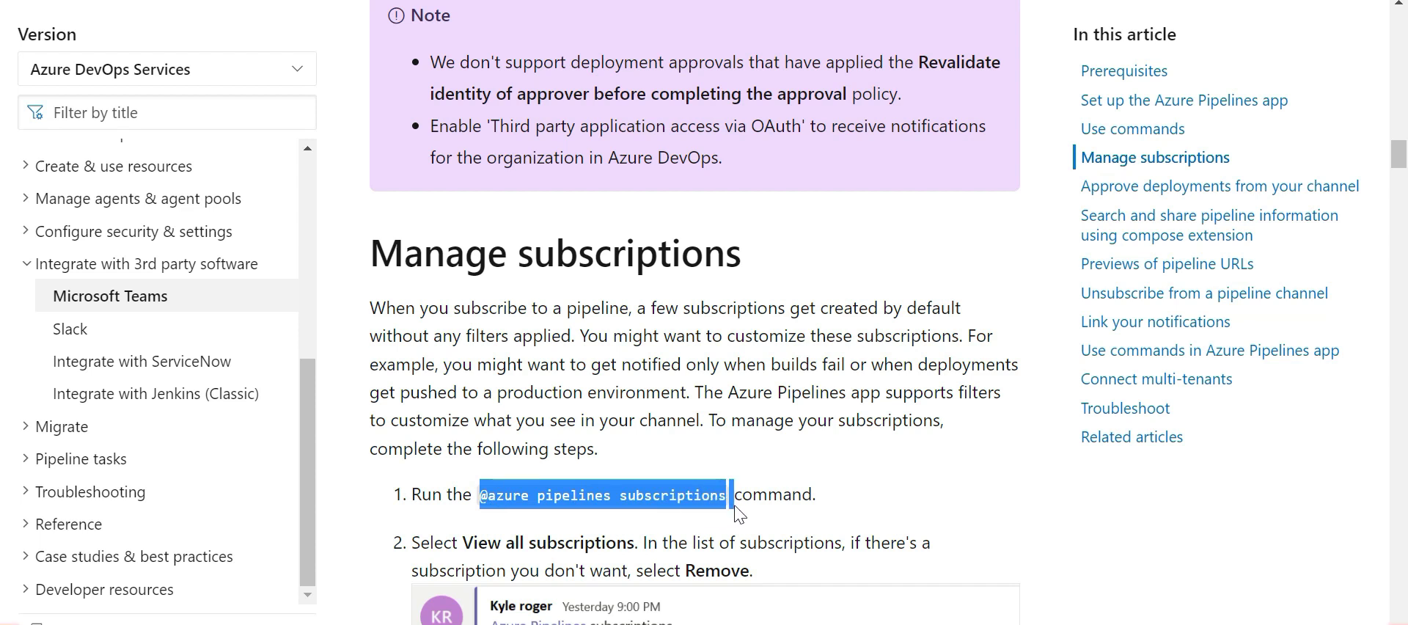
pyautogui.scroll(-3)
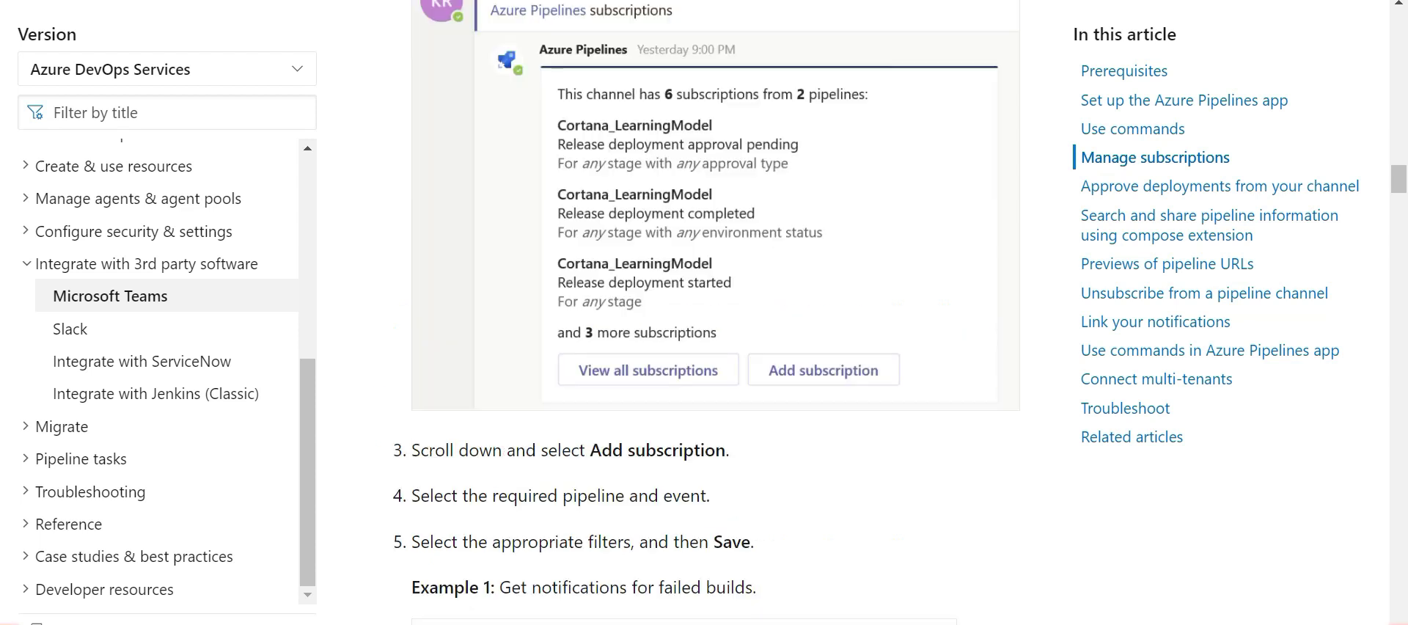
pyautogui.doubleClick(694, 448)
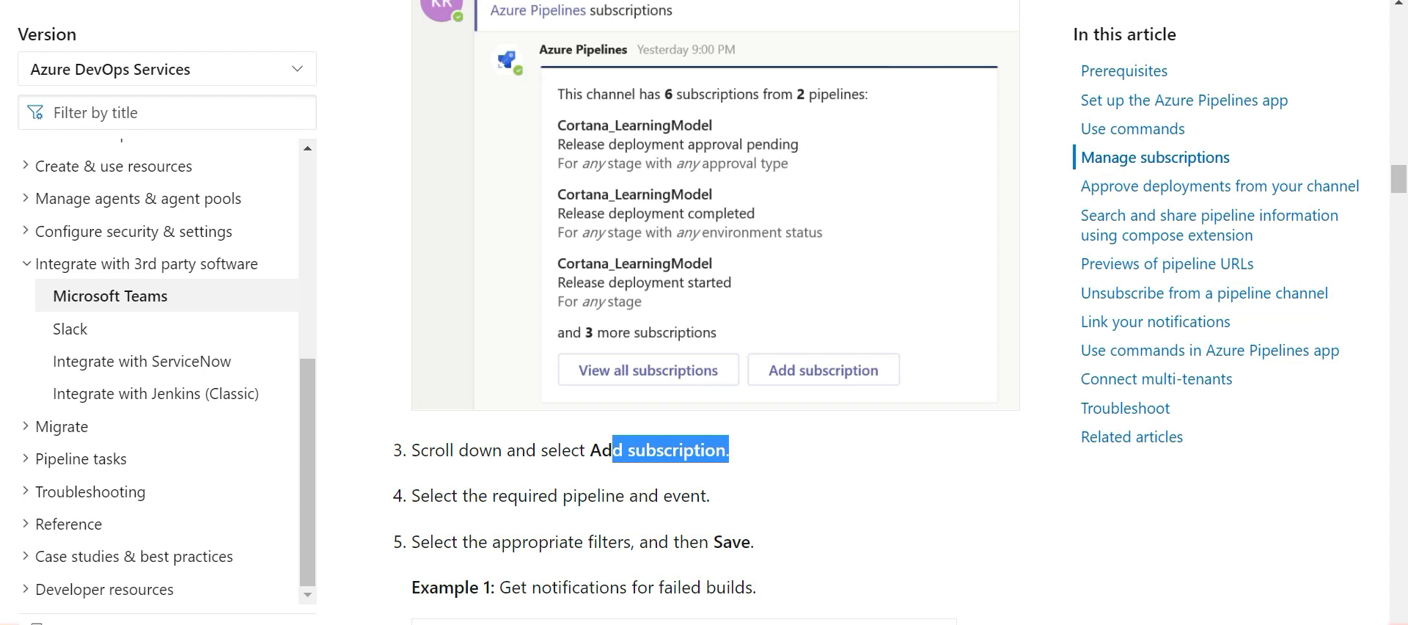
pyautogui.scroll(-3)
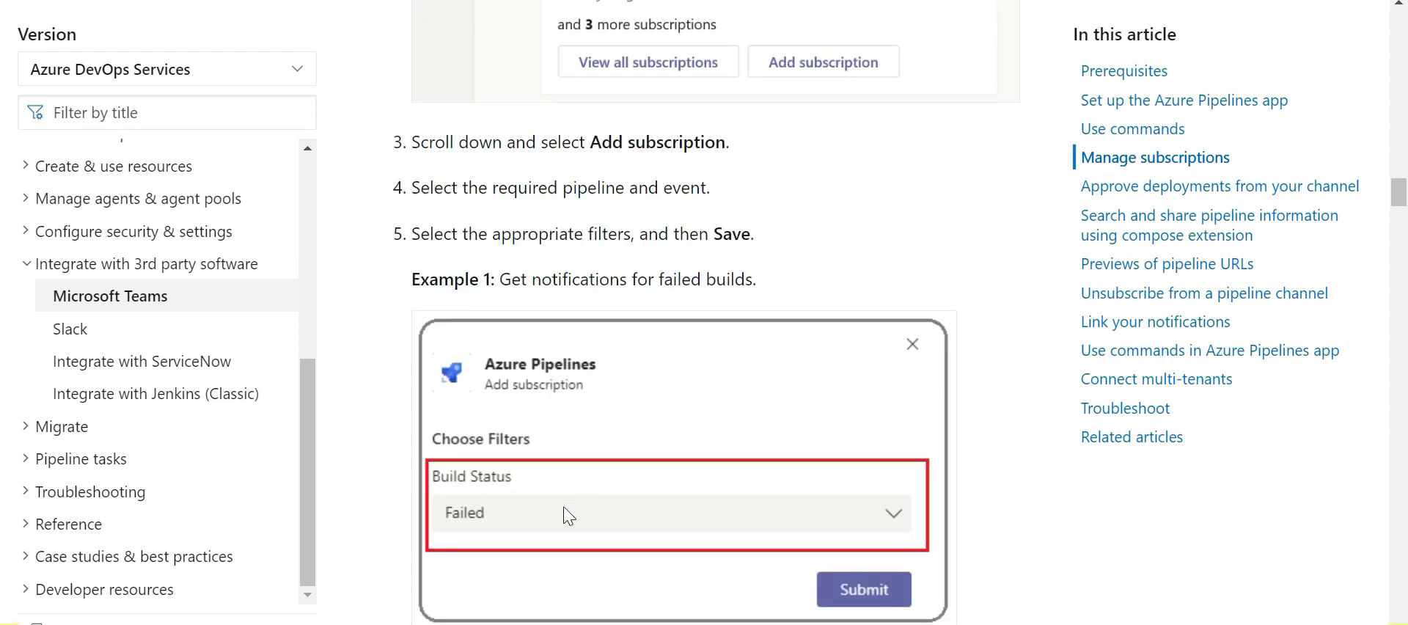
pyautogui.doubleClick(580, 280)
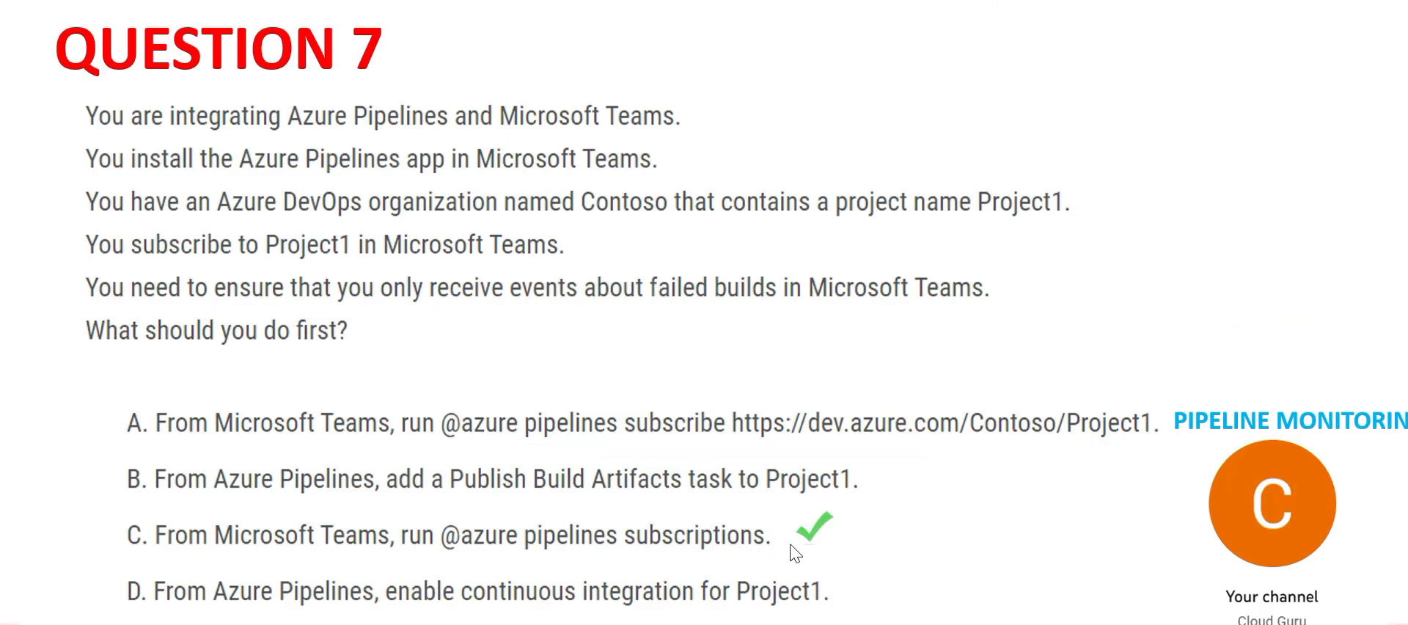
pyautogui.moveTo(666, 489)
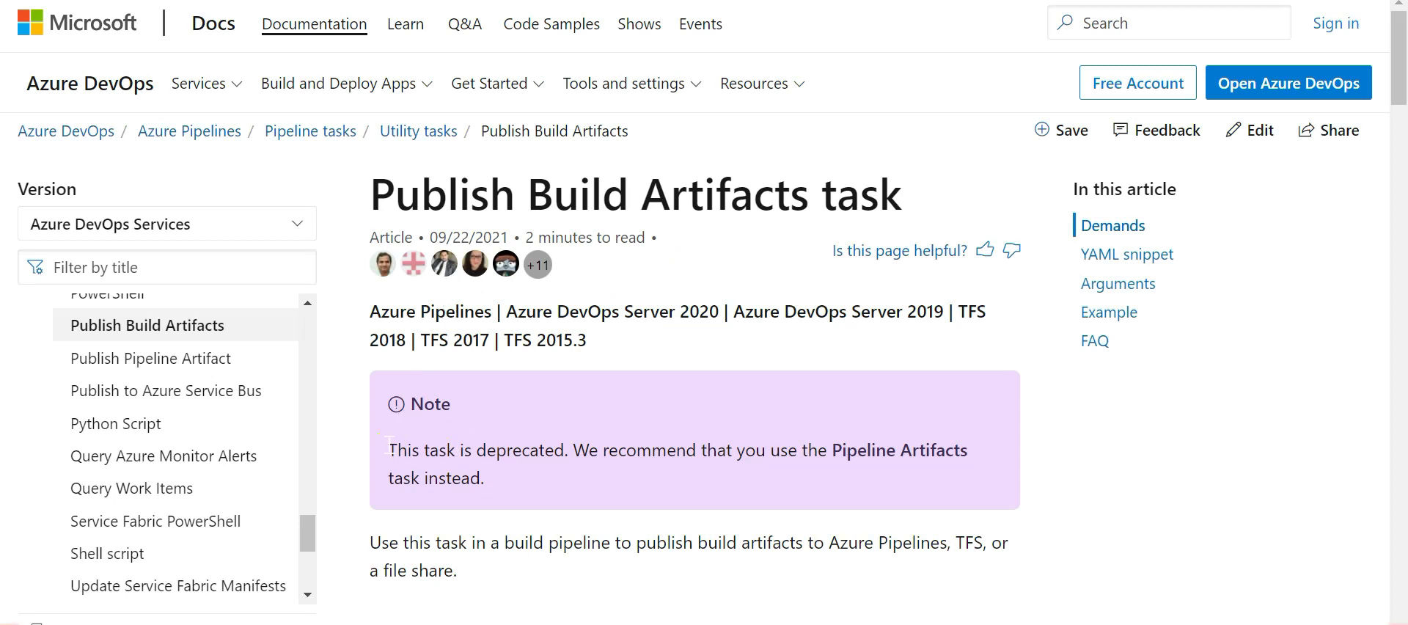
# Highlight the Publish Build Artifacts deprecation note, then clear the highlight.
pyautogui.doubleClick(476, 449)
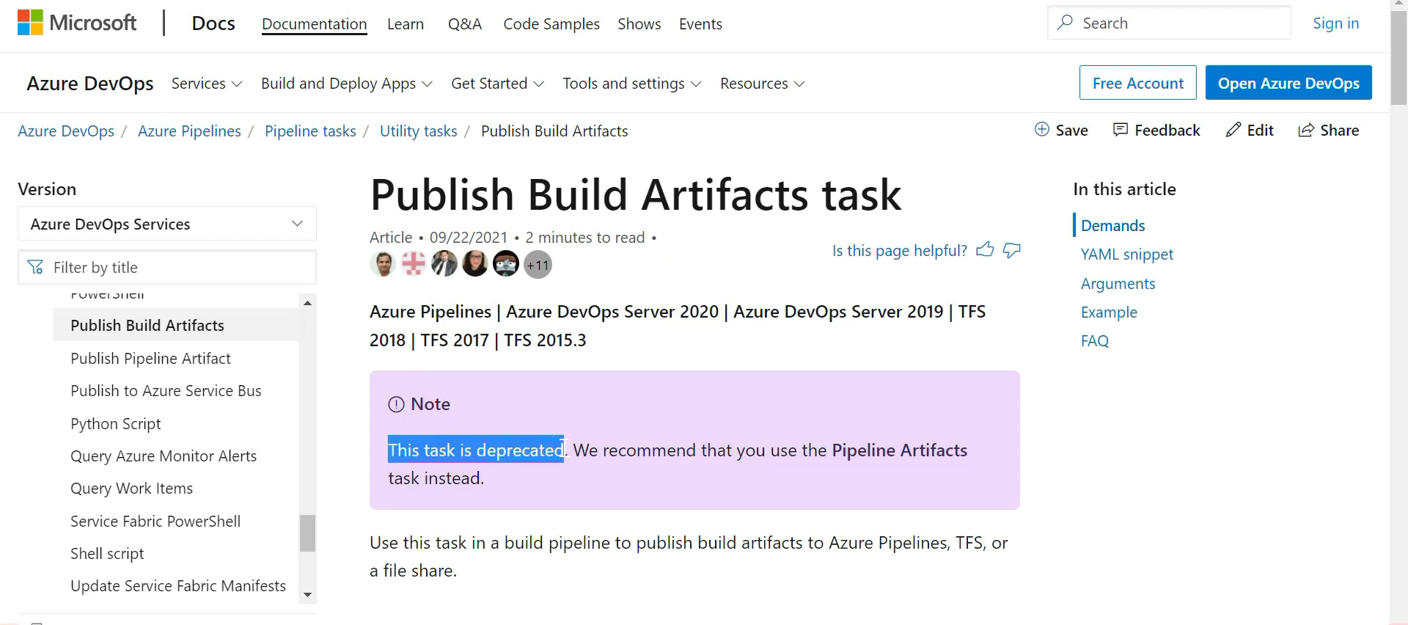
pyautogui.moveTo(696, 473)
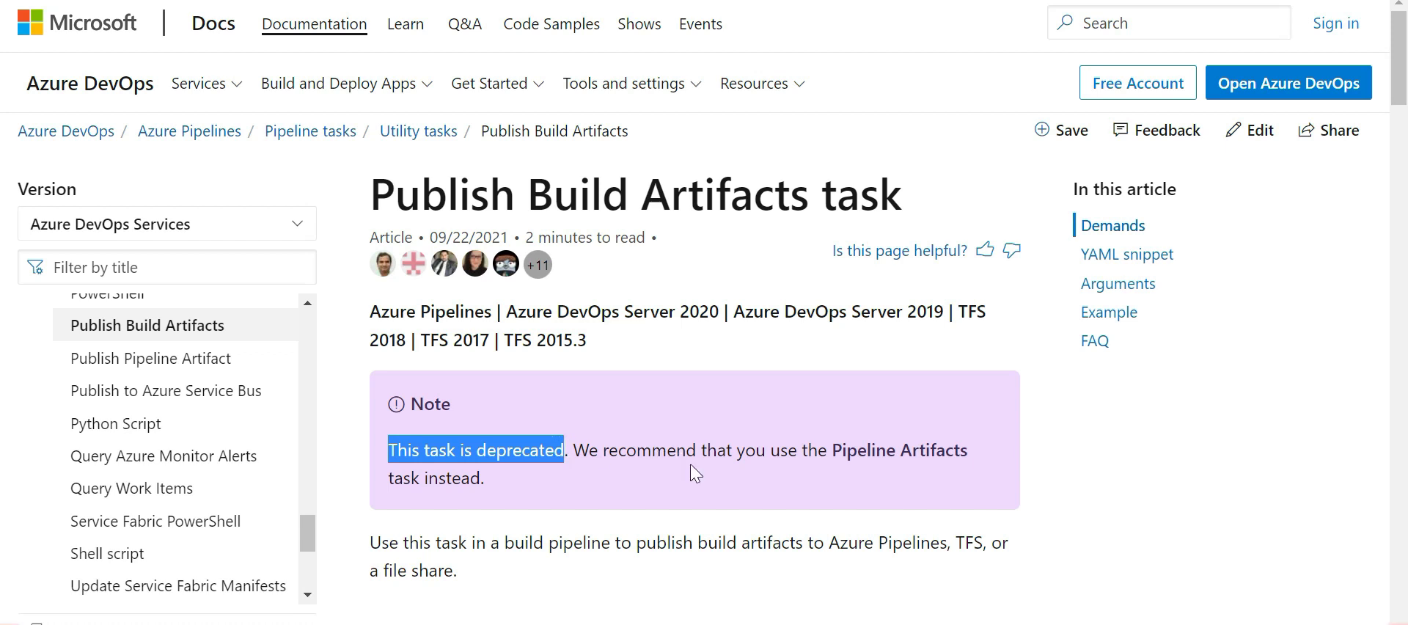
pyautogui.click(830, 464)
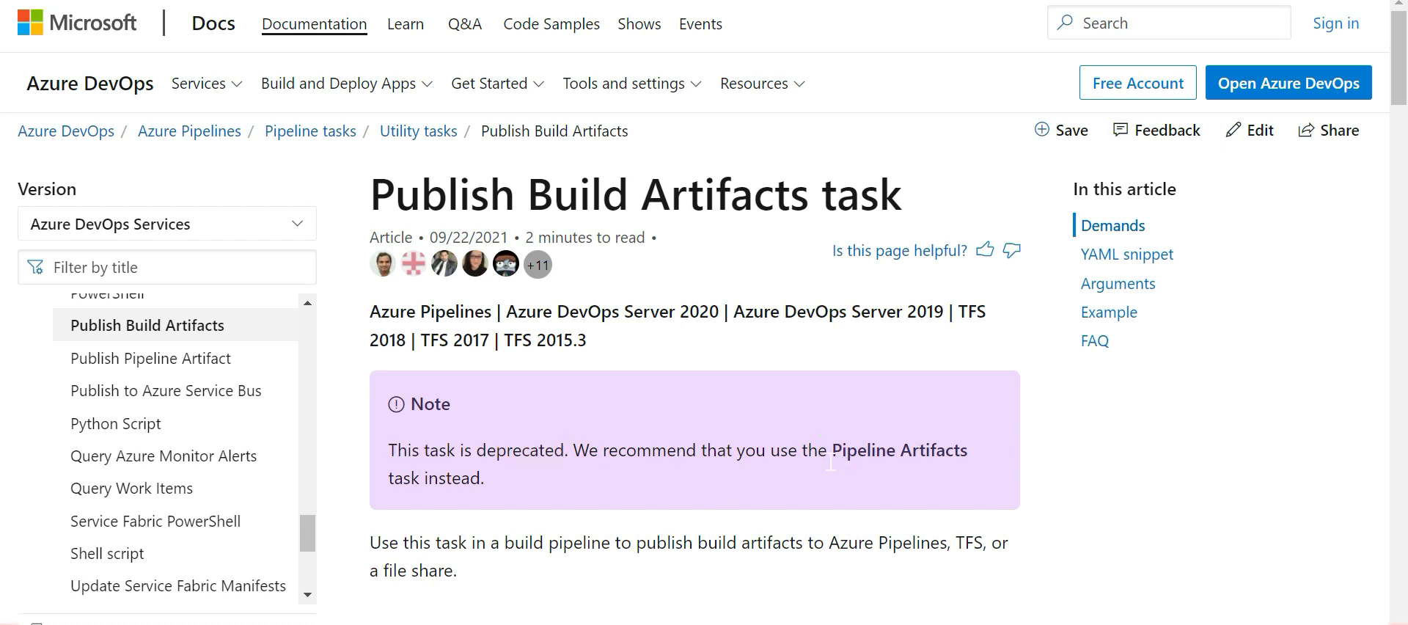
pyautogui.moveTo(432, 501)
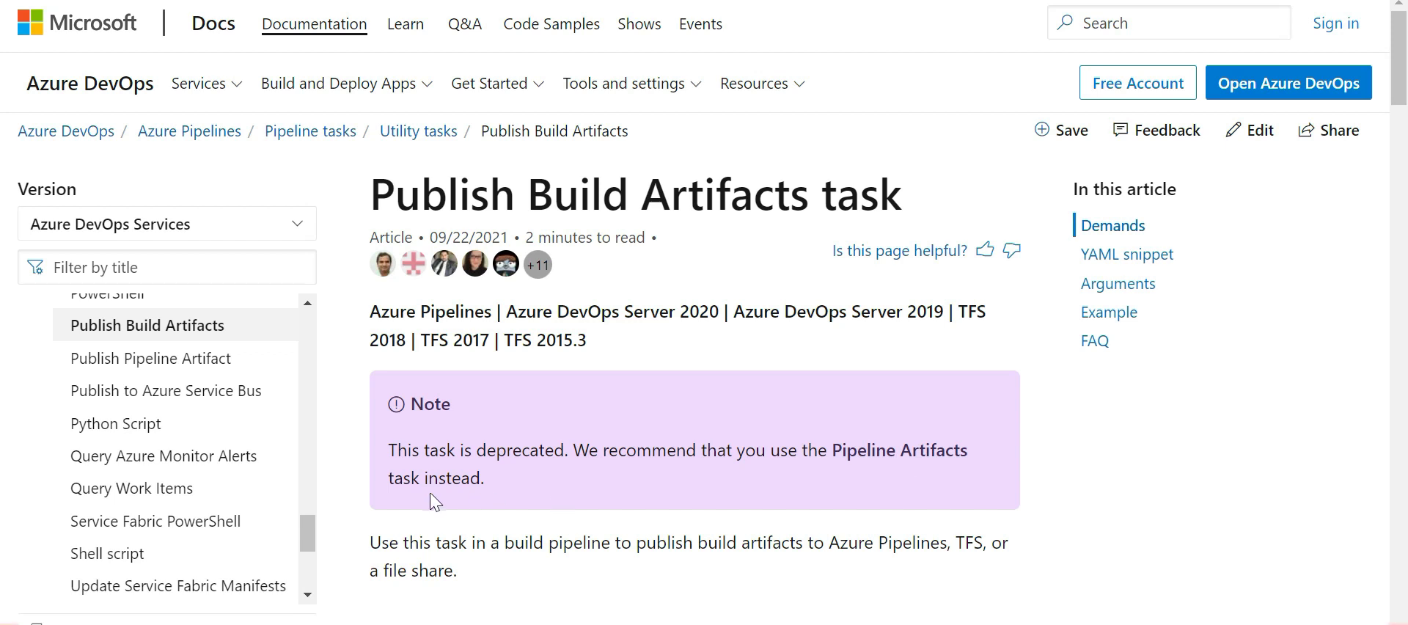
pyautogui.moveTo(433, 501)
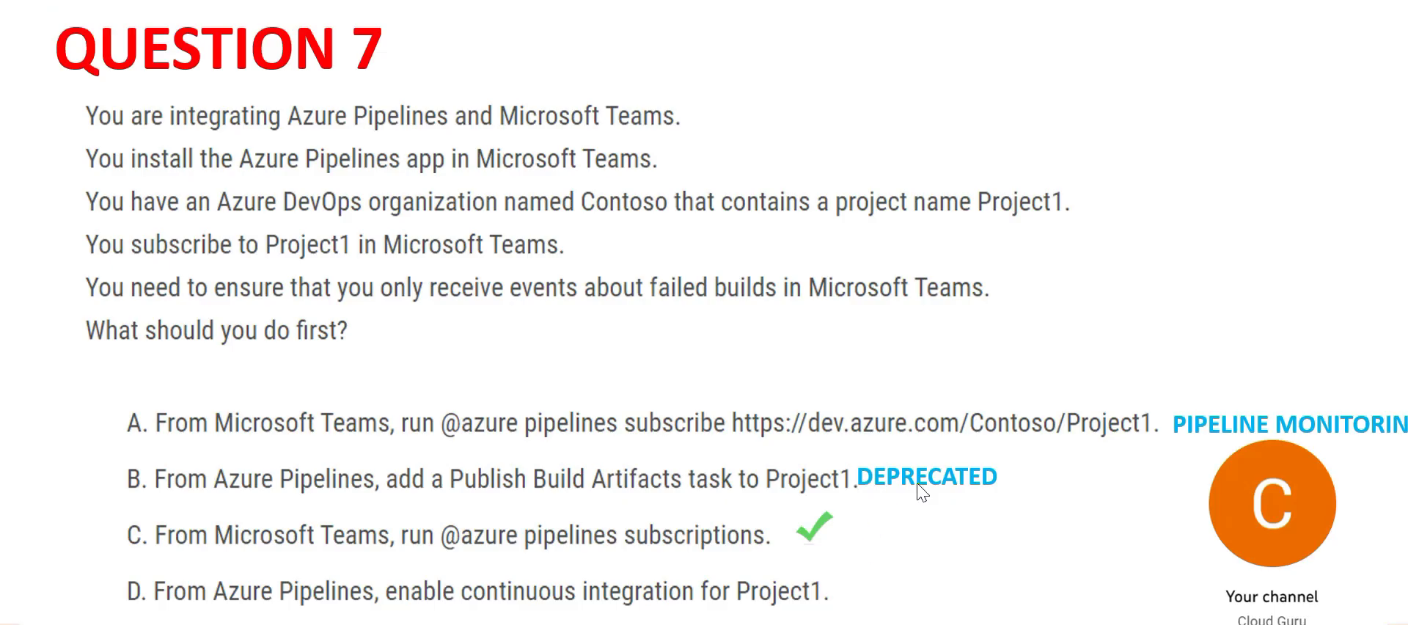
pyautogui.moveTo(617, 492)
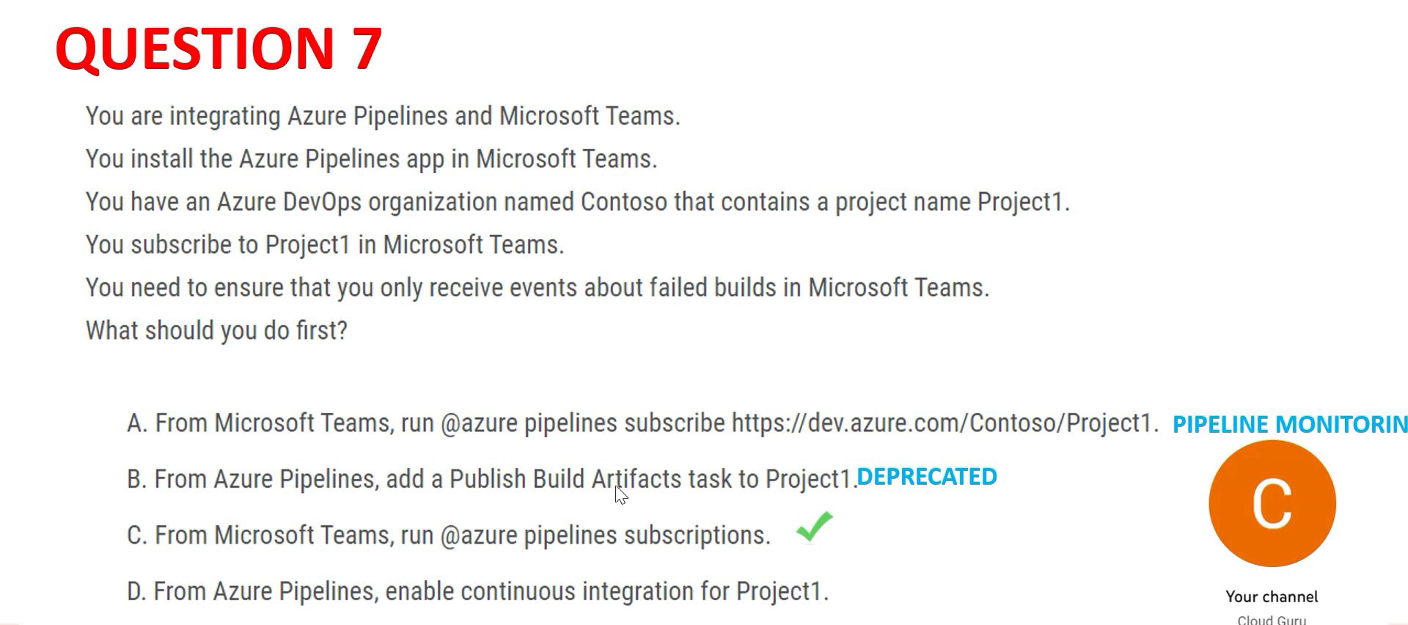
pyautogui.moveTo(875, 492)
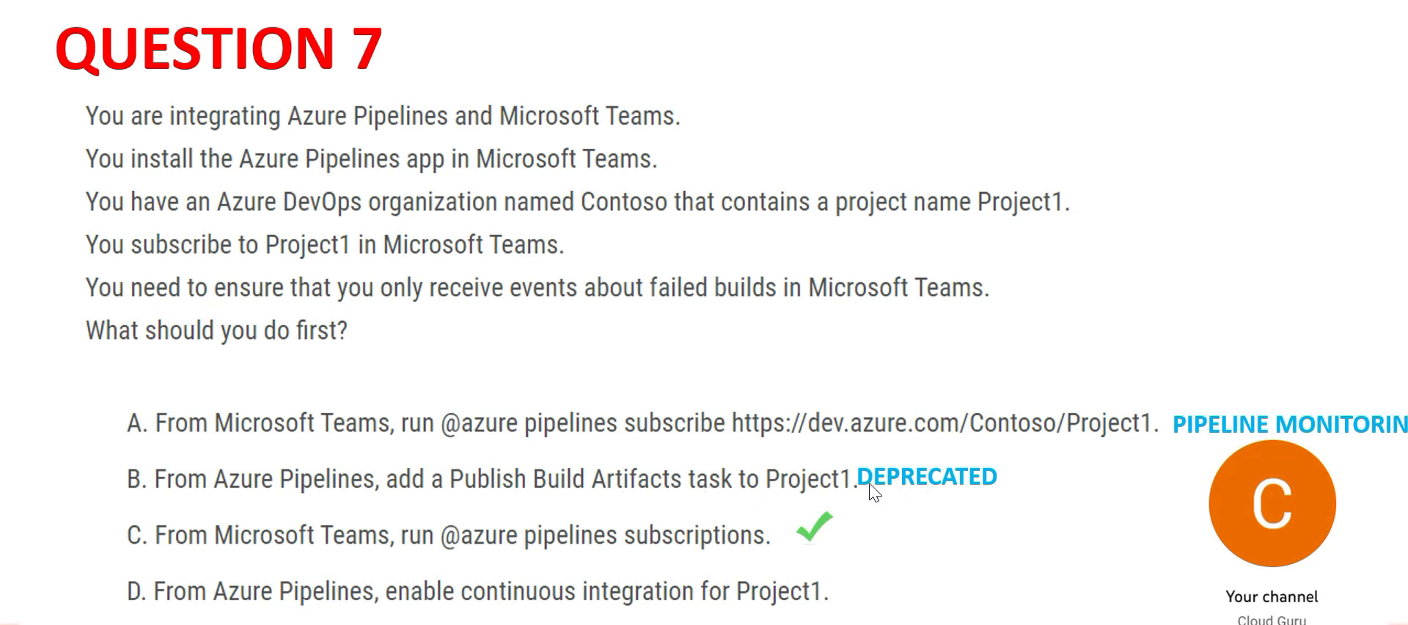
pyautogui.moveTo(416, 605)
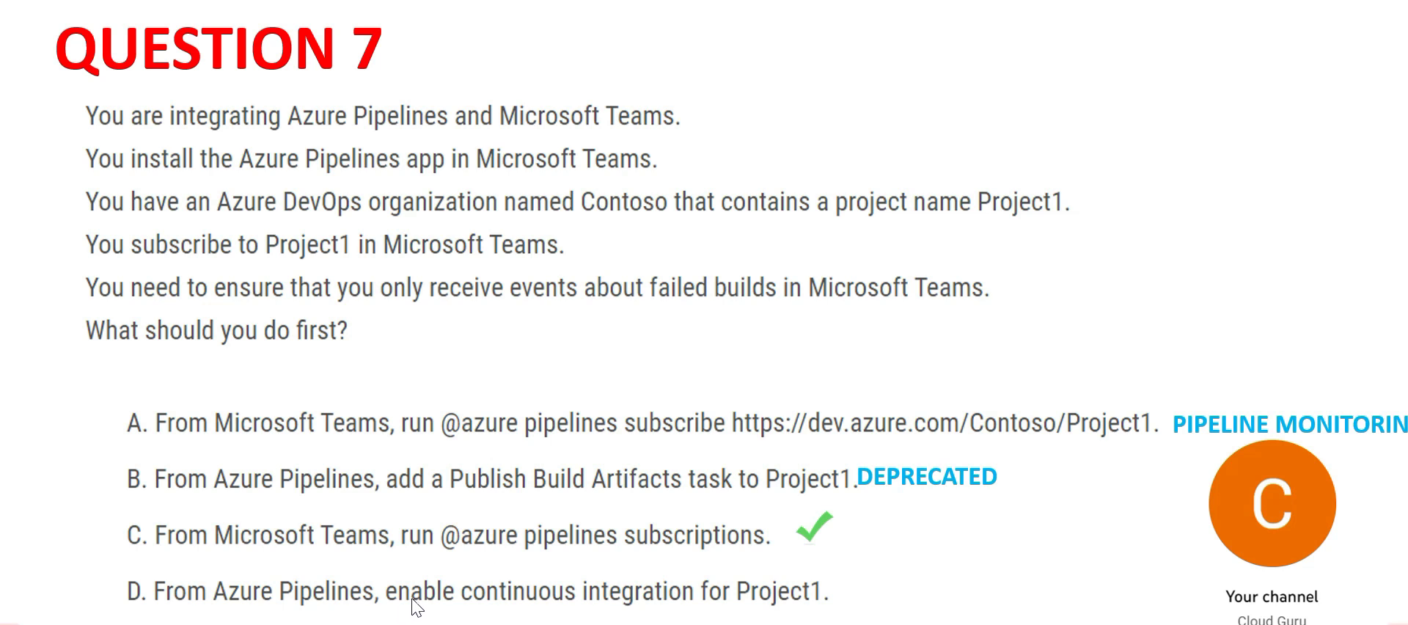
pyautogui.moveTo(515, 613)
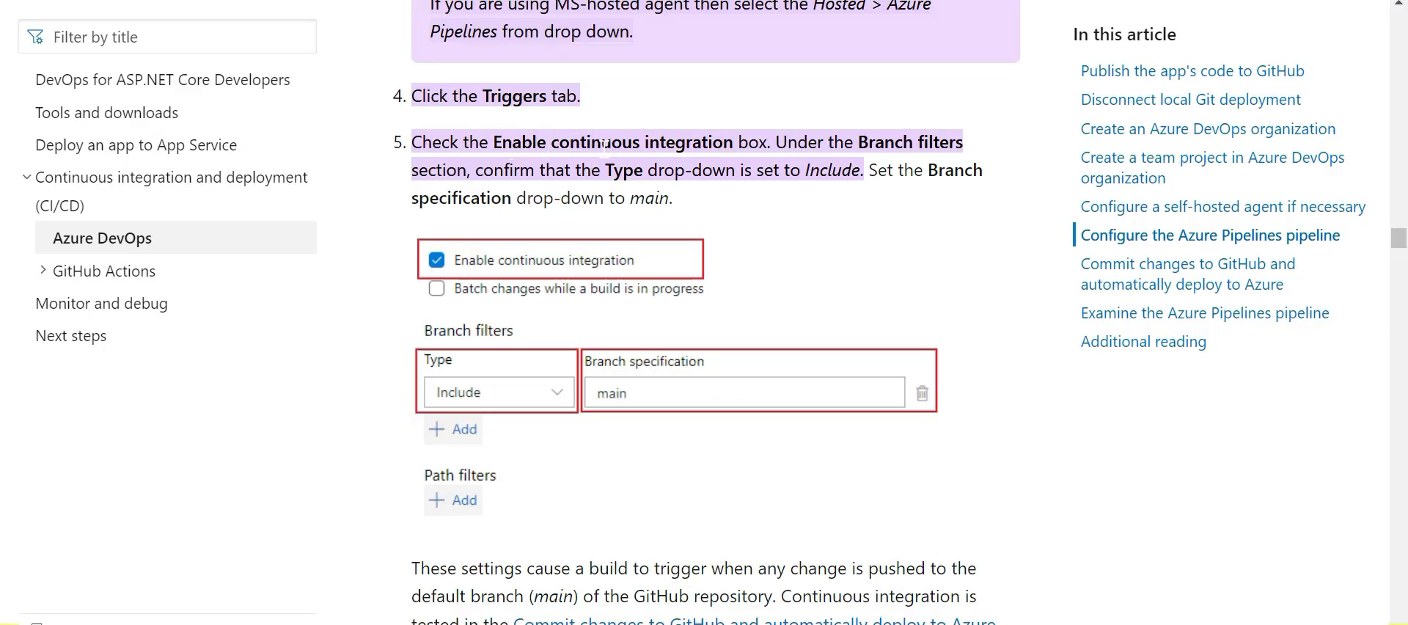
pyautogui.moveTo(439, 273)
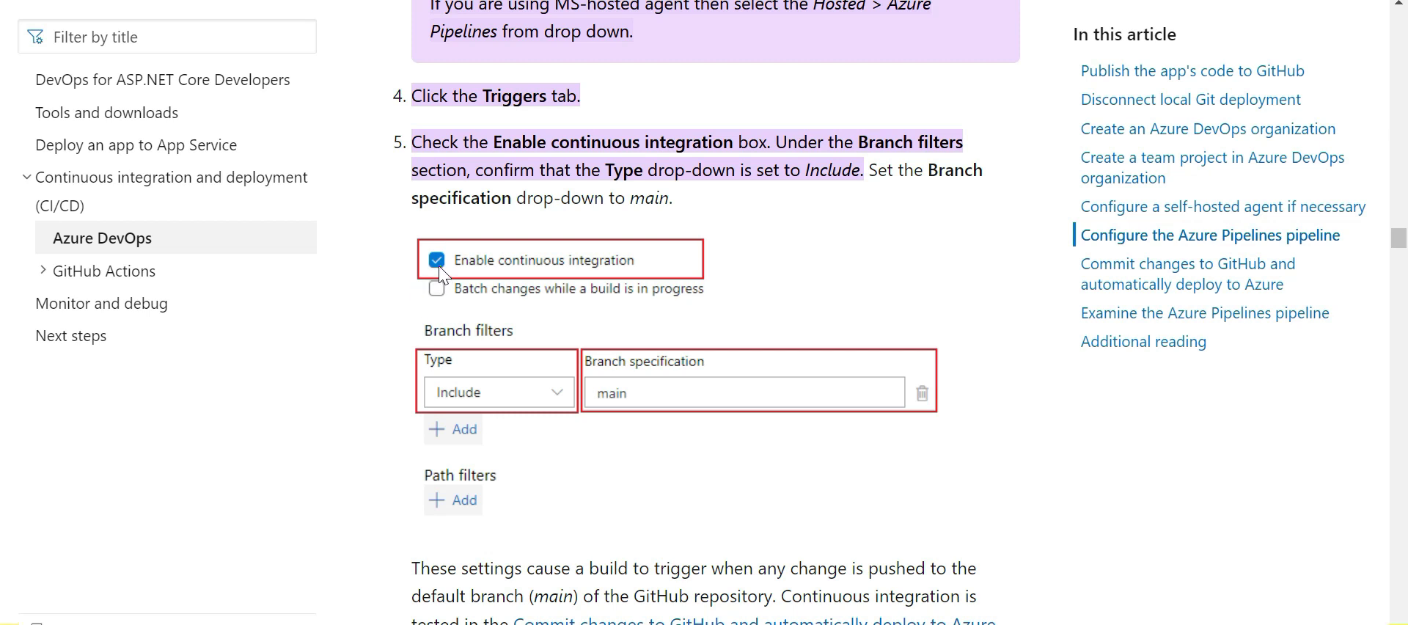
pyautogui.moveTo(627, 401)
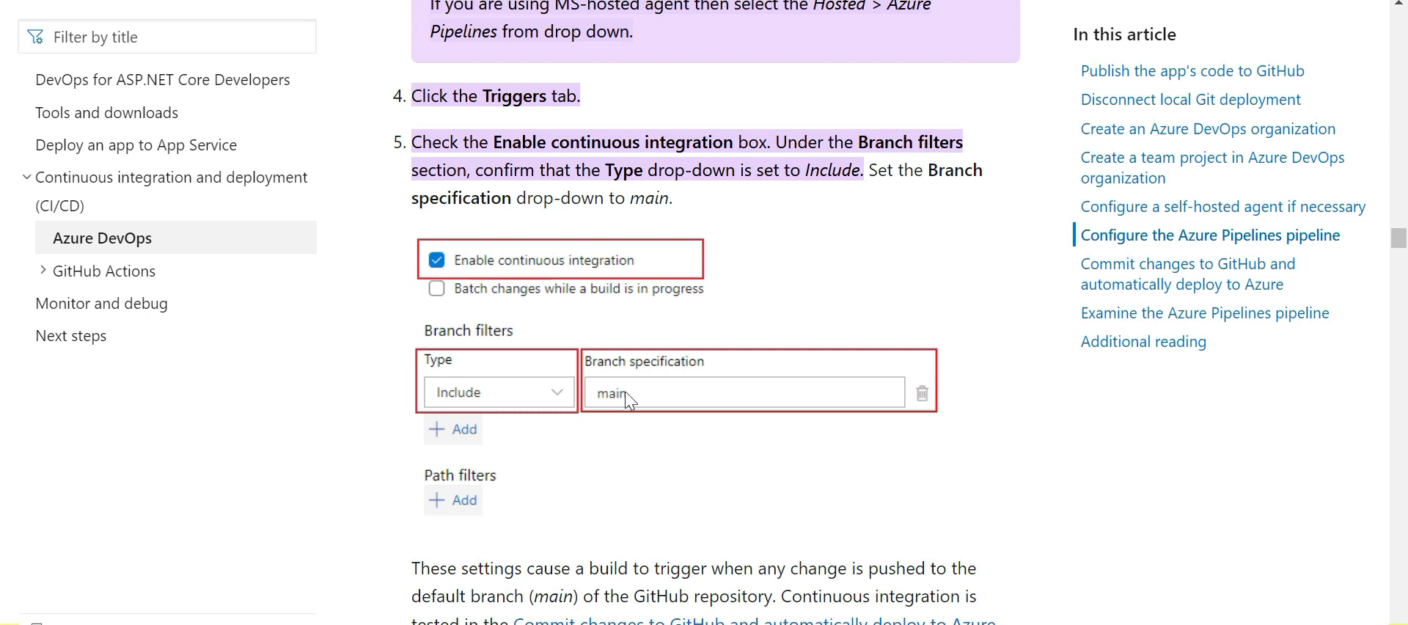
pyautogui.moveTo(934, 619)
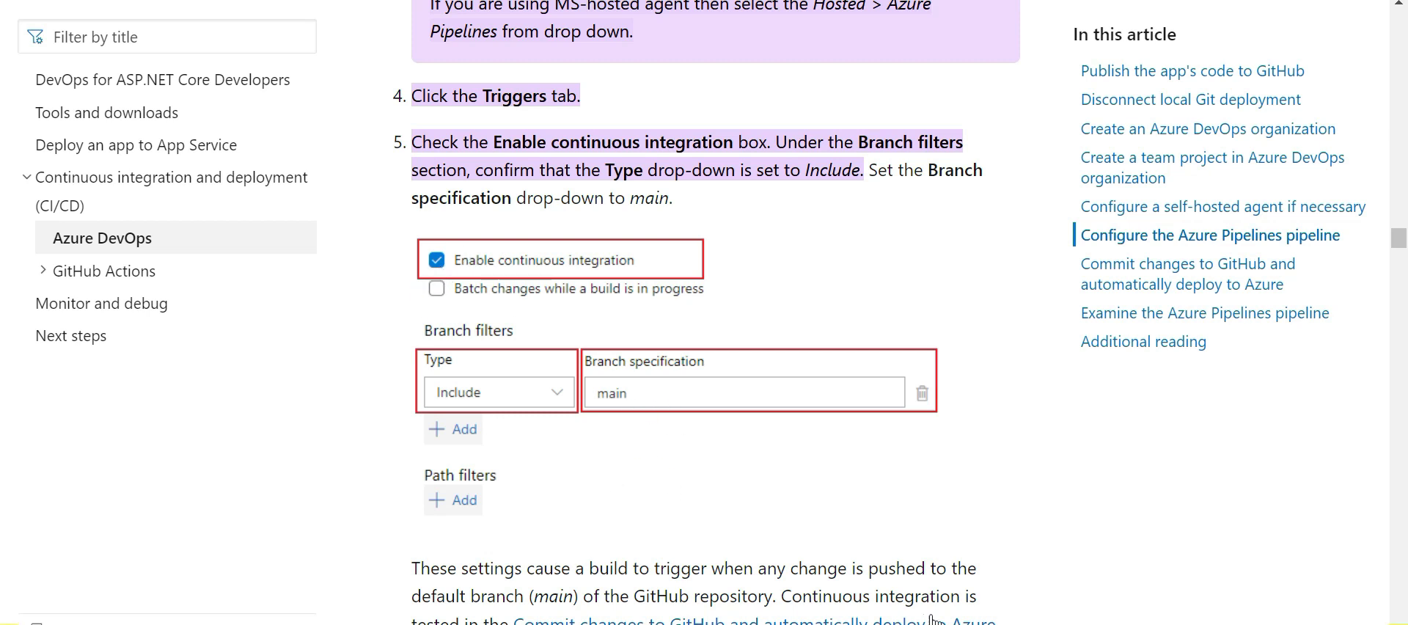
# Scroll to the Enable continuous integration step on the Triggers tab and highlight it.
pyautogui.scroll(-3)
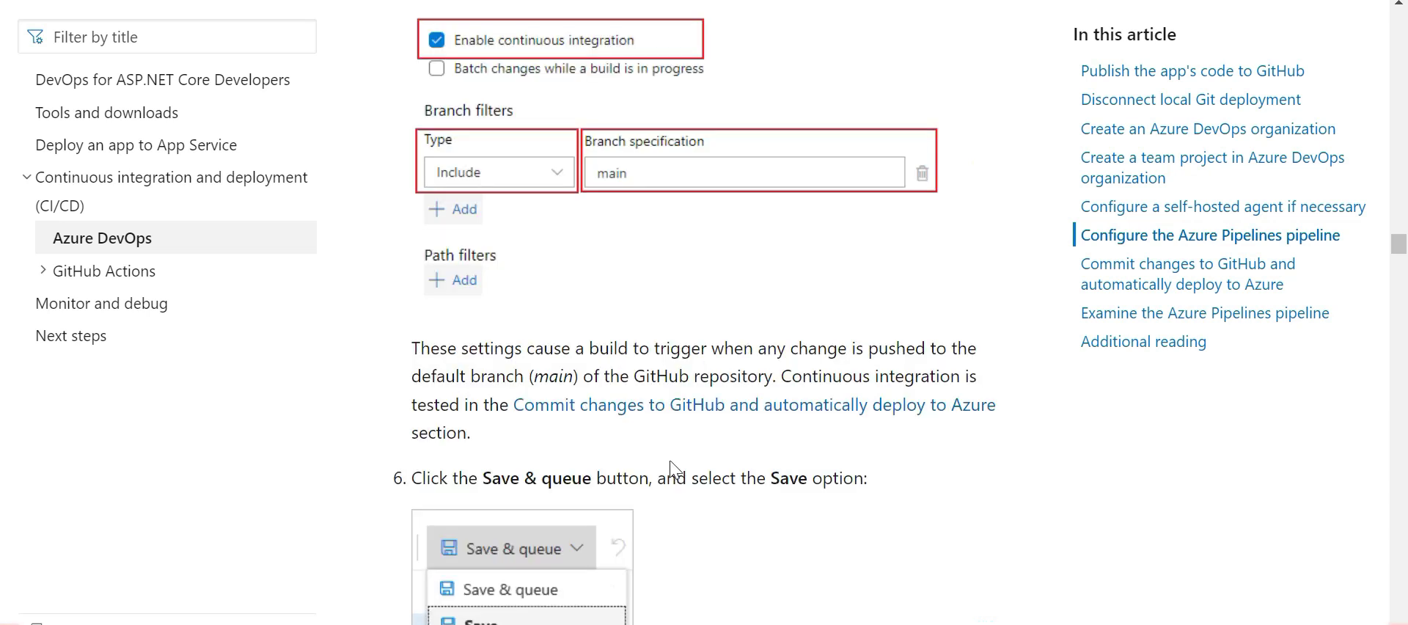
pyautogui.doubleClick(606, 347)
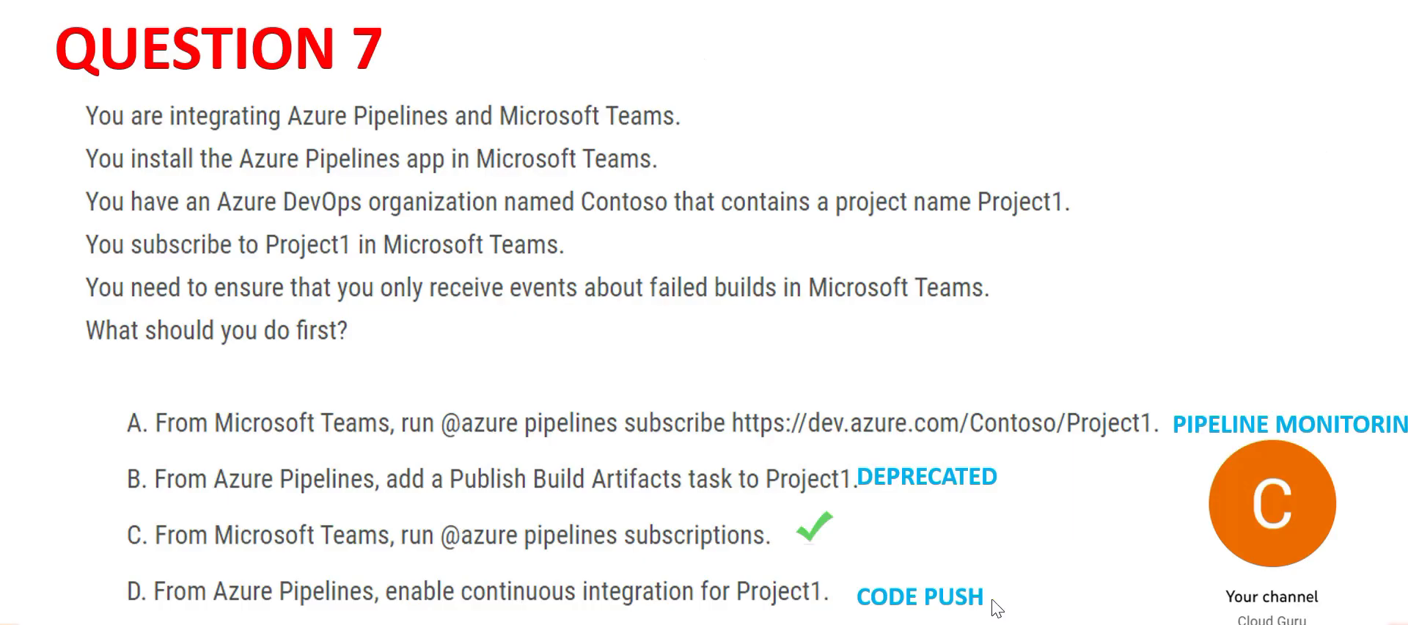
pyautogui.moveTo(908, 610)
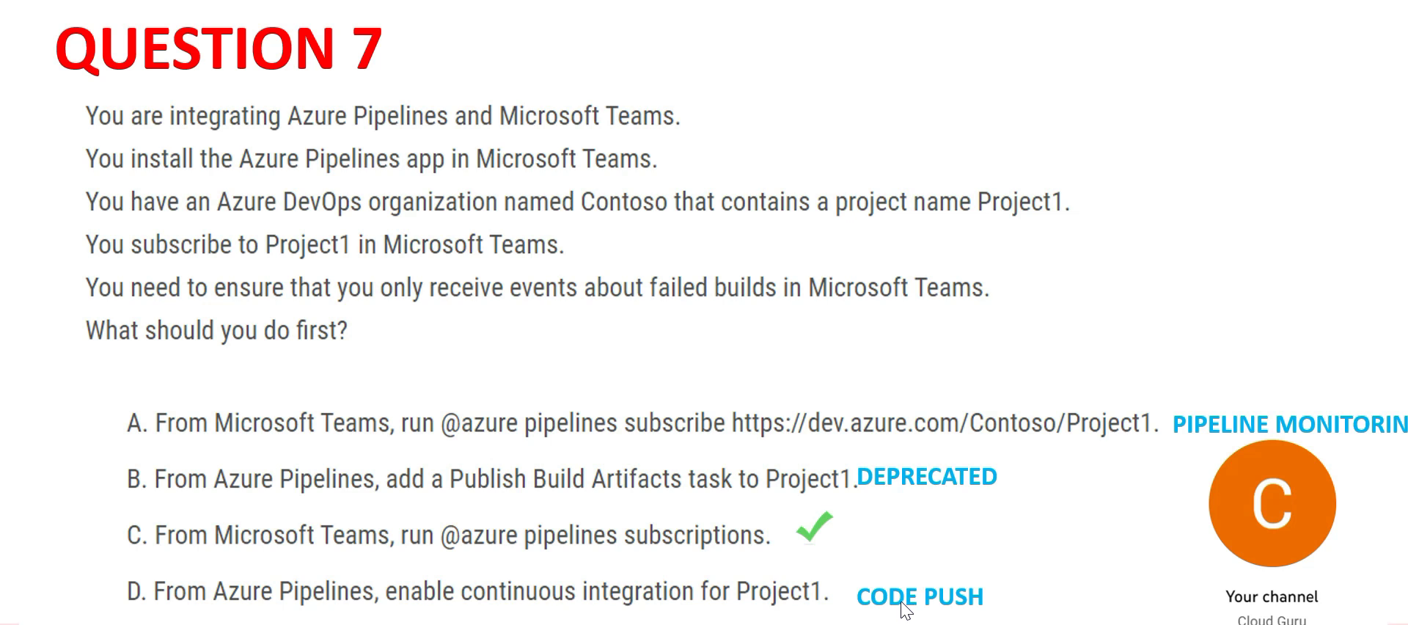
pyautogui.moveTo(553, 289)
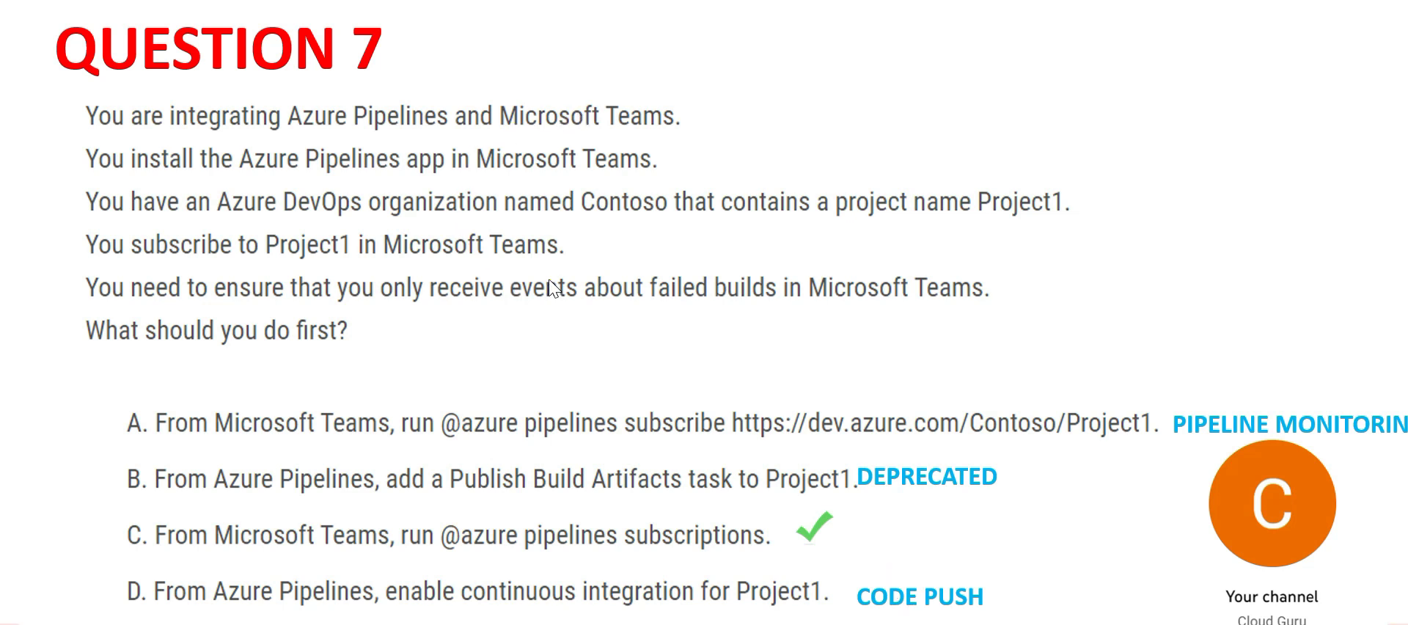
pyautogui.moveTo(561, 315)
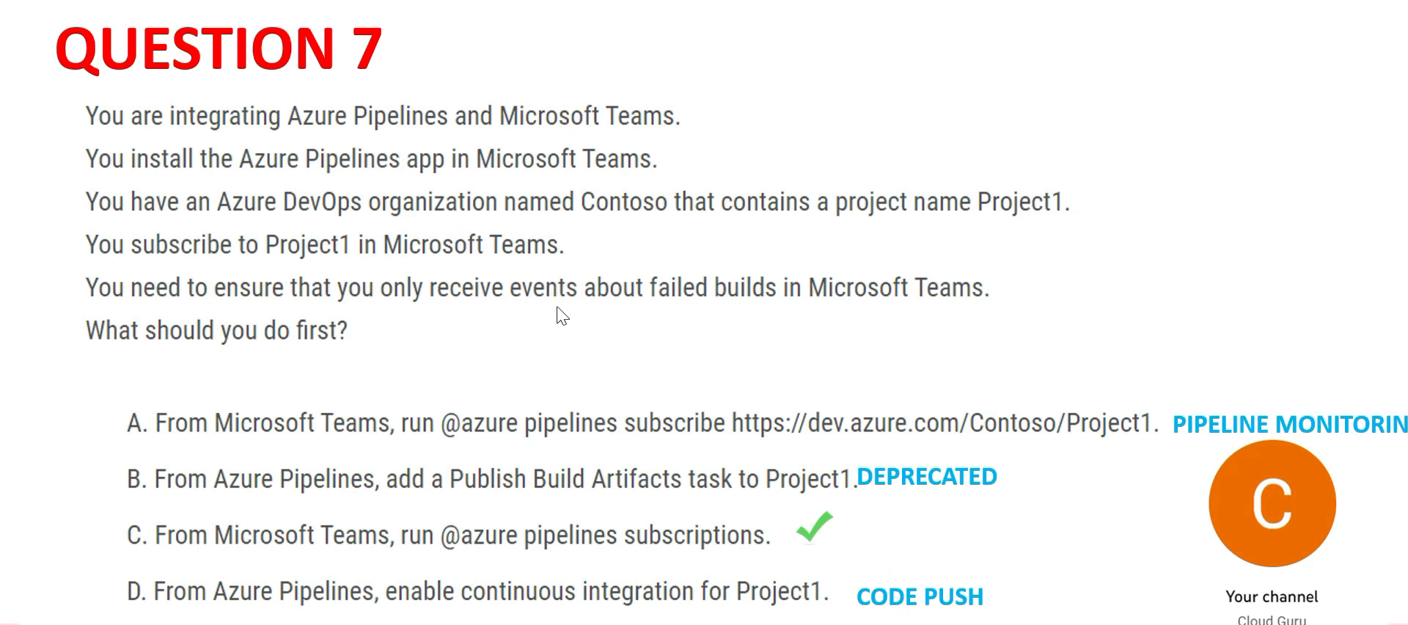
pyautogui.moveTo(608, 329)
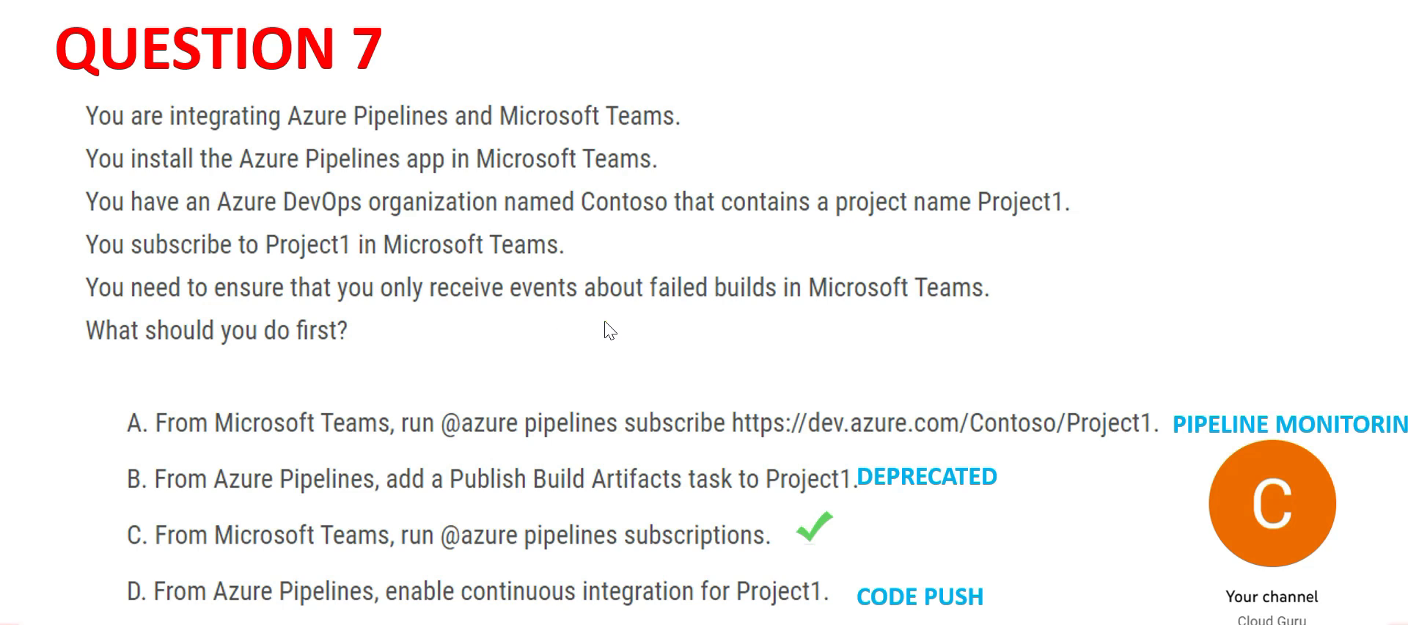
pyautogui.moveTo(424, 596)
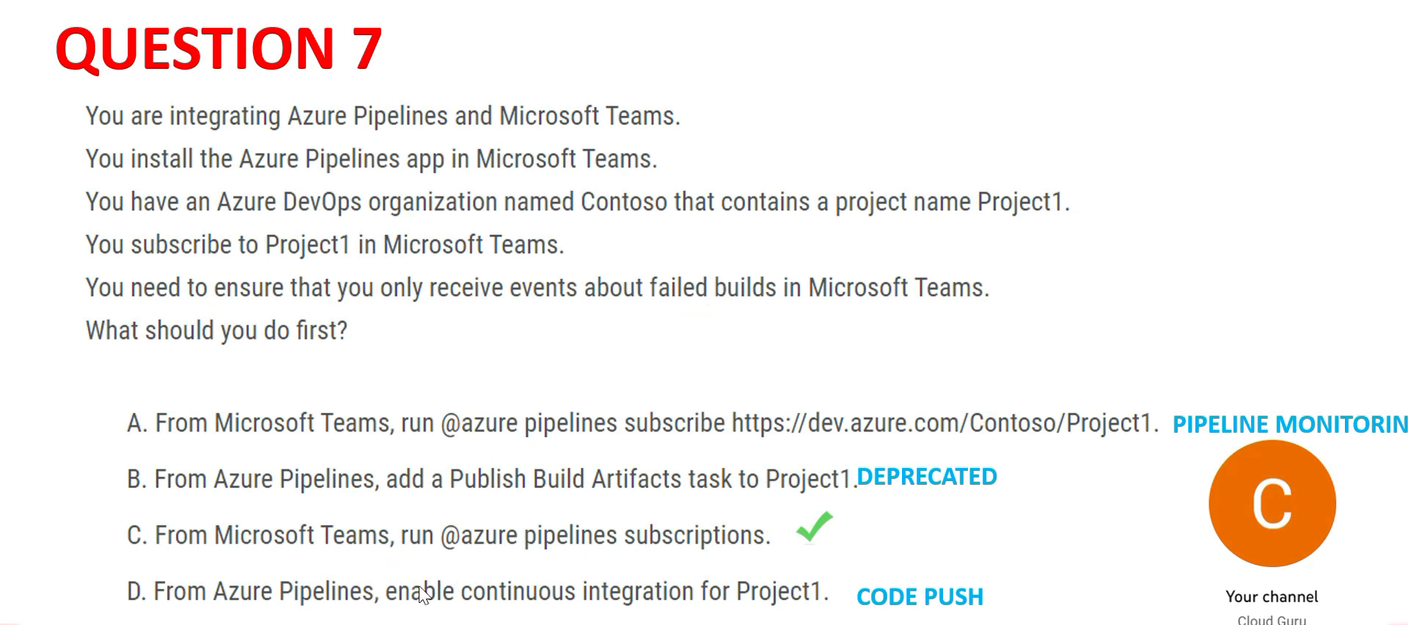
pyautogui.moveTo(797, 546)
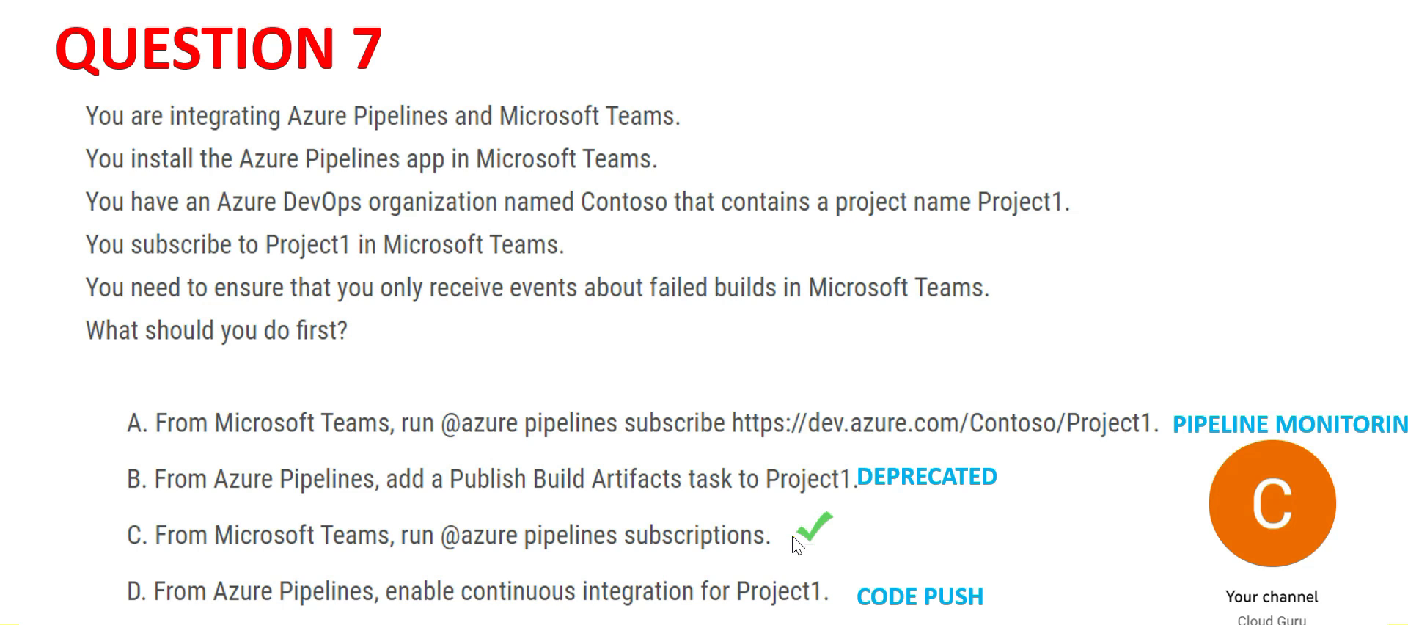
pyautogui.moveTo(796, 546)
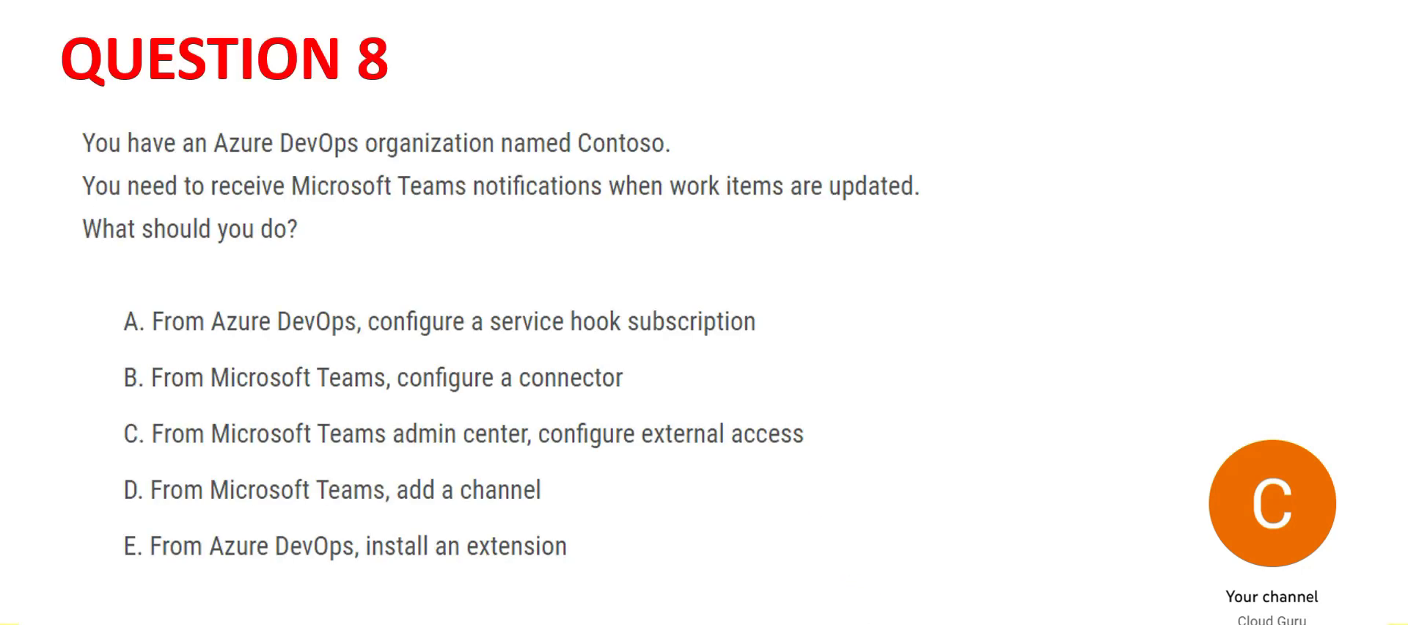
pyautogui.moveTo(635, 332)
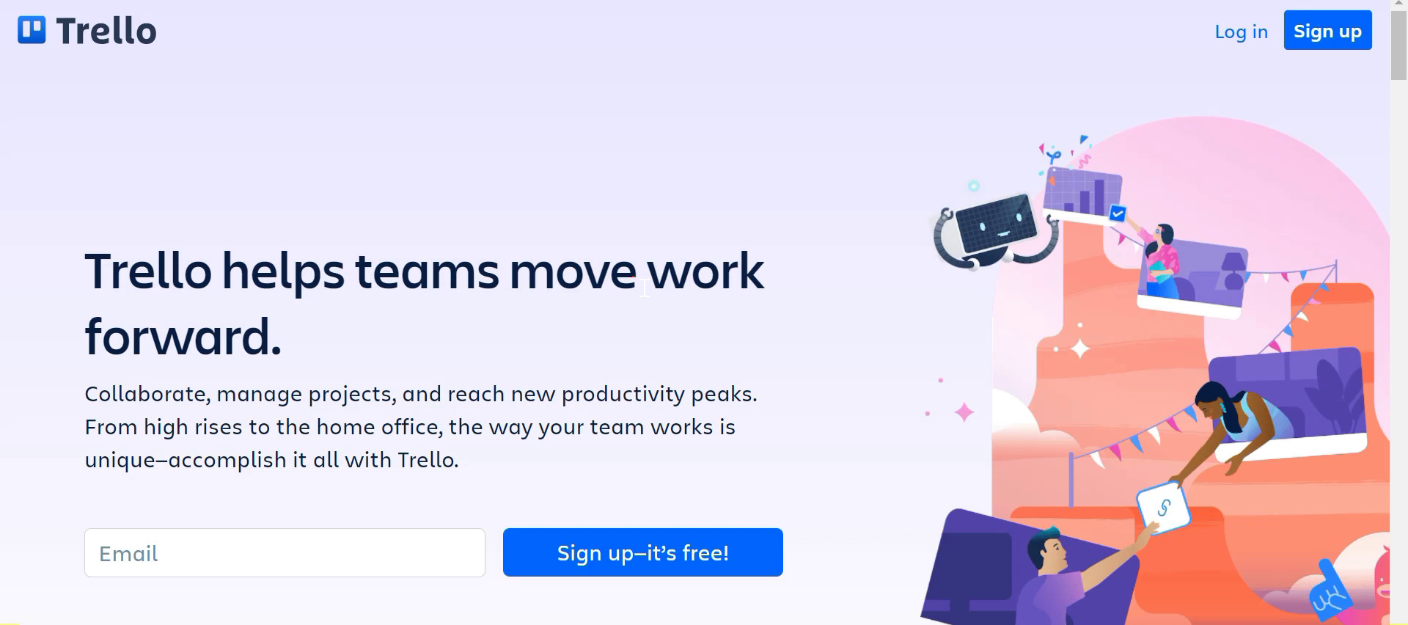
pyautogui.moveTo(195, 112)
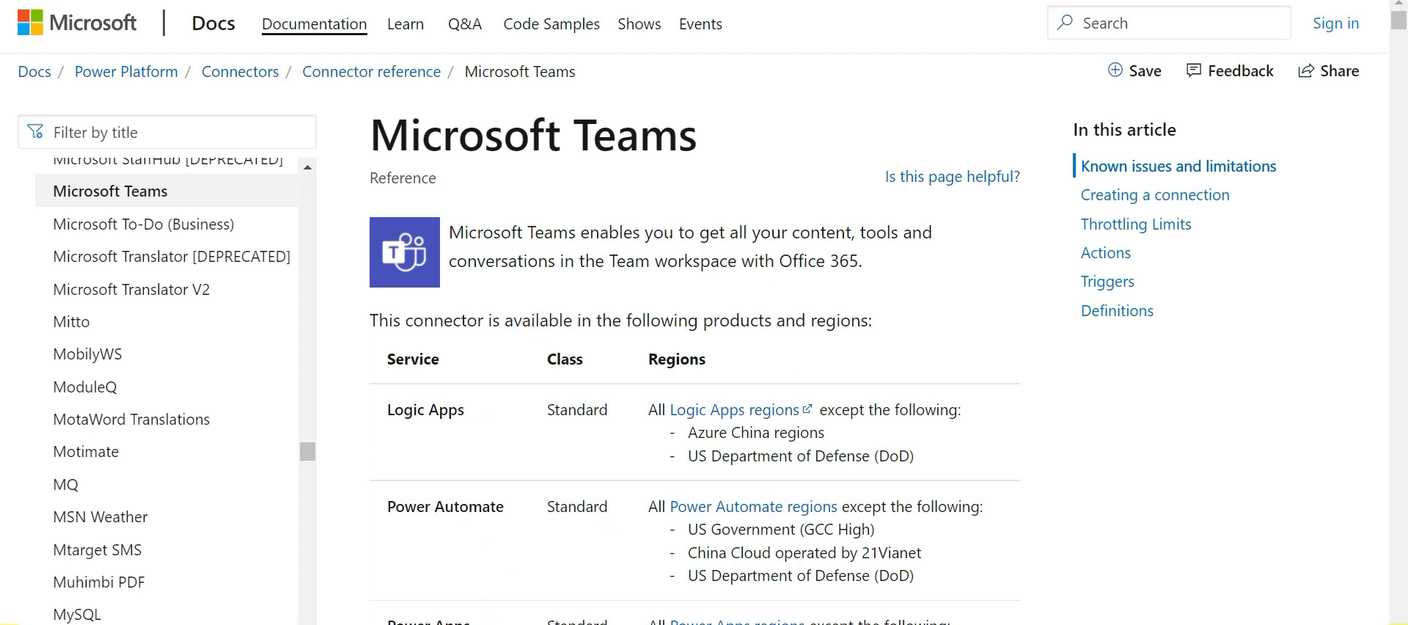
# Highlight what the Teams connector enables and scroll toward Known issues and limitations.
pyautogui.moveTo(661, 232); pyautogui.dragTo(833, 231)
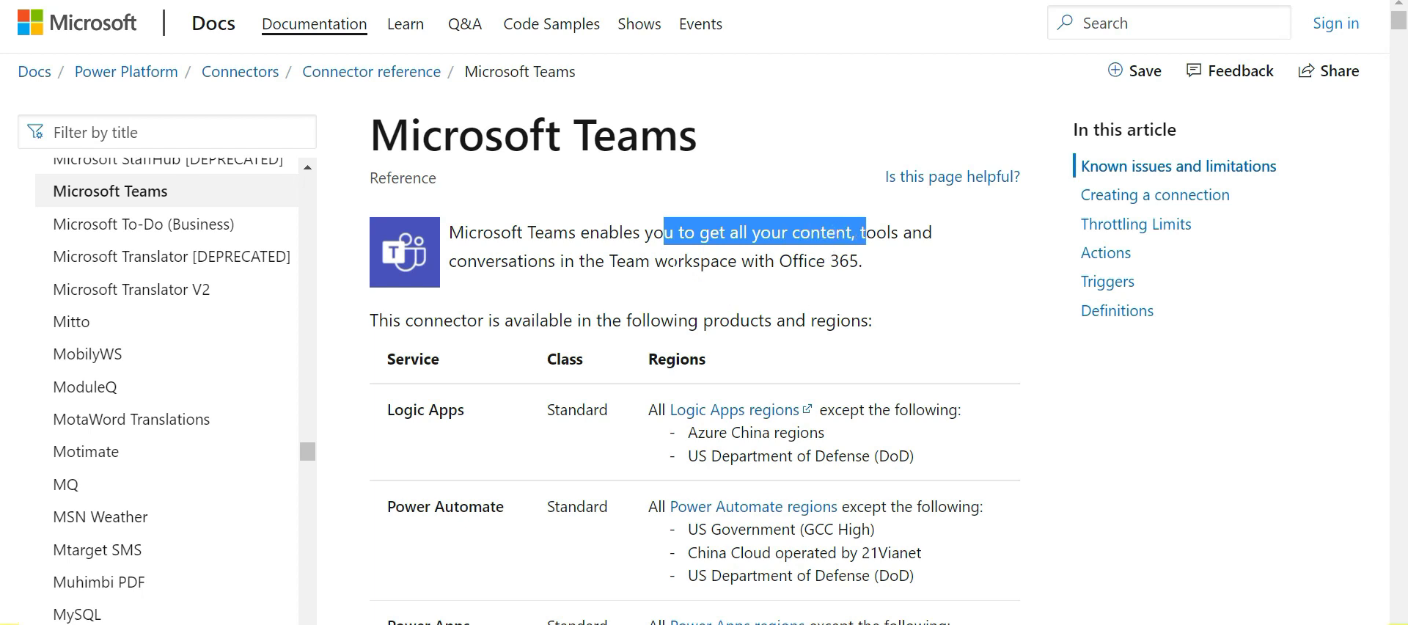
pyautogui.scroll(-3)
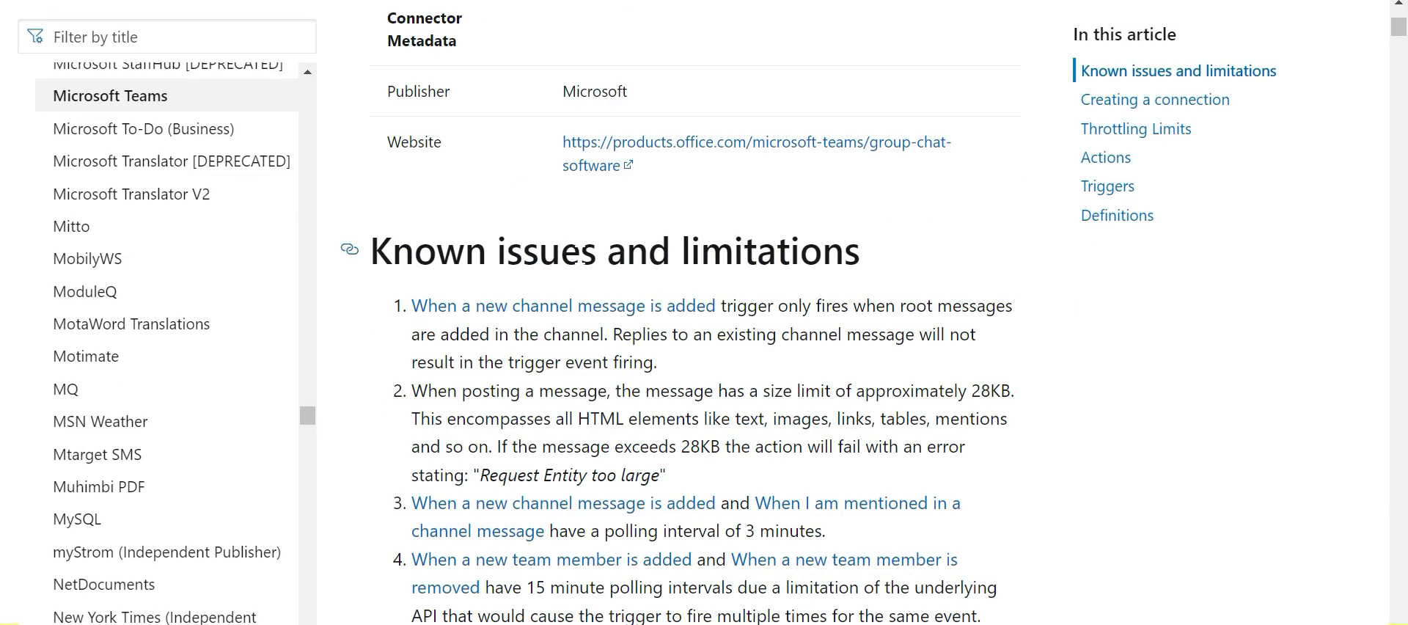
pyautogui.moveTo(533, 327)
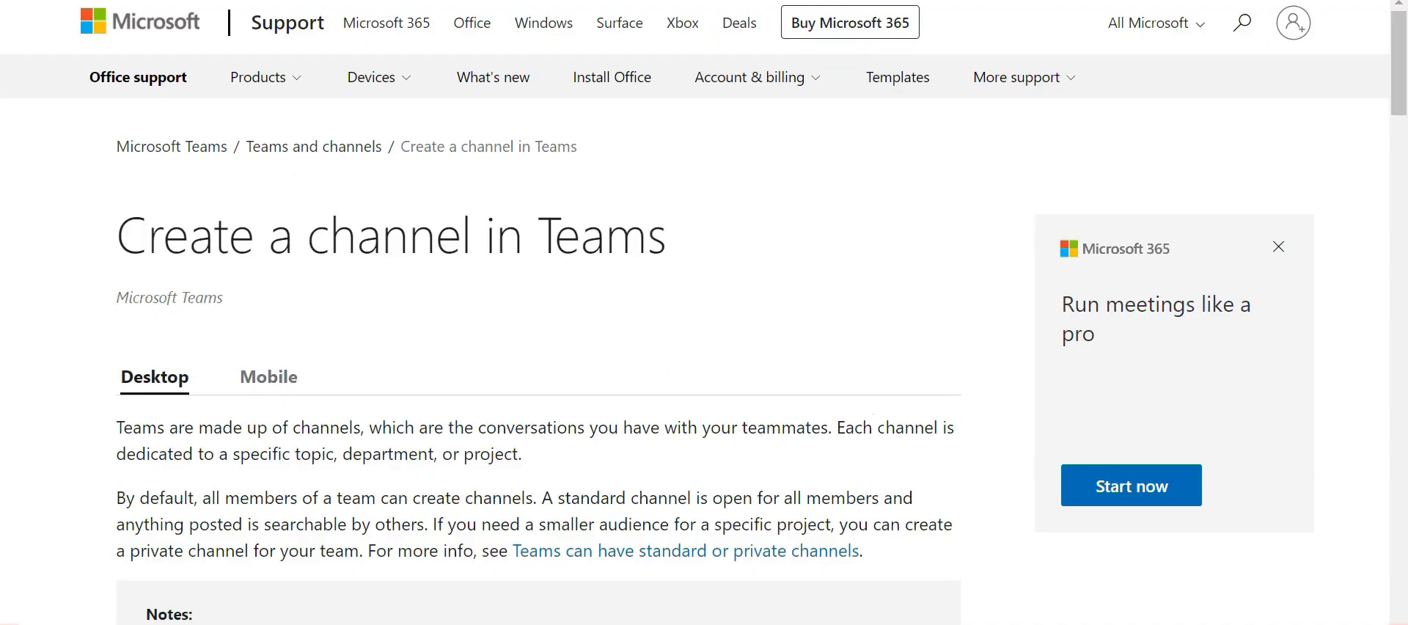
# Highlight 'channel', 'department' and 'project' in the channel article's first paragraph.
pyautogui.doubleClick(904, 426)
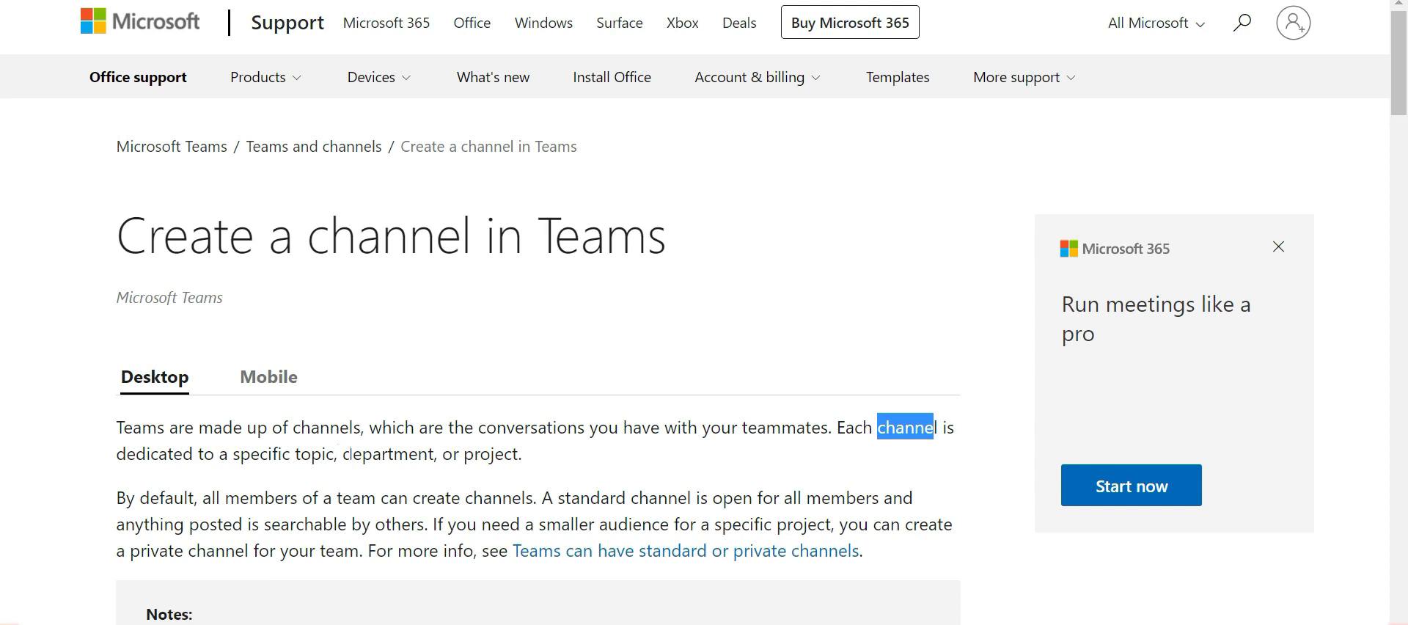
pyautogui.doubleClick(383, 453)
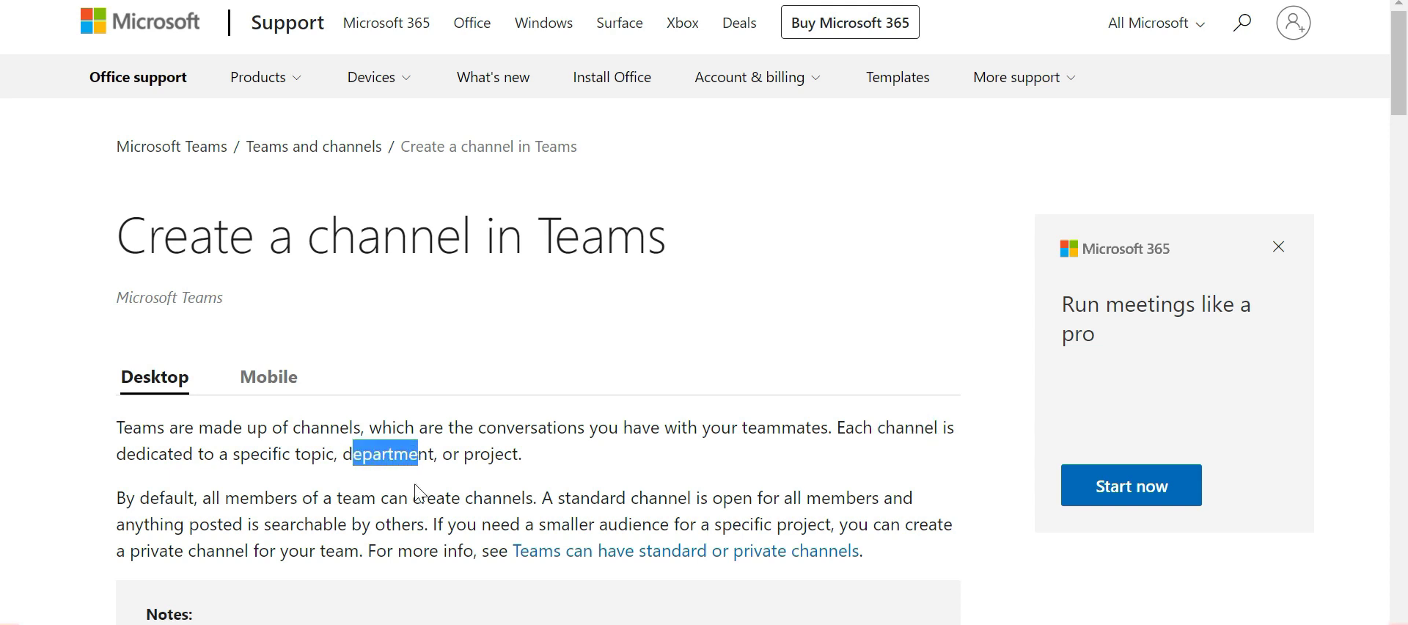
pyautogui.click(415, 492)
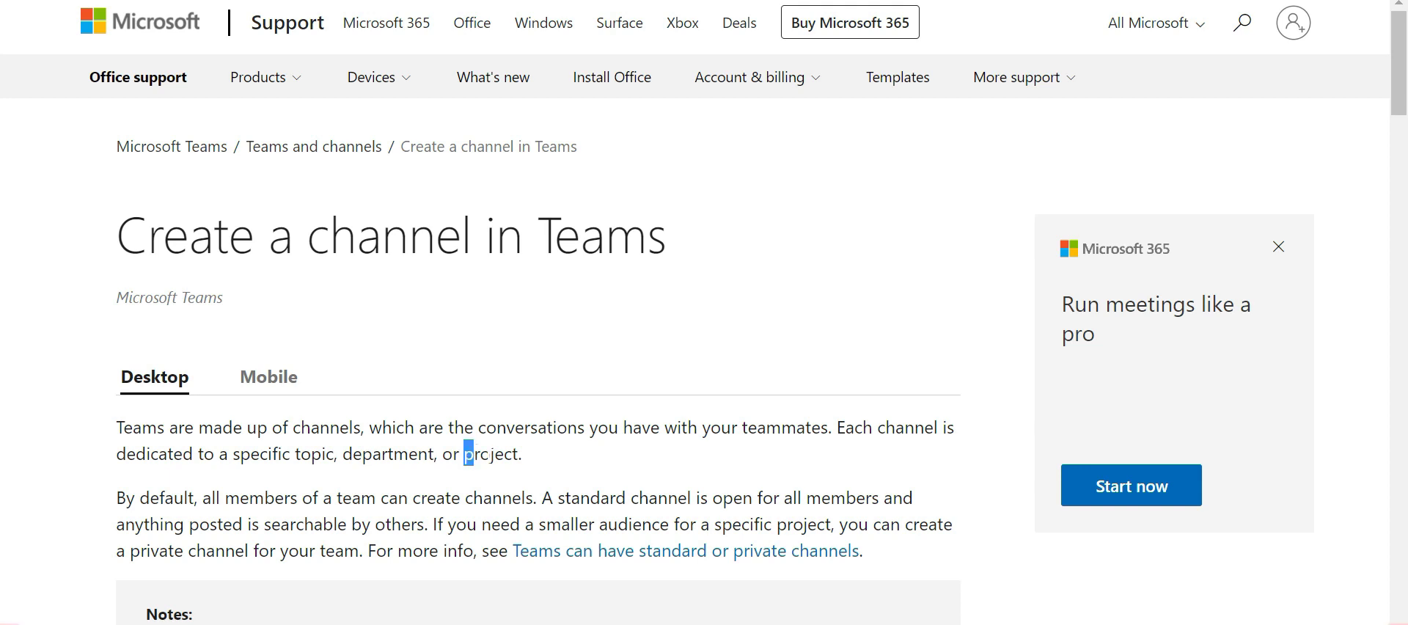
pyautogui.doubleClick(490, 453)
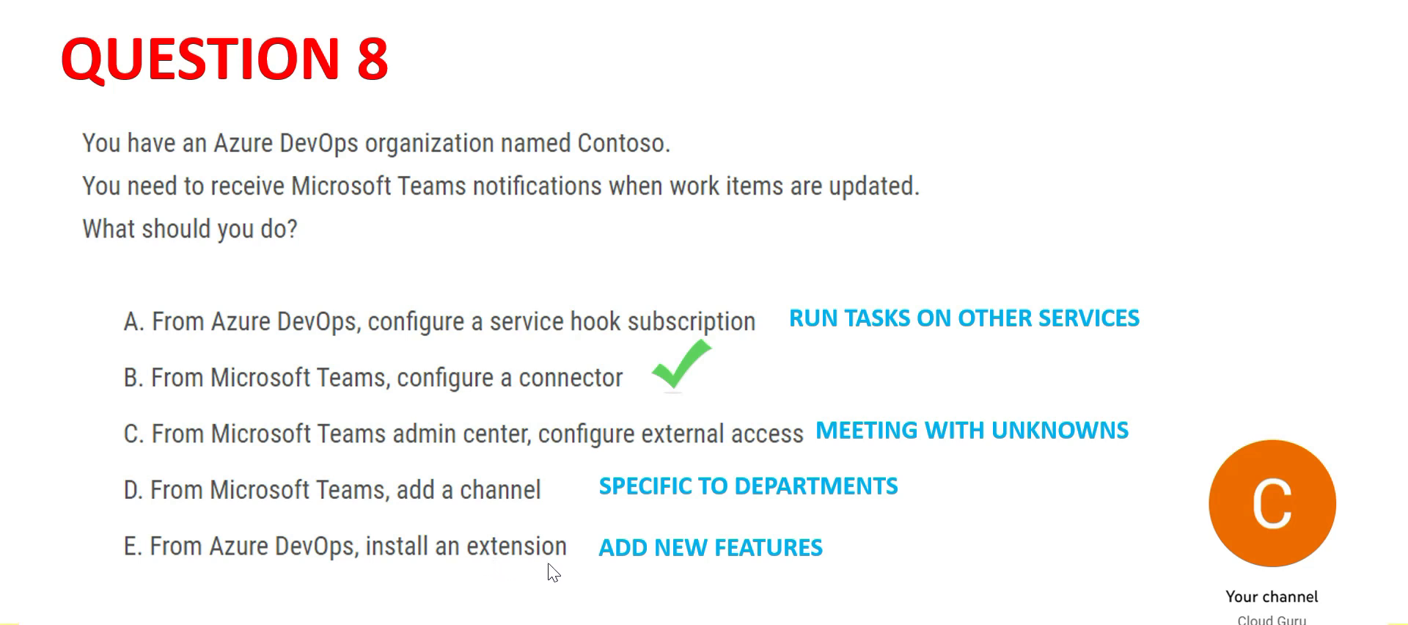
pyautogui.moveTo(562, 584)
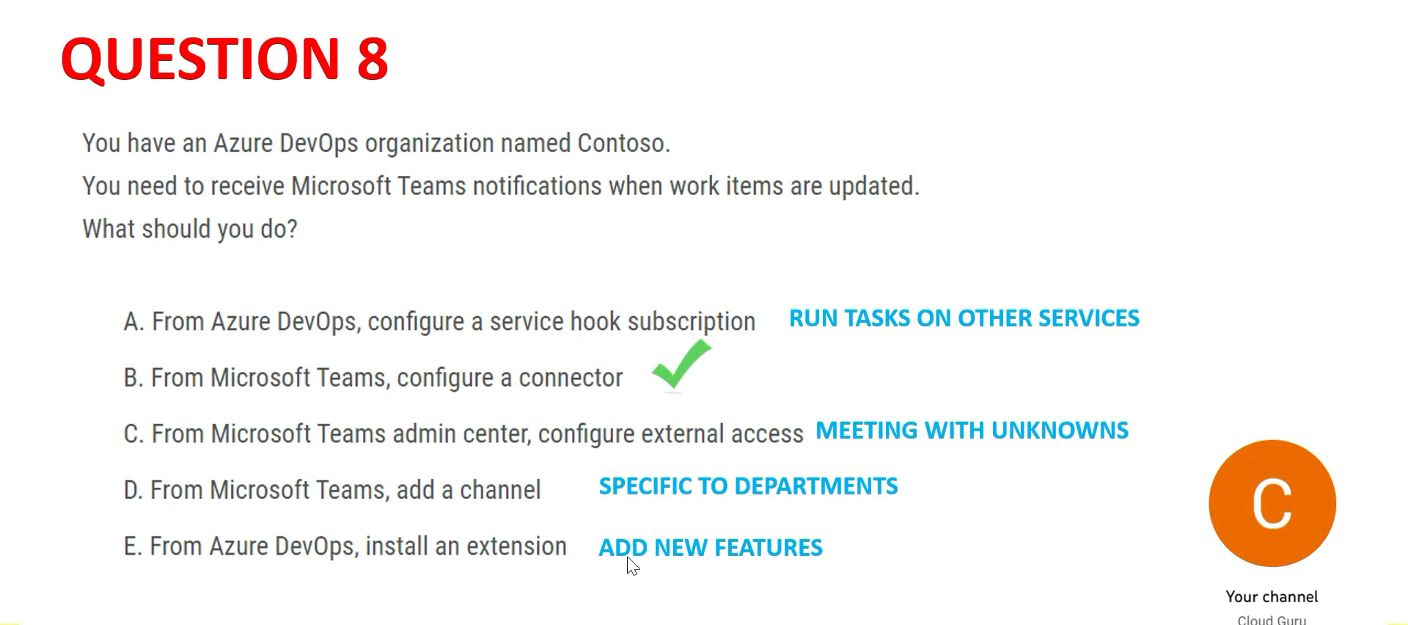
pyautogui.moveTo(760, 620)
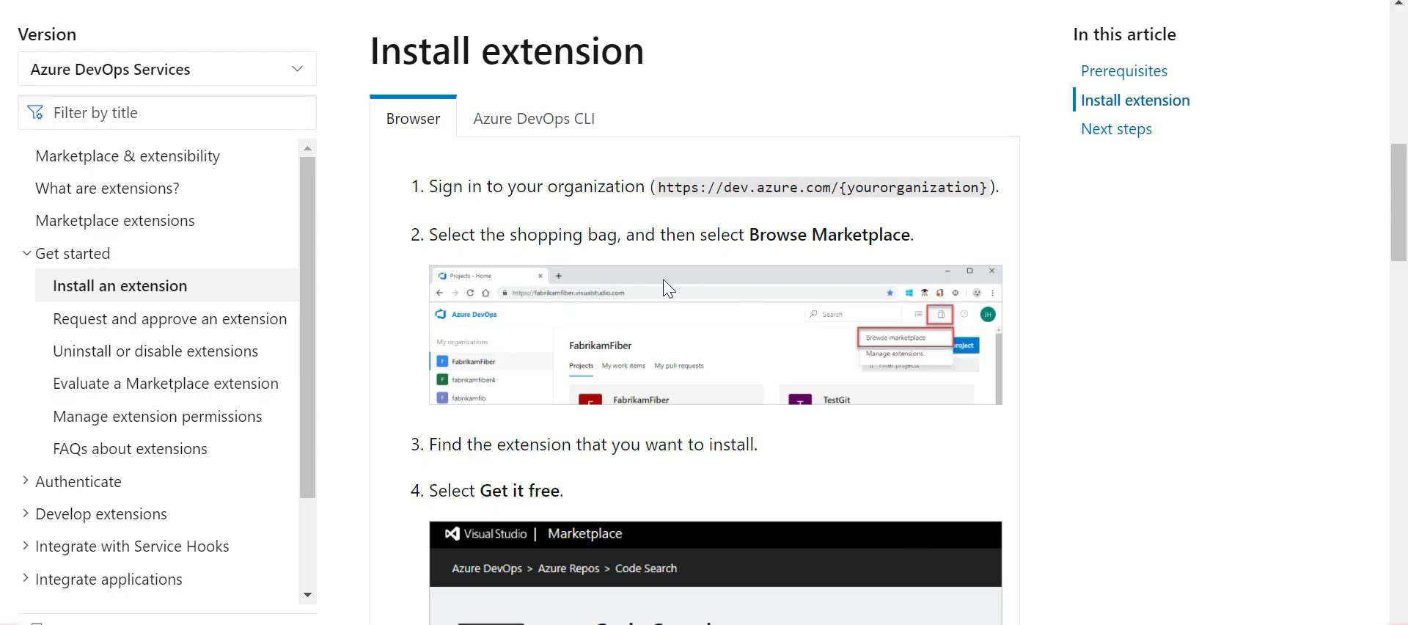
pyautogui.moveTo(633, 265)
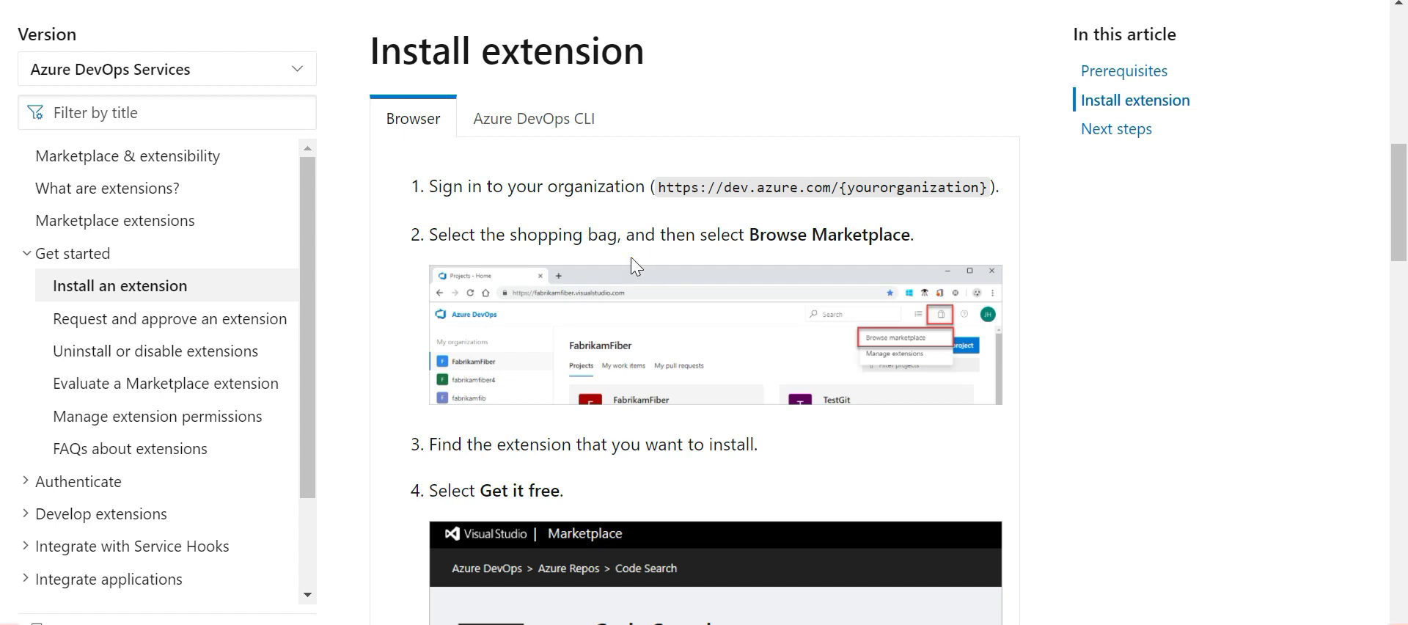
pyautogui.moveTo(672, 283)
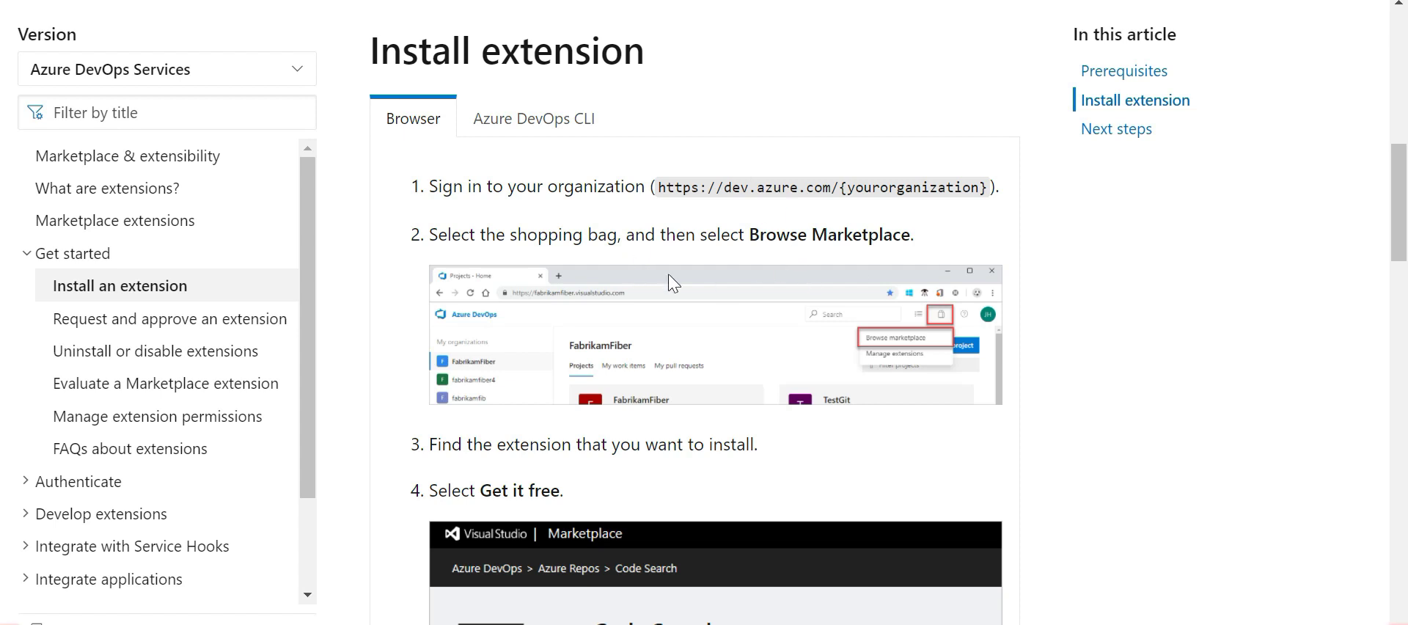
# Scroll through the Browser tab installation steps of the Install an extension article.
pyautogui.doubleClick(844, 234)
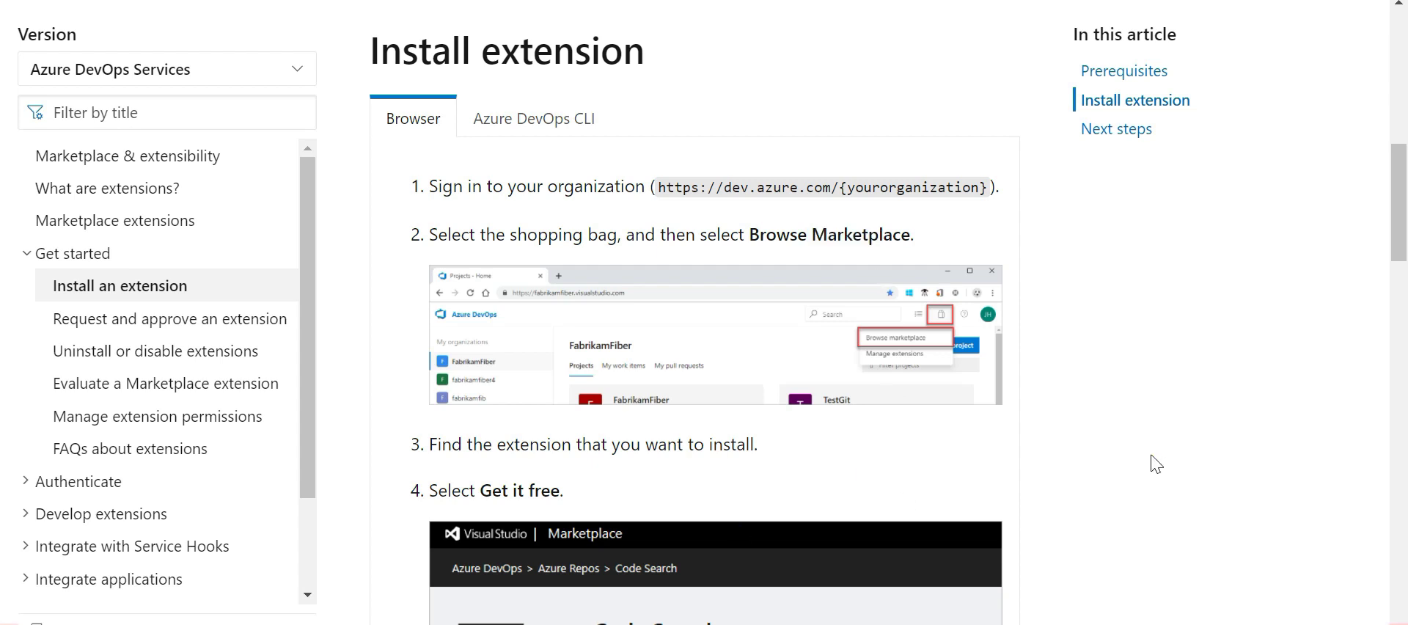
pyautogui.scroll(-3)
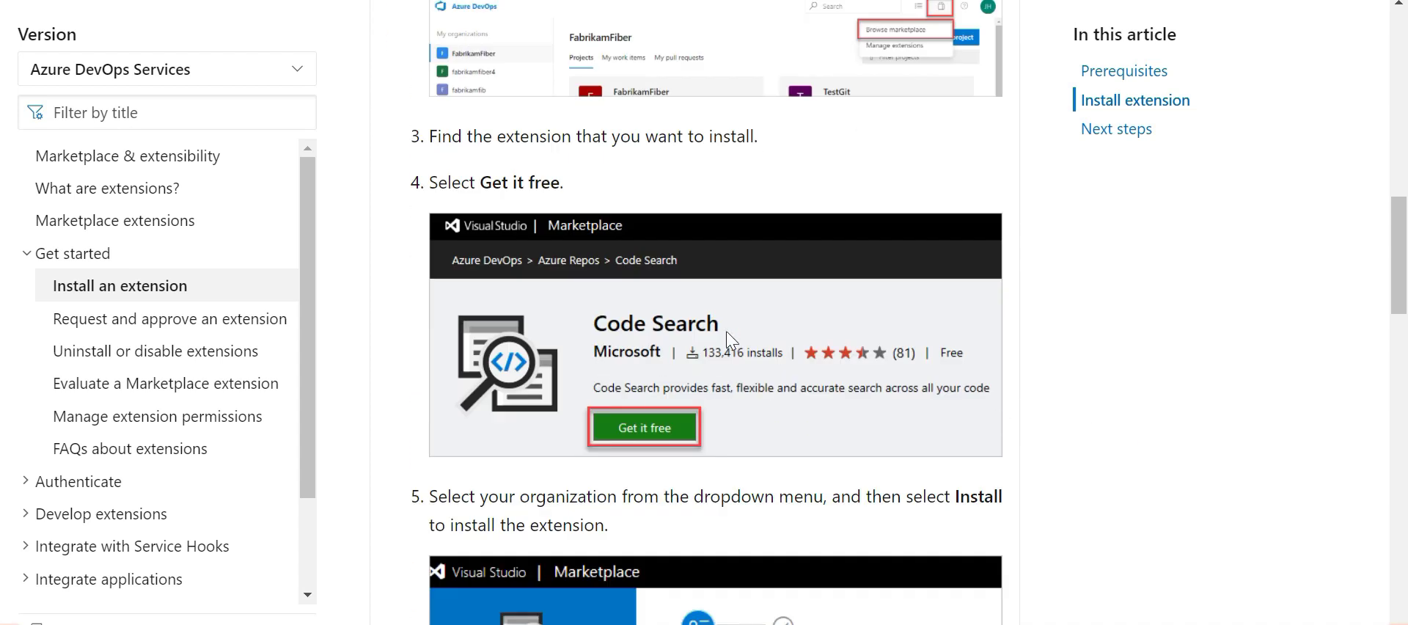
pyautogui.scroll(-3)
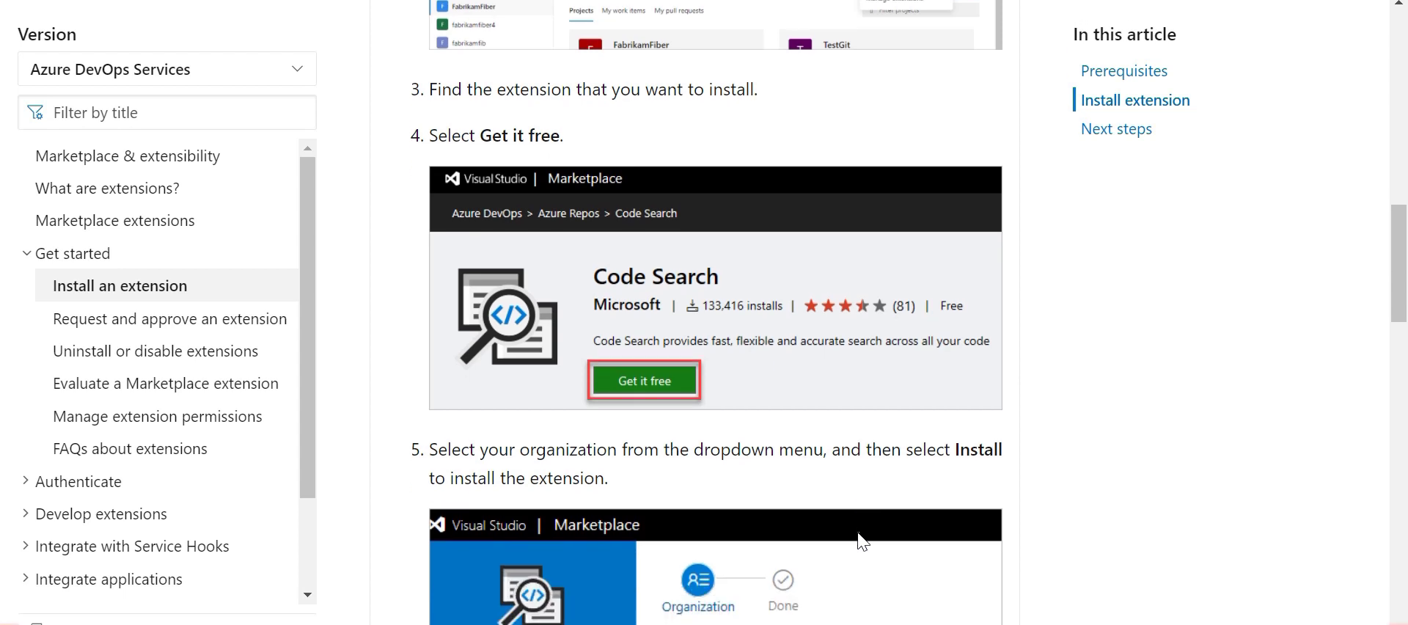
pyautogui.scroll(-3)
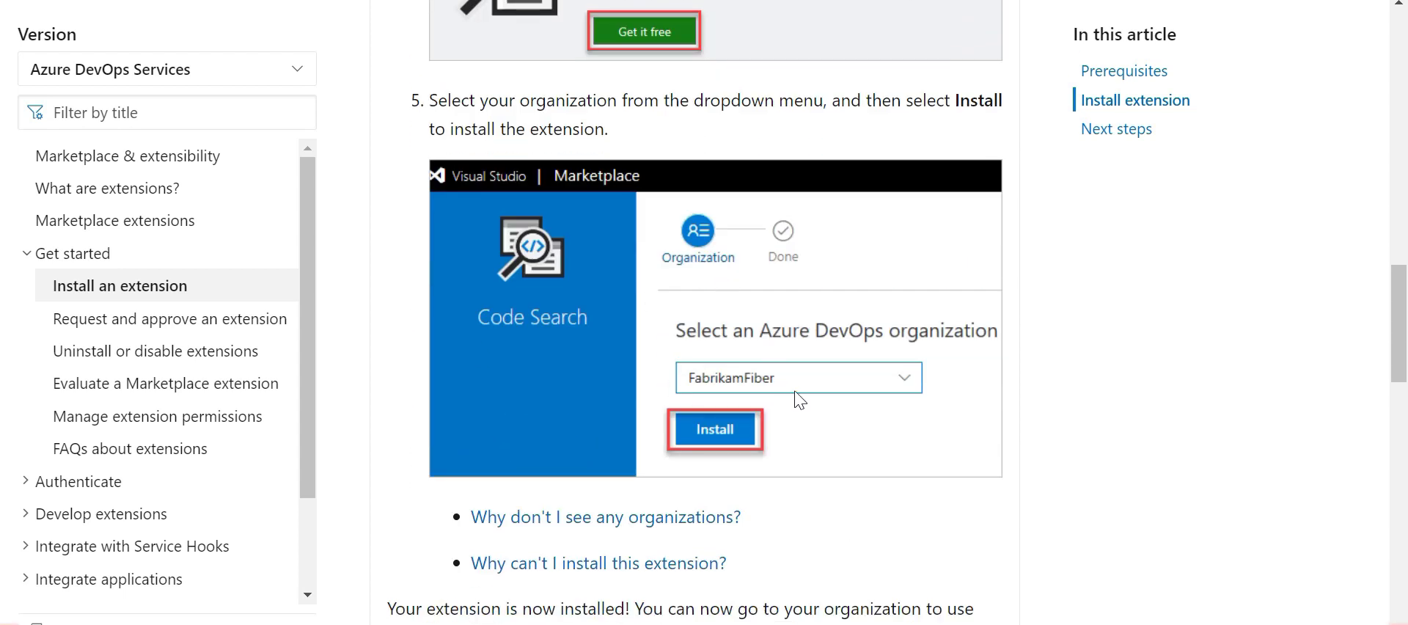
pyautogui.moveTo(736, 399)
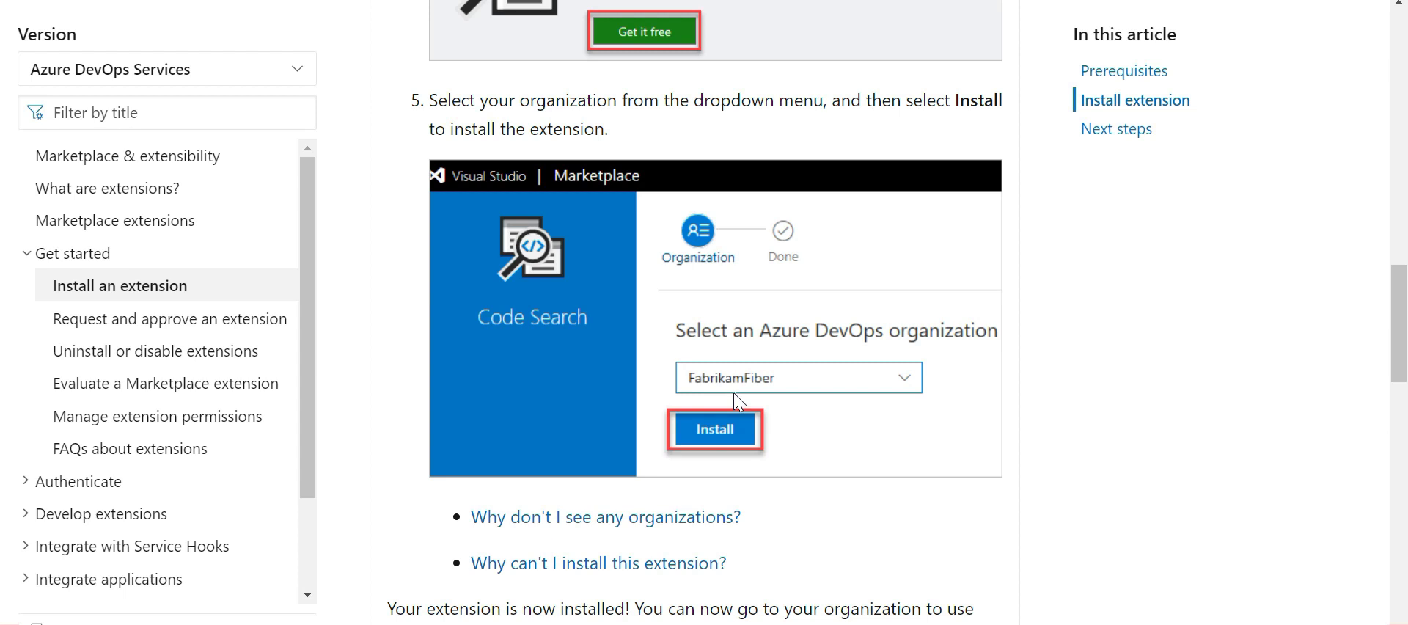
pyautogui.scroll(-3)
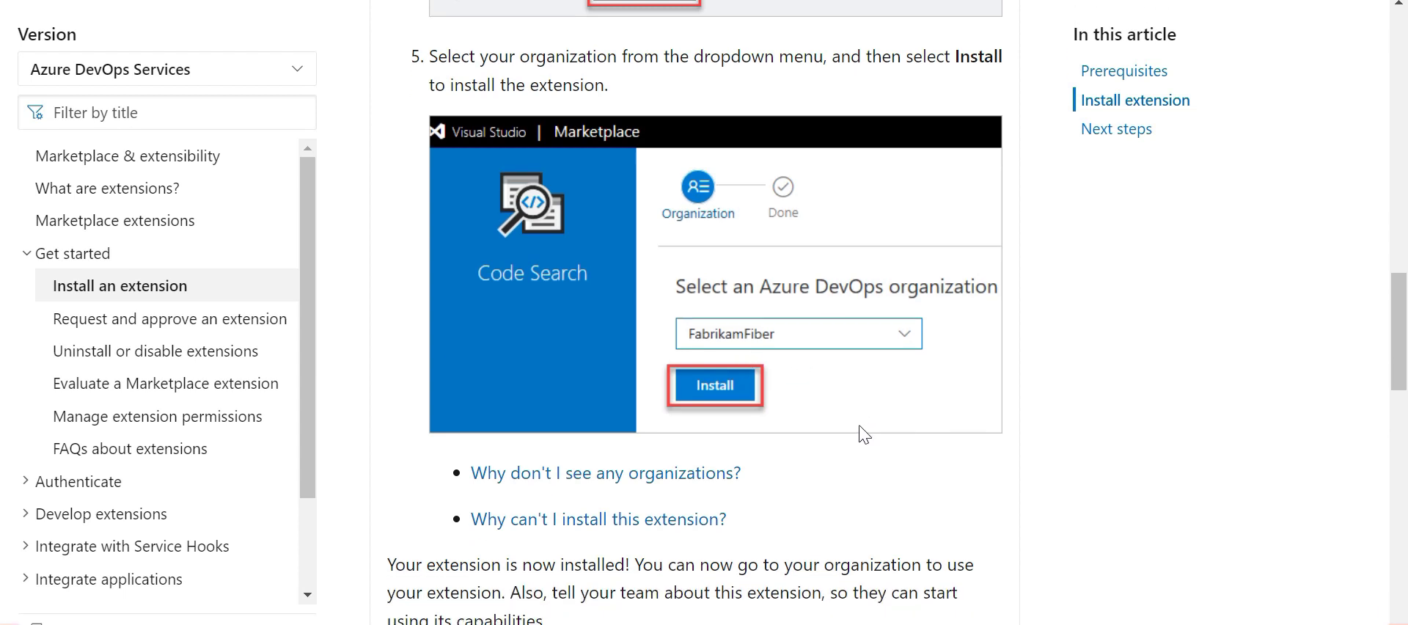
pyautogui.scroll(-3)
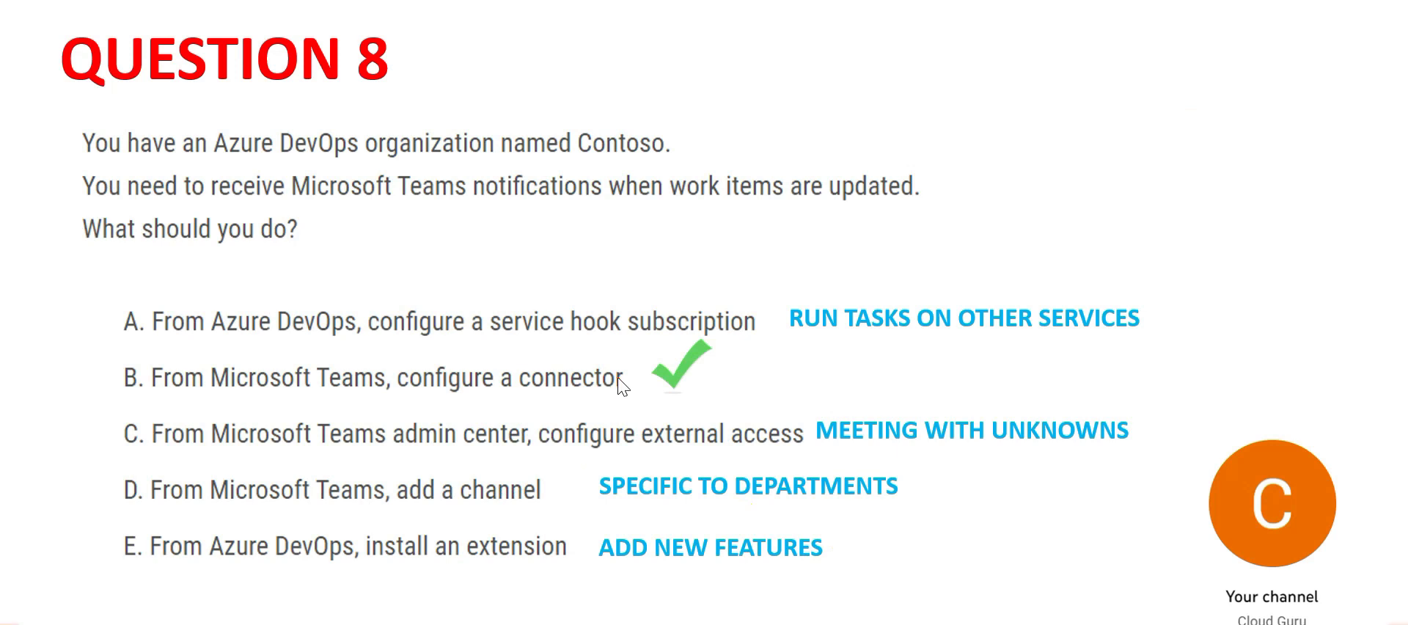
pyautogui.moveTo(606, 400)
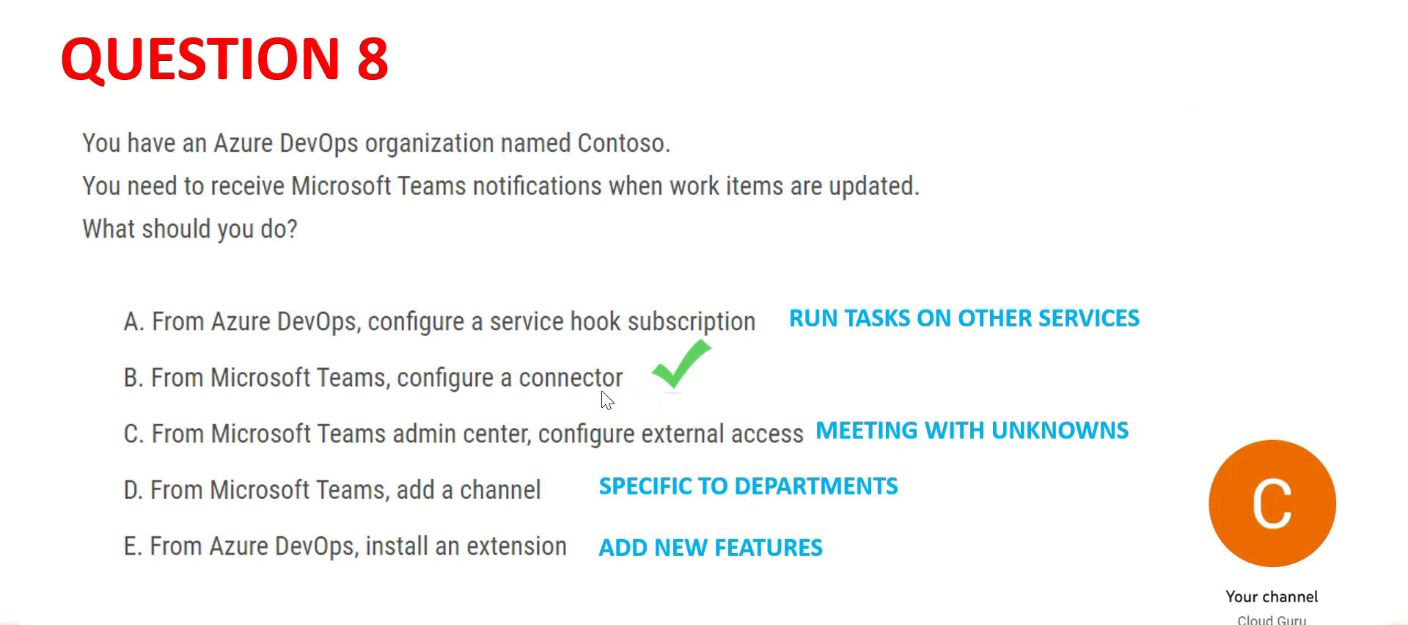
pyautogui.moveTo(699, 385)
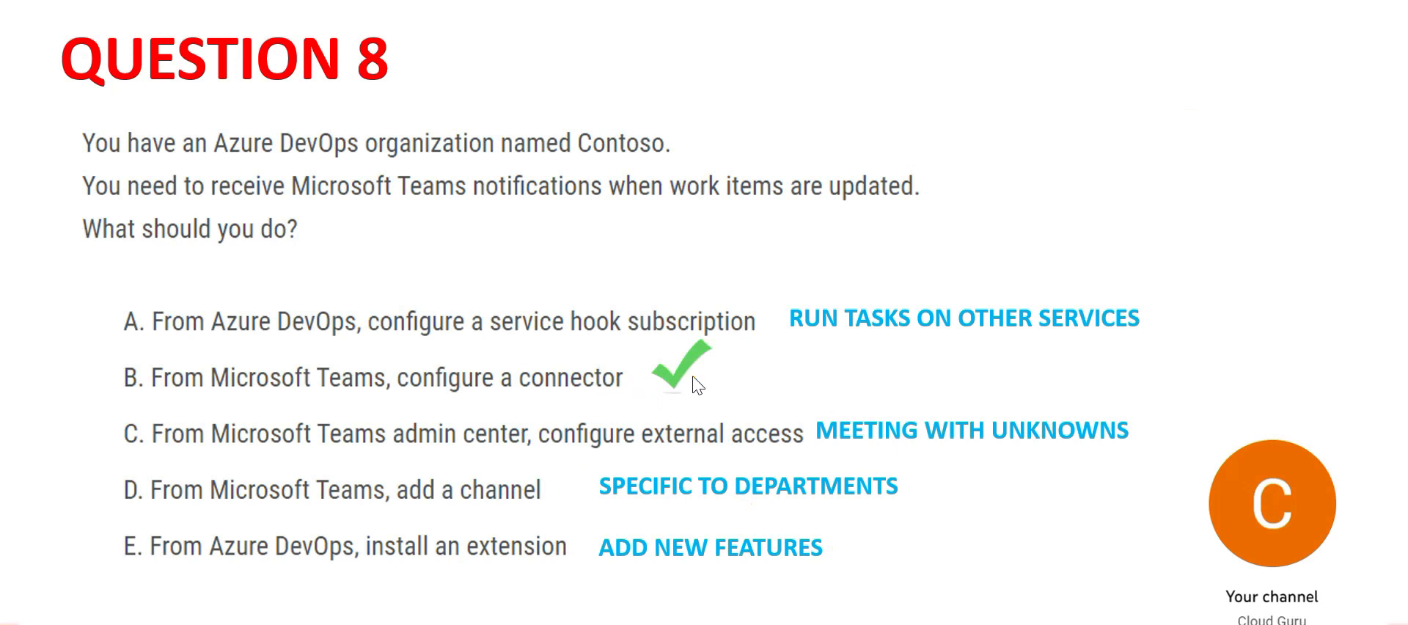